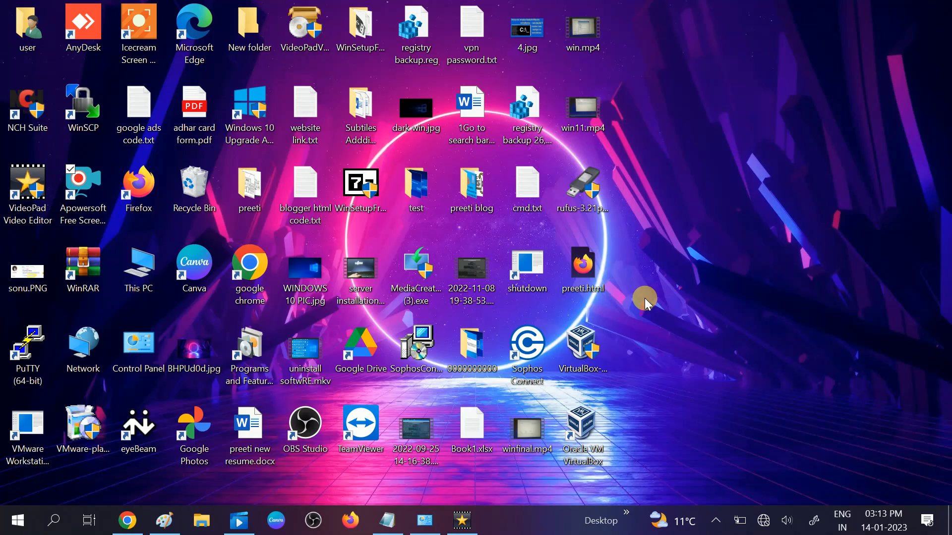
mouse_move(665, 272)
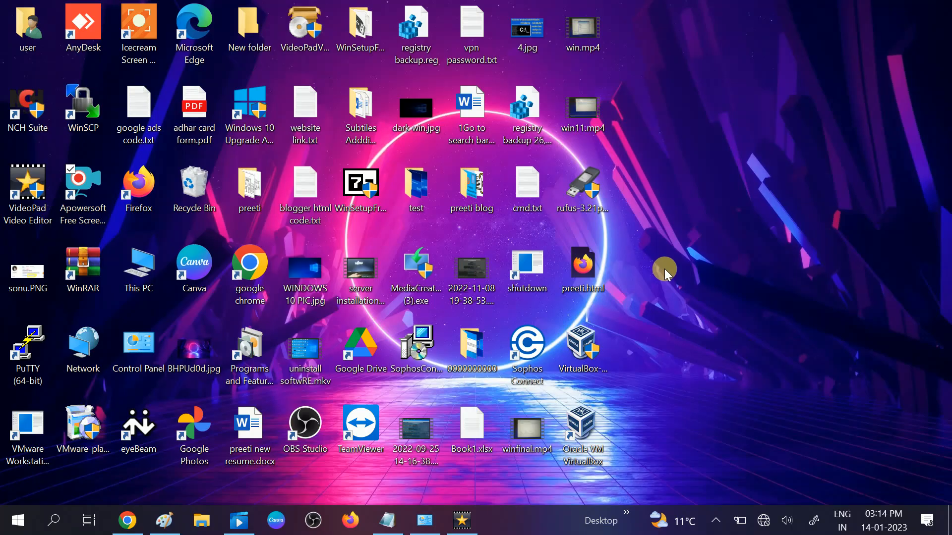
mouse_move(659, 244)
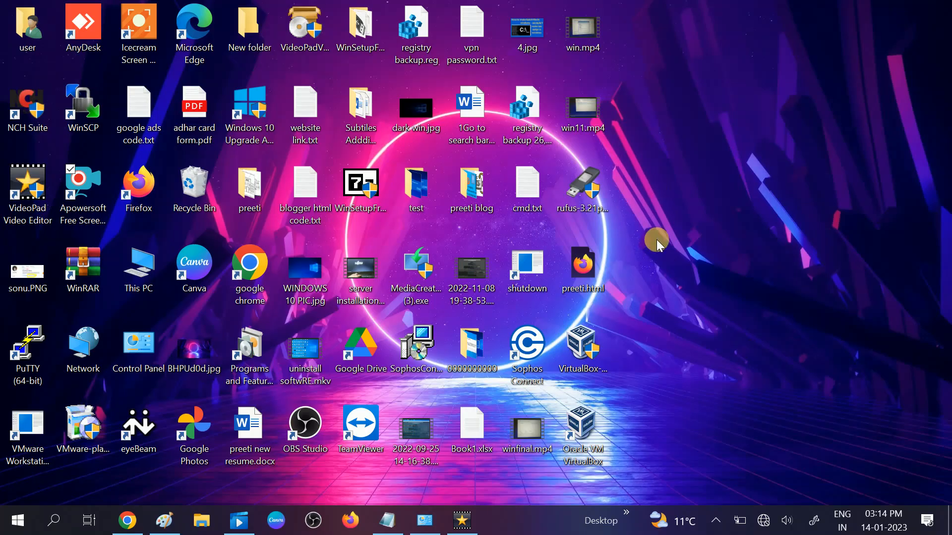
mouse_move(659, 255)
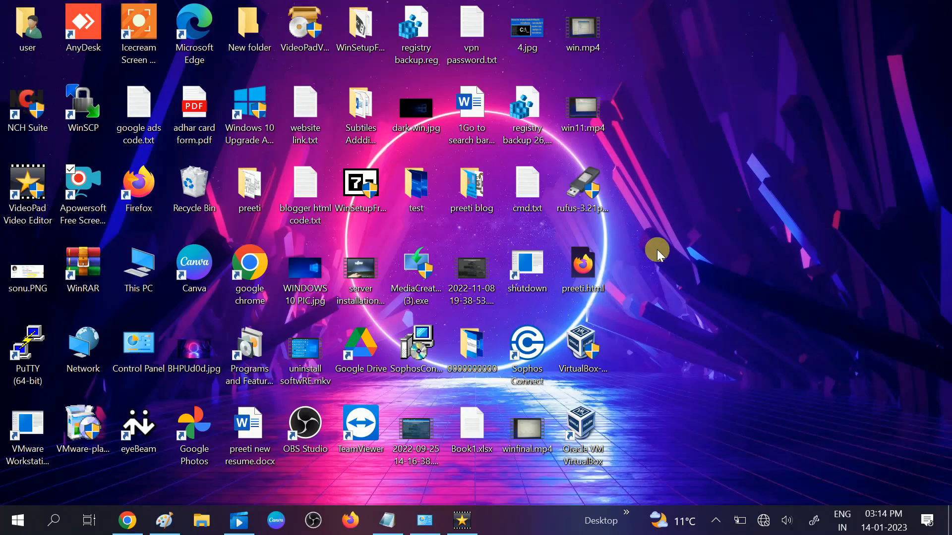
mouse_move(654, 266)
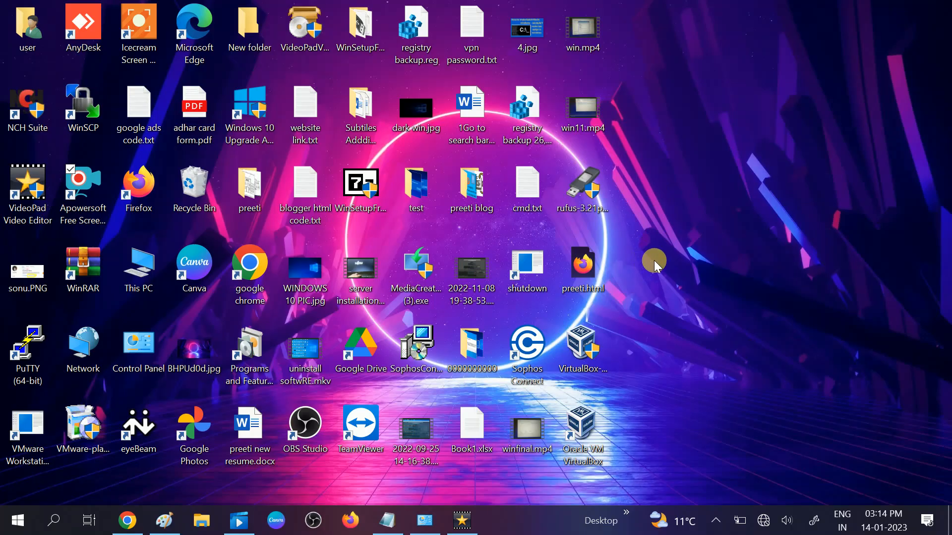
mouse_move(649, 202)
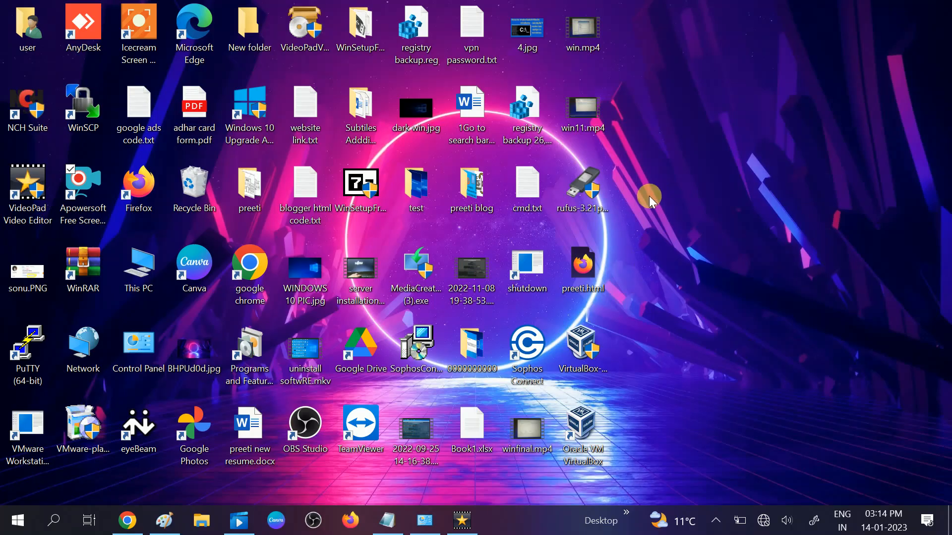
mouse_move(675, 184)
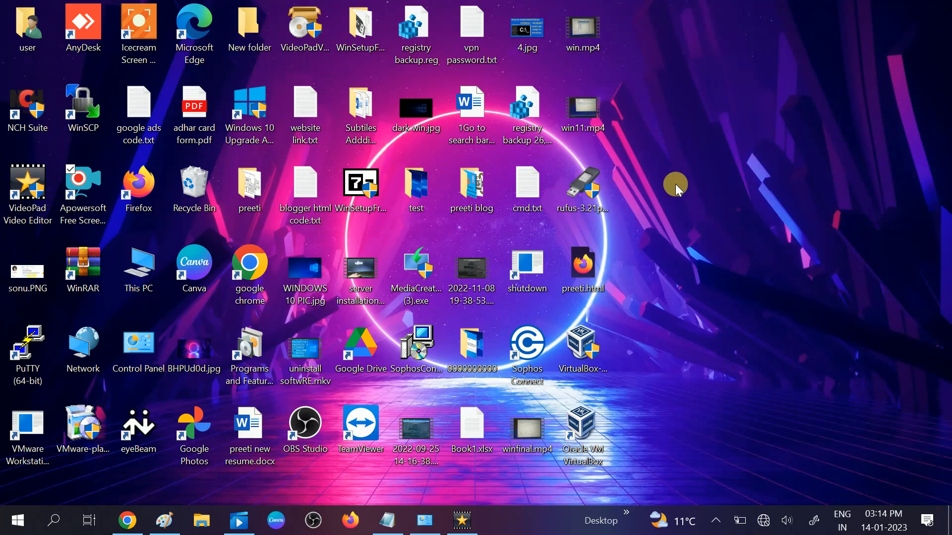
mouse_move(761, 521)
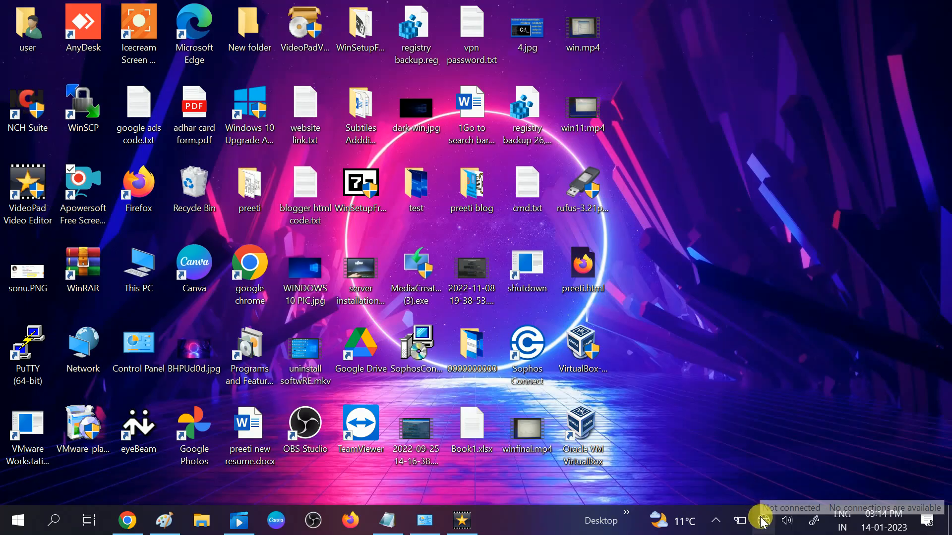
Step: Turn airplane mode off from the network panel and dismiss it
click(761, 521)
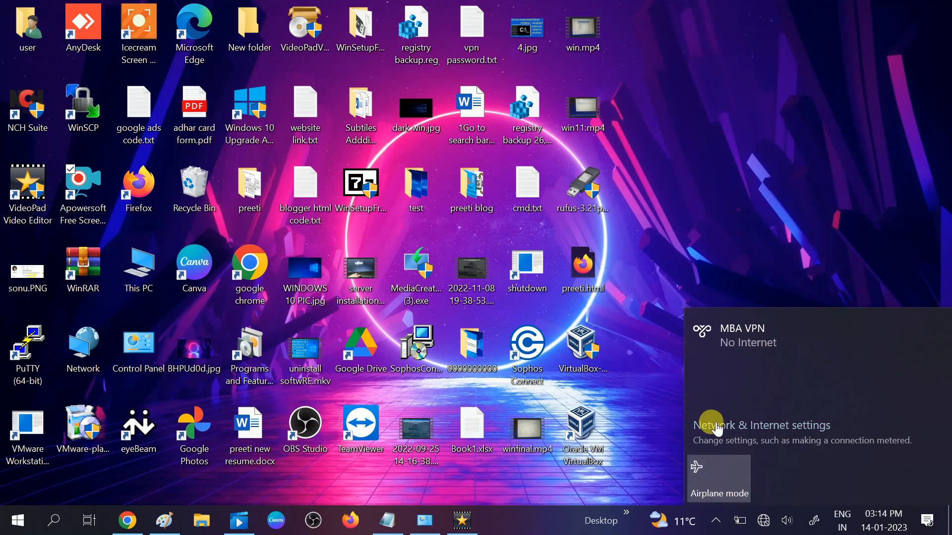
mouse_move(642, 454)
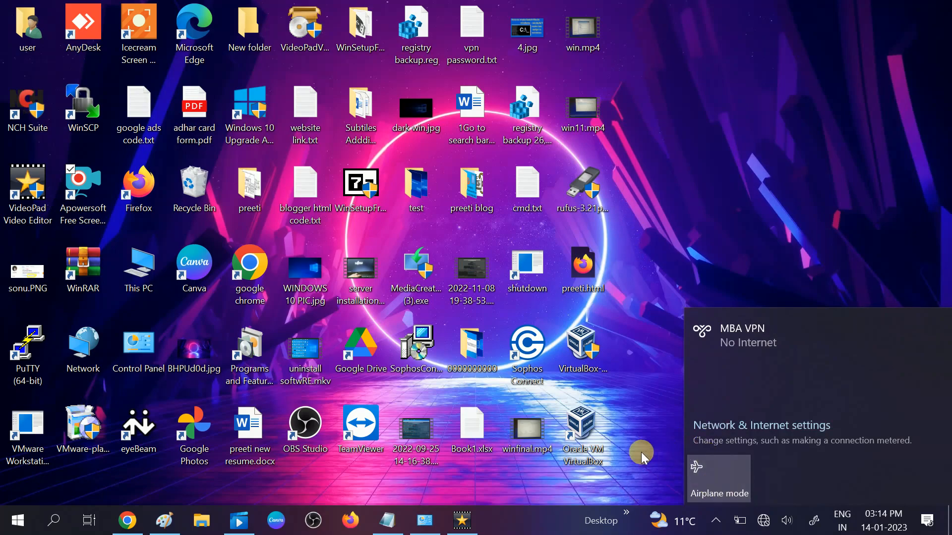
mouse_move(638, 460)
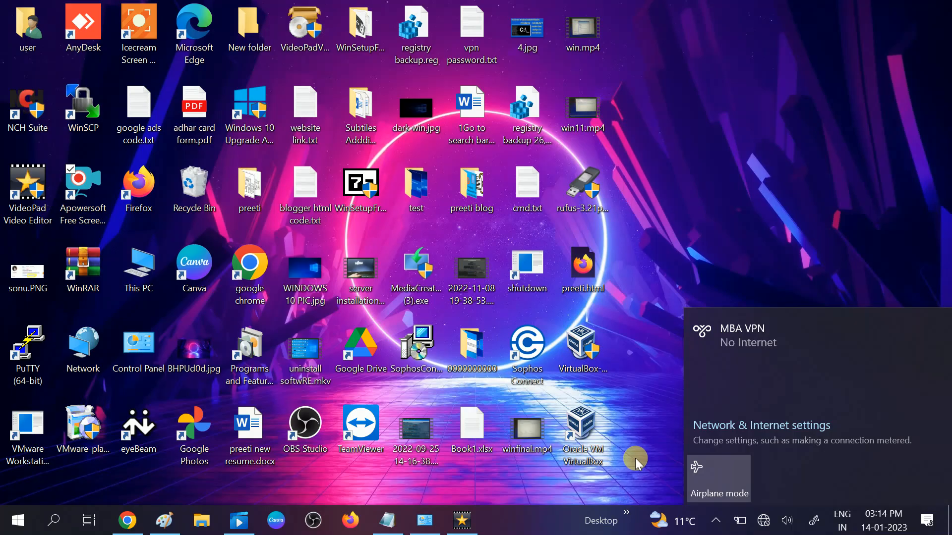
mouse_move(740, 485)
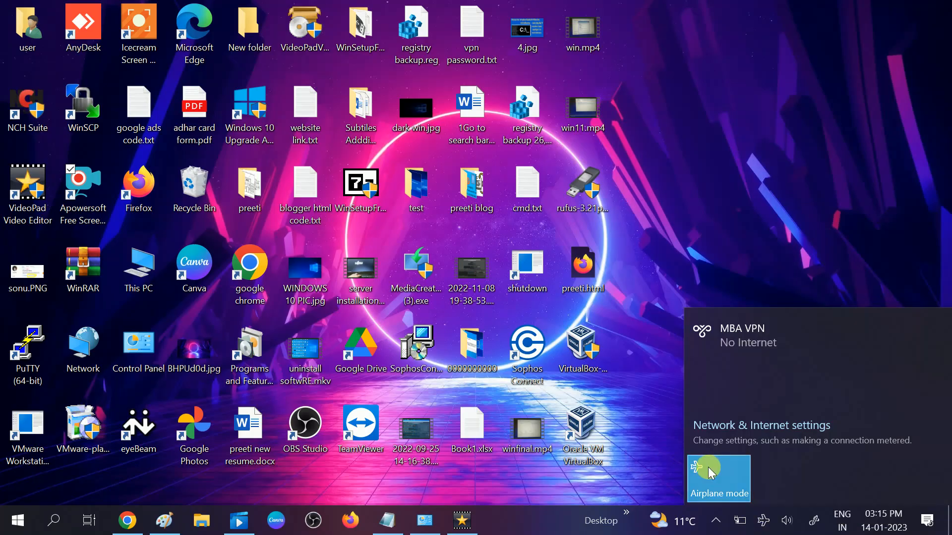
click(718, 478)
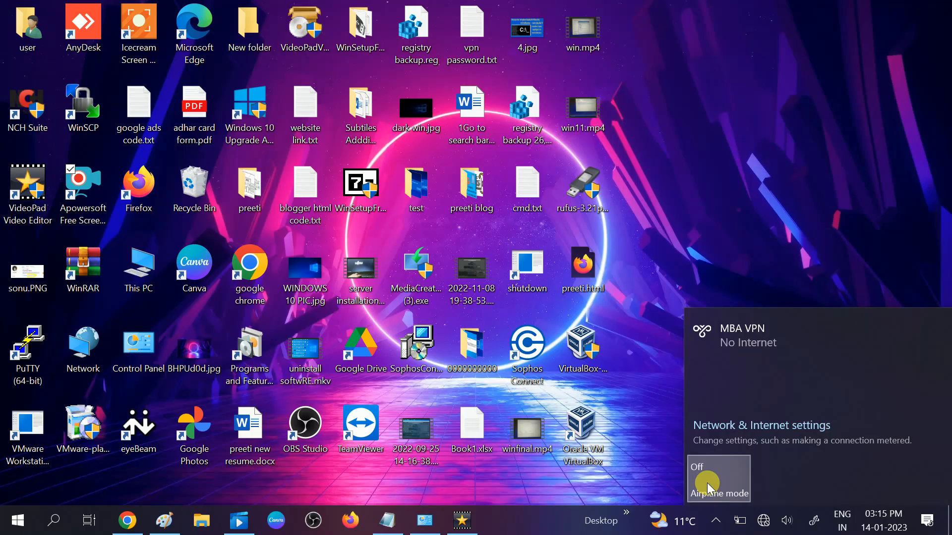
click(718, 479)
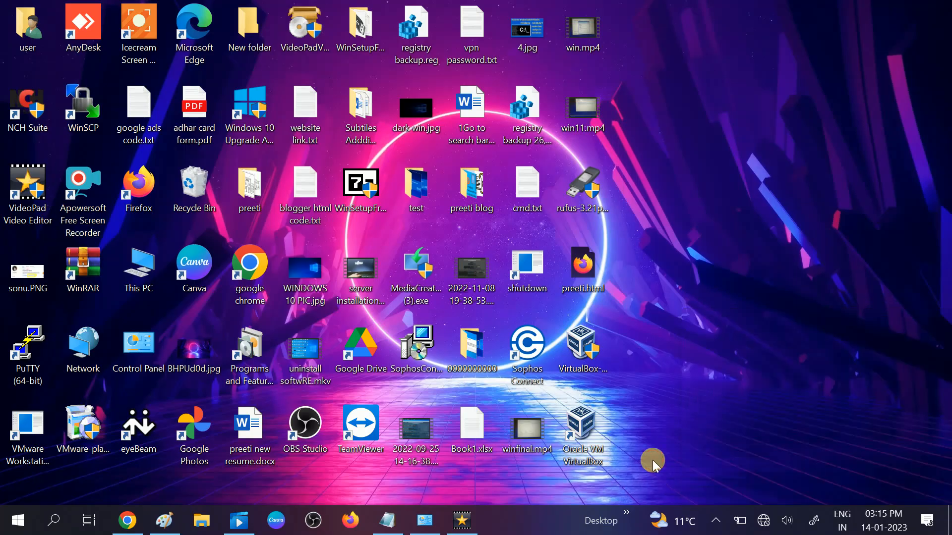
mouse_move(671, 420)
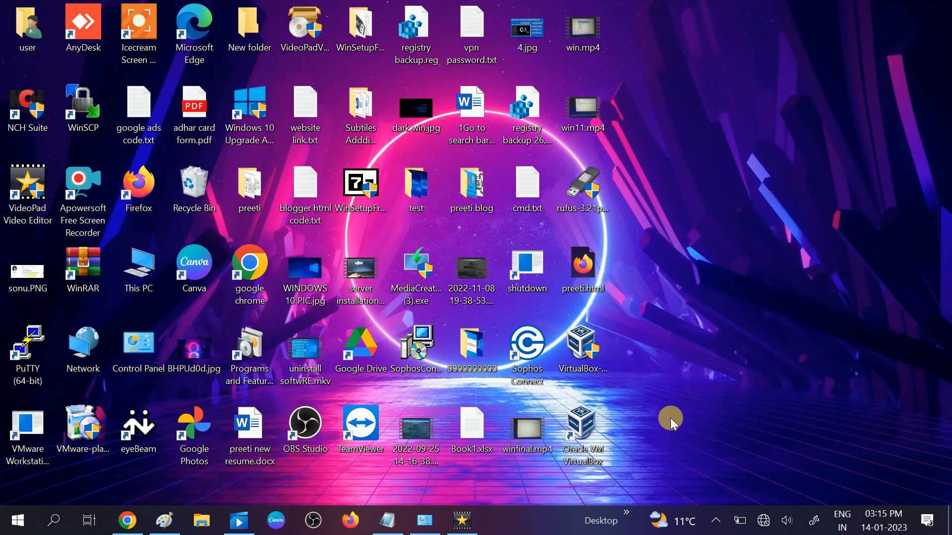
mouse_move(714, 191)
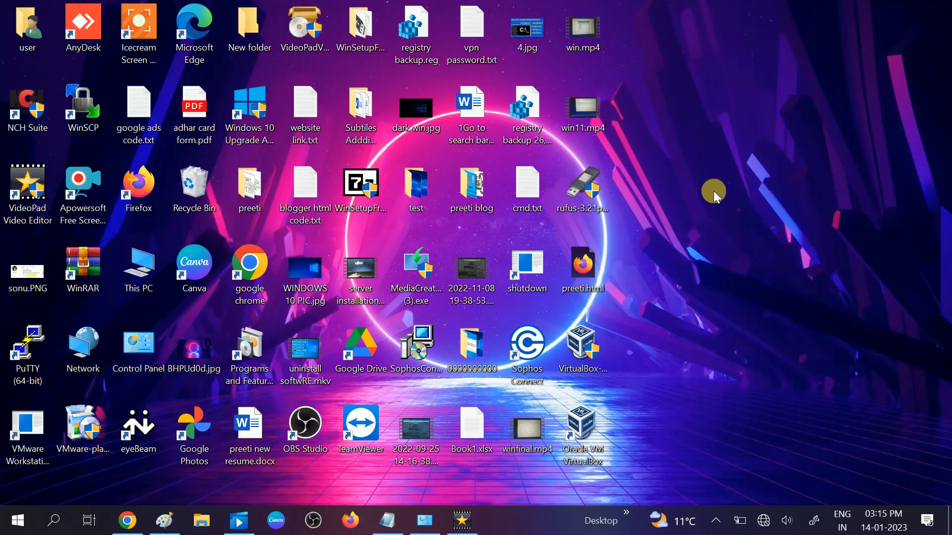
mouse_move(704, 331)
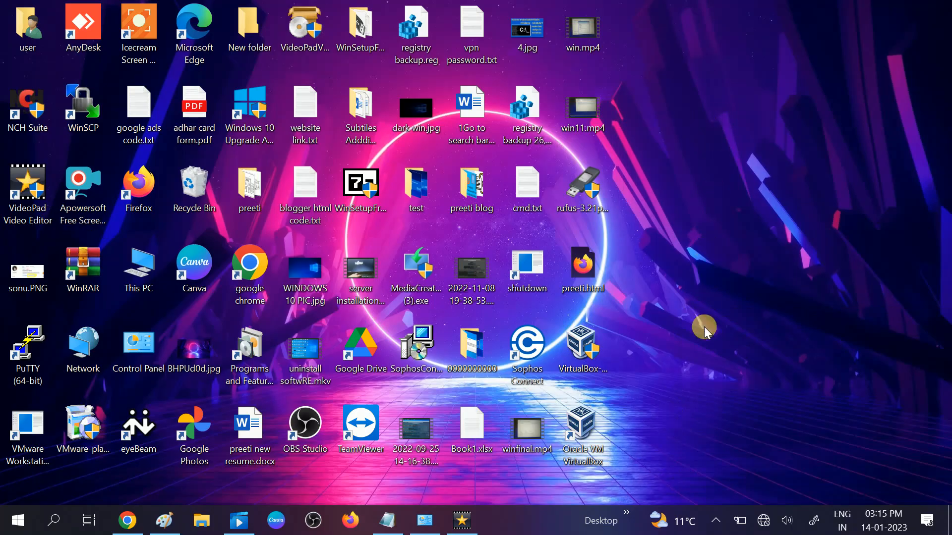
mouse_move(727, 443)
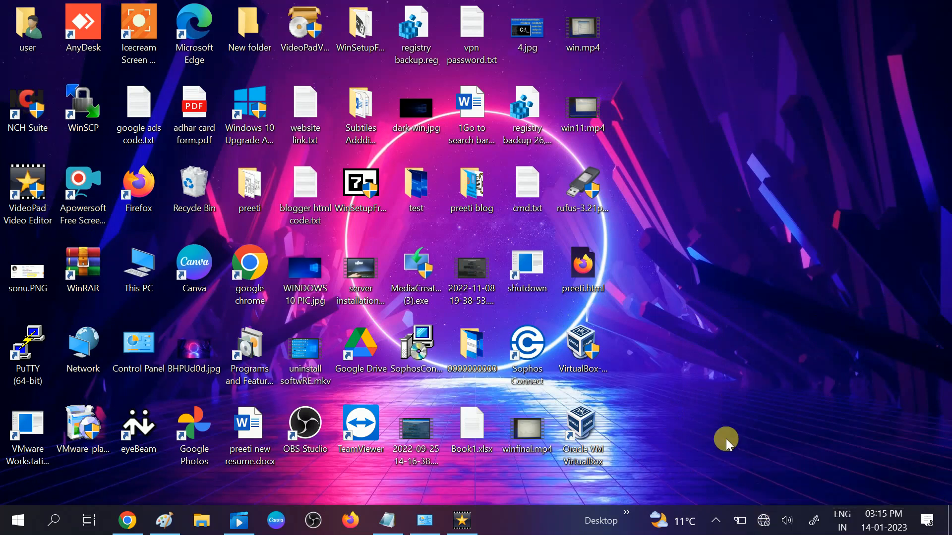
mouse_move(120, 497)
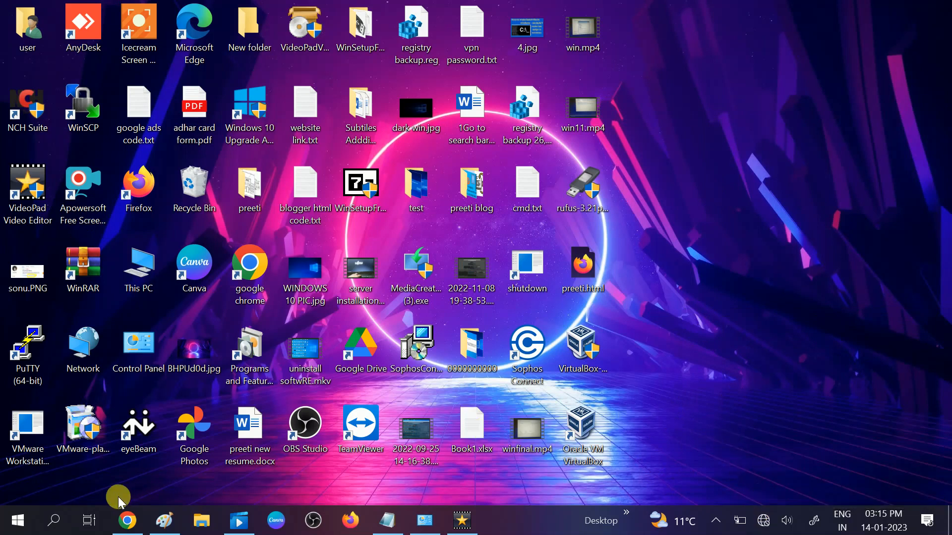
Step: Search 'servo' and launch Services as administrator
click(54, 520)
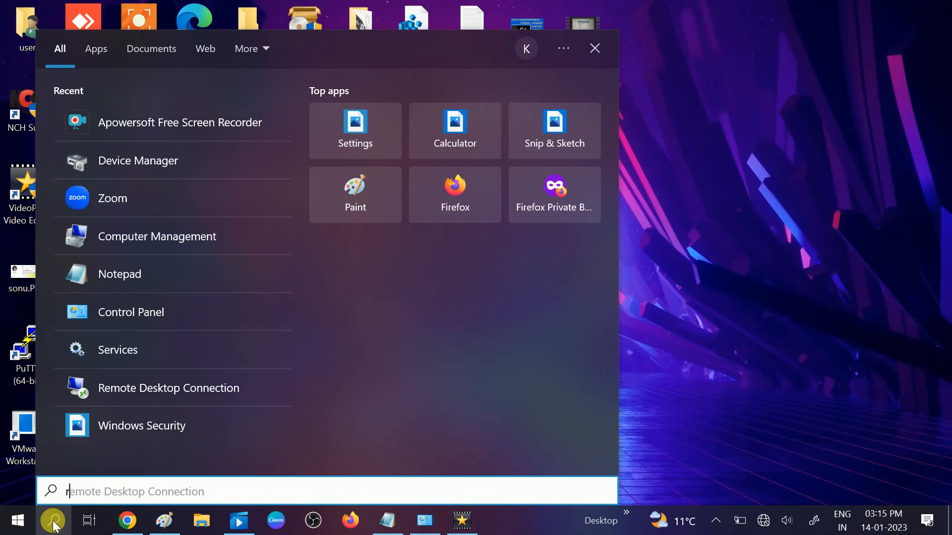
text(s)
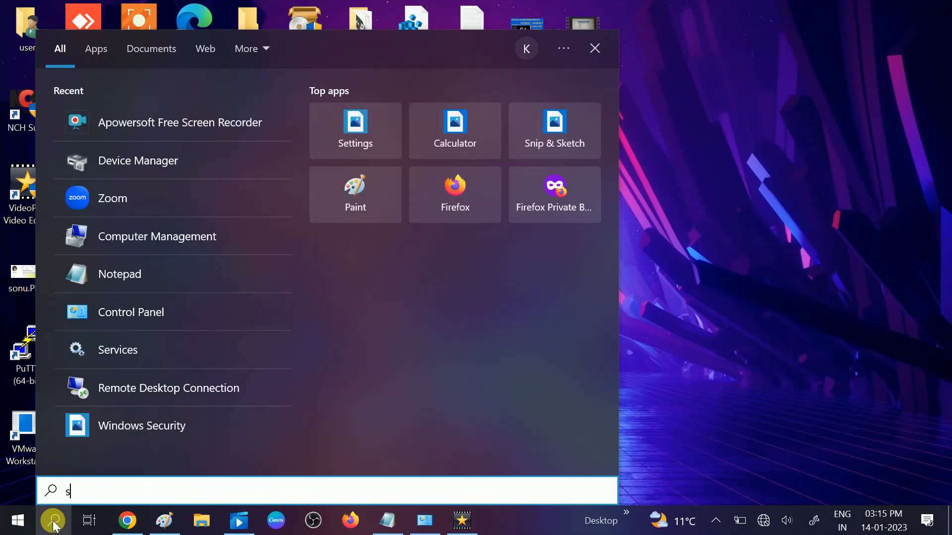
text(ervo)
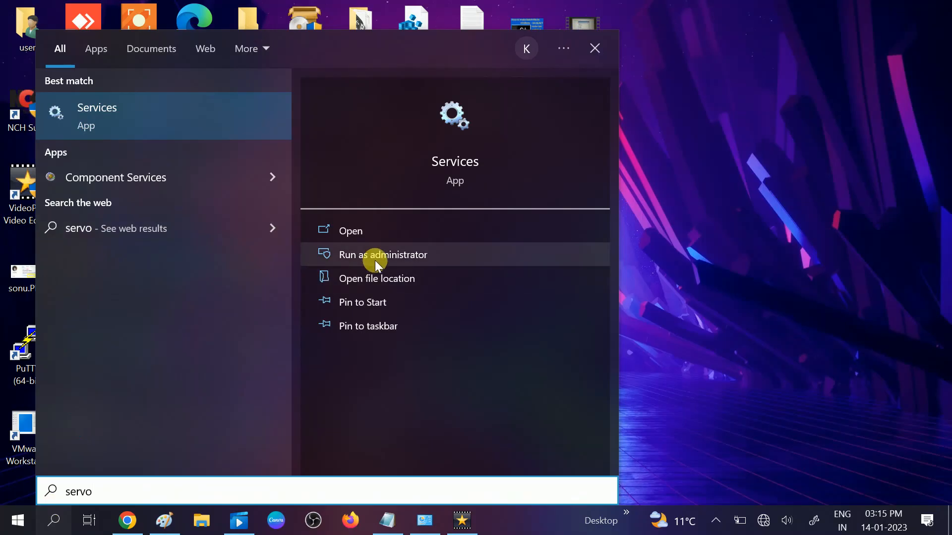
mouse_move(382, 261)
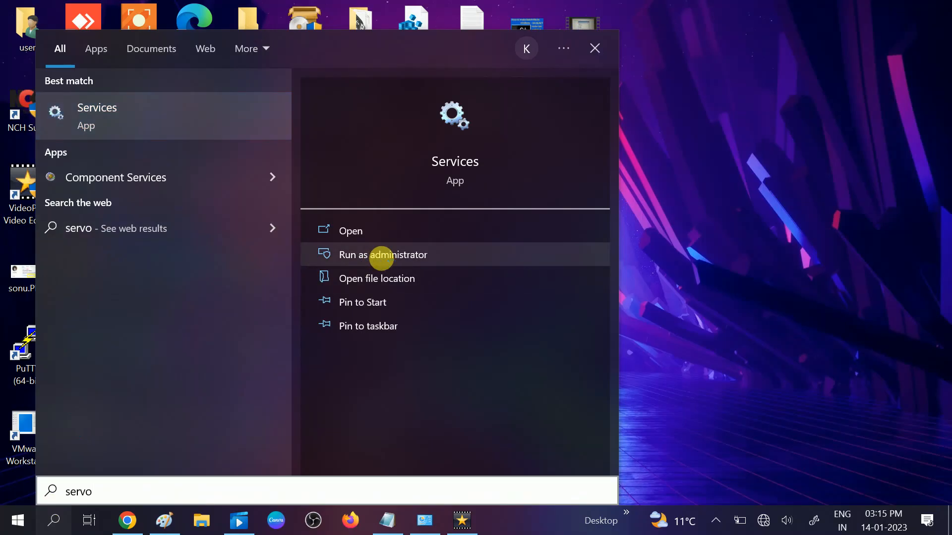
click(383, 254)
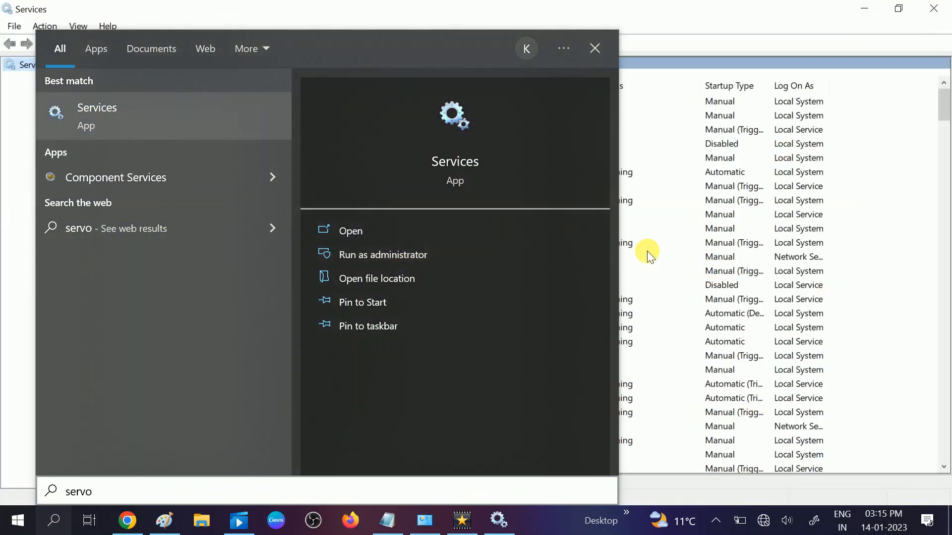
Step: Scroll the Services list past Application Management and Device Install to DHCP Client
click(350, 232)
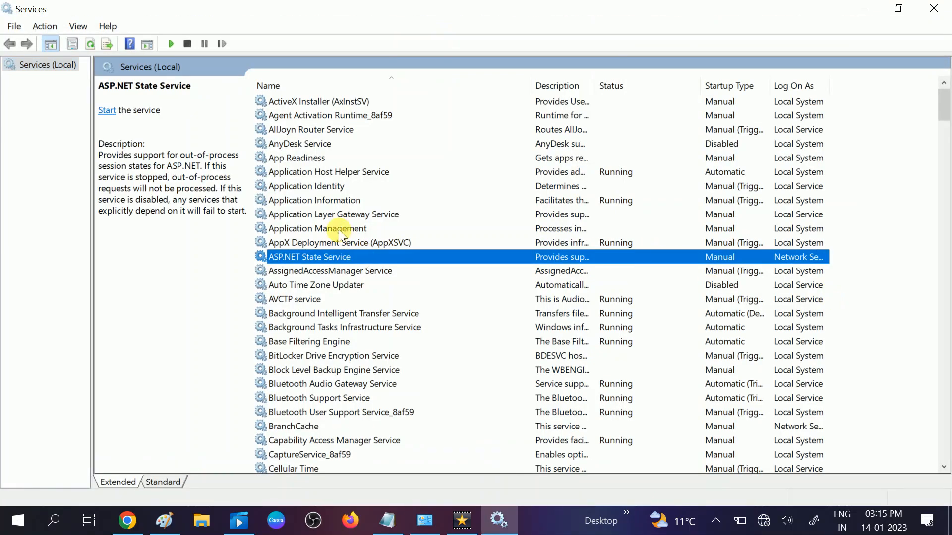
click(317, 228)
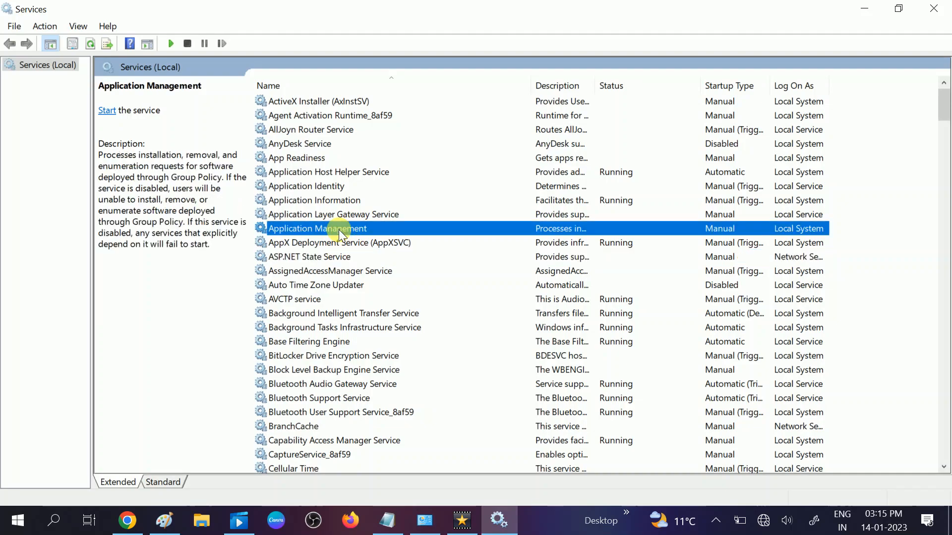
mouse_move(370, 228)
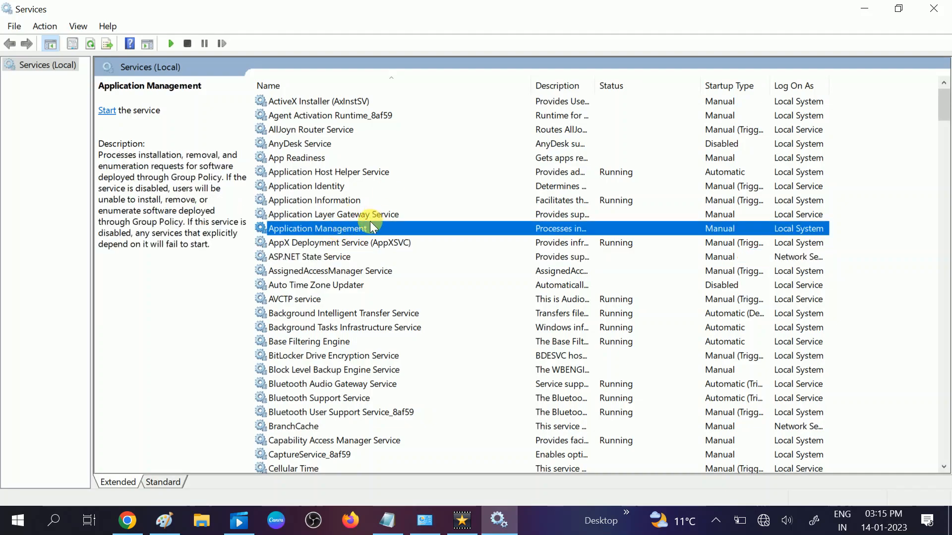
scroll(down, 3)
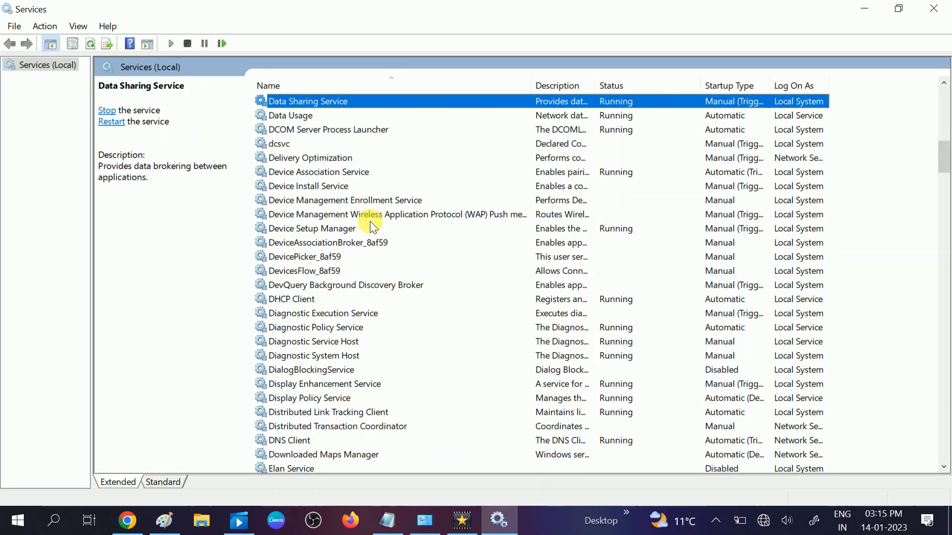
click(308, 186)
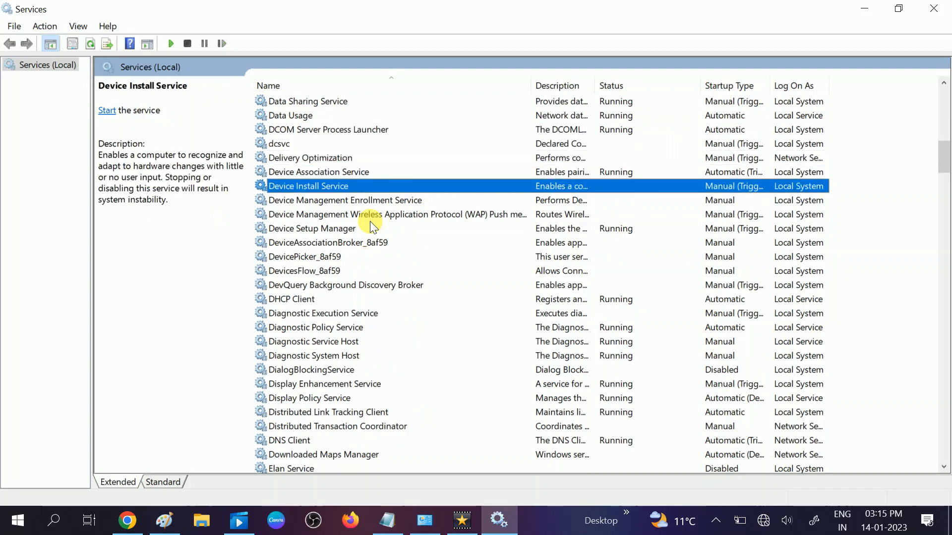
click(292, 298)
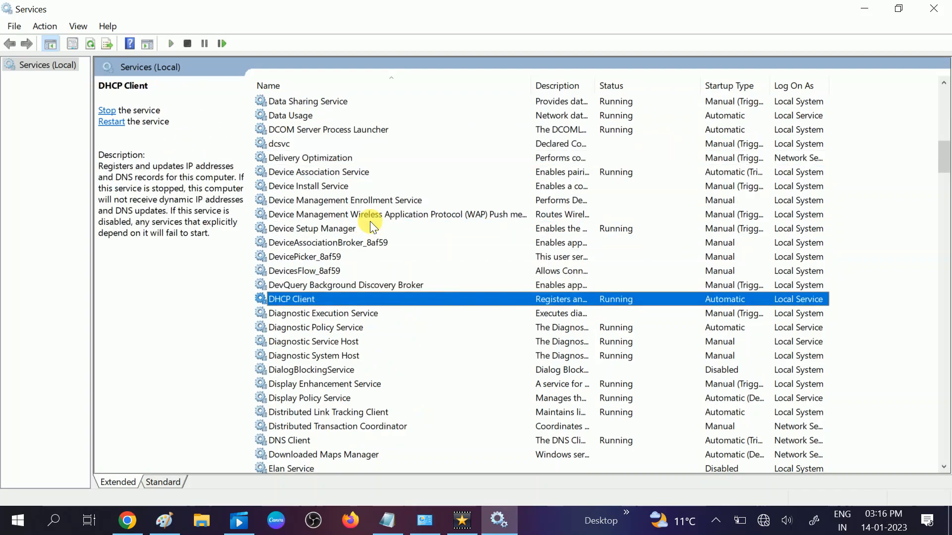
mouse_move(776, 530)
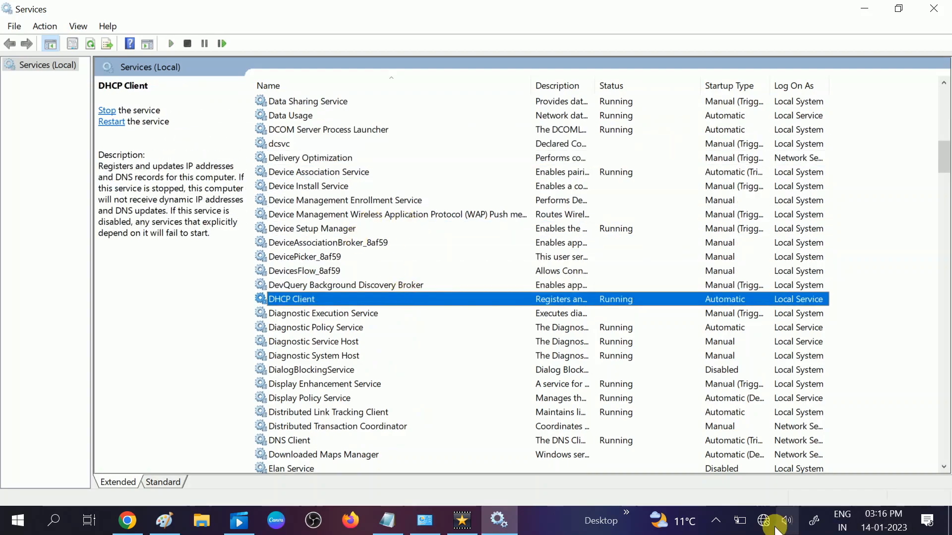
mouse_move(322, 313)
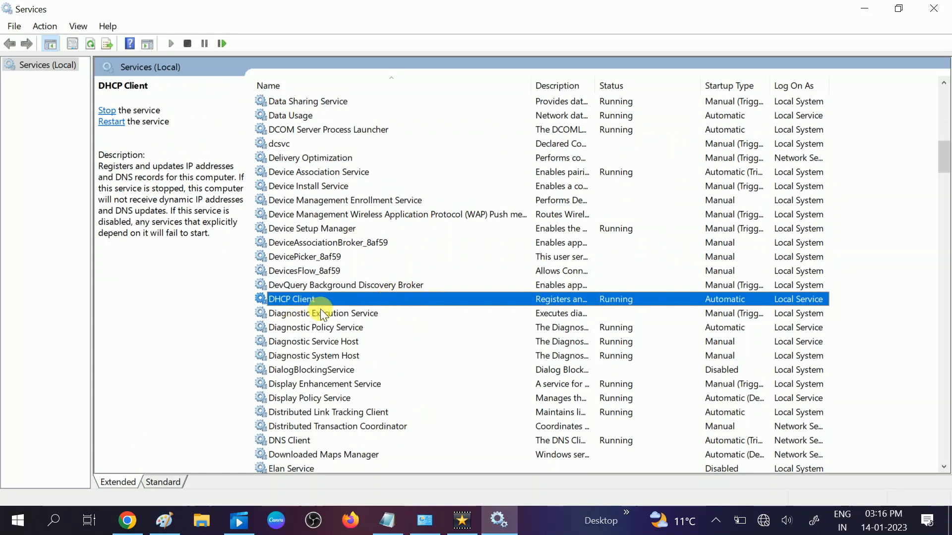
mouse_move(627, 285)
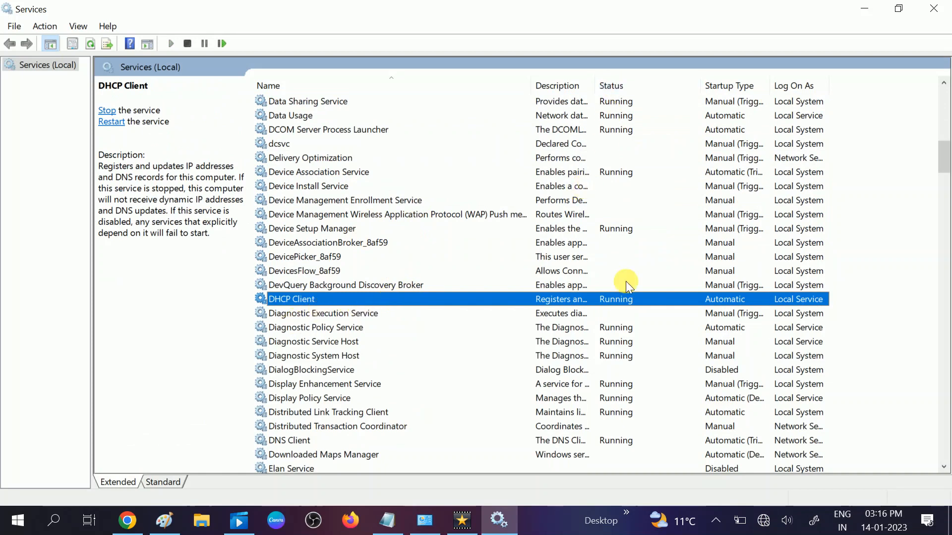
mouse_move(298, 299)
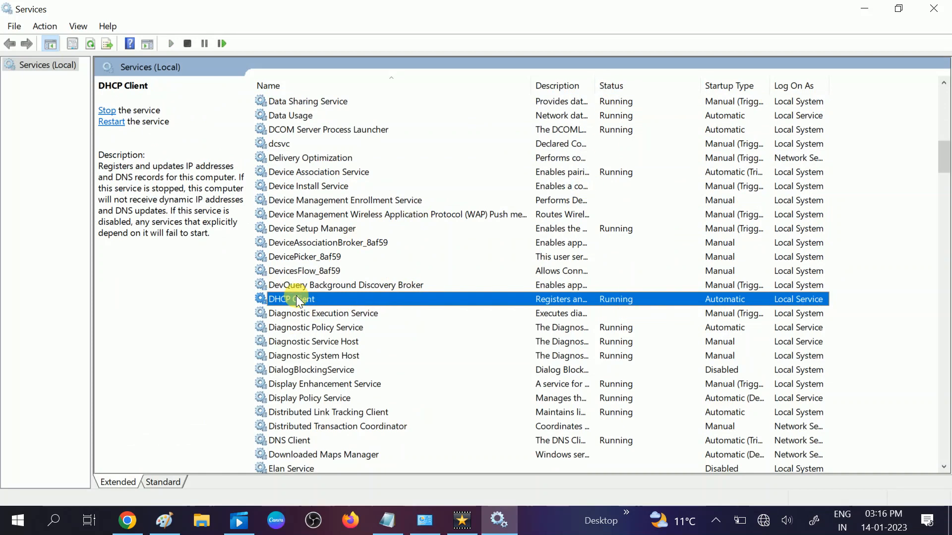
double_click(290, 298)
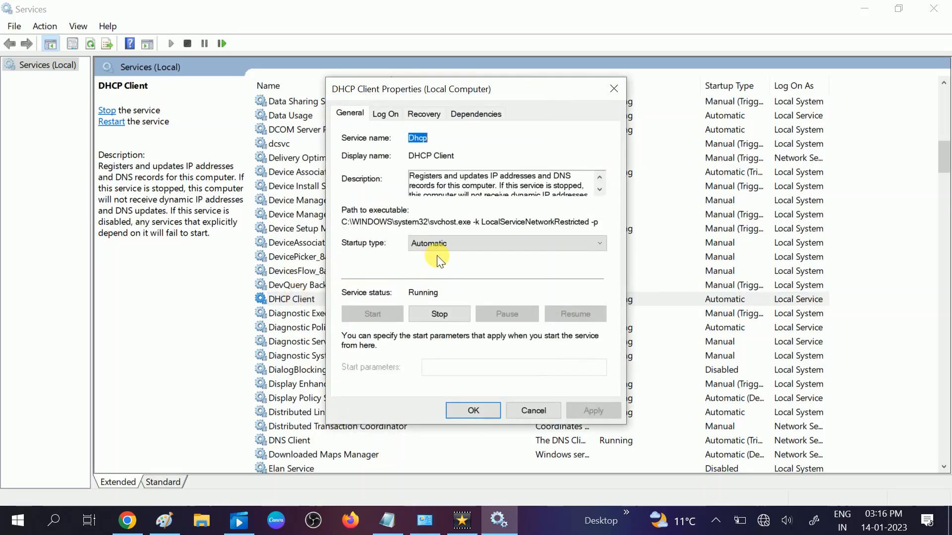
mouse_move(377, 321)
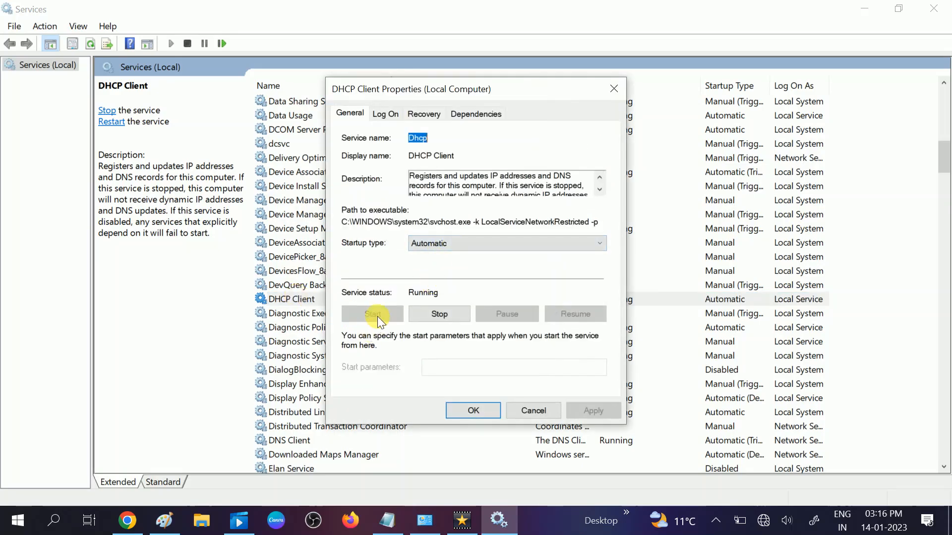
mouse_move(450, 437)
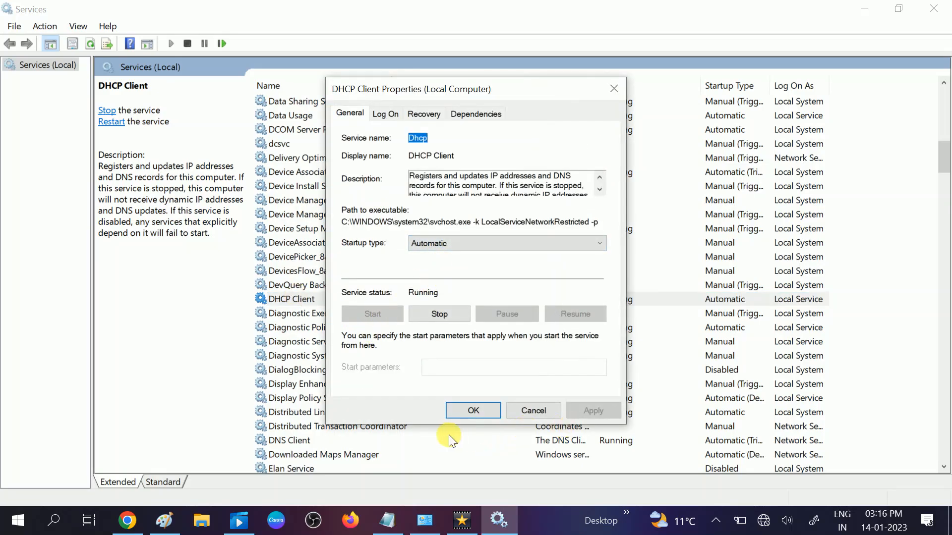
click(473, 411)
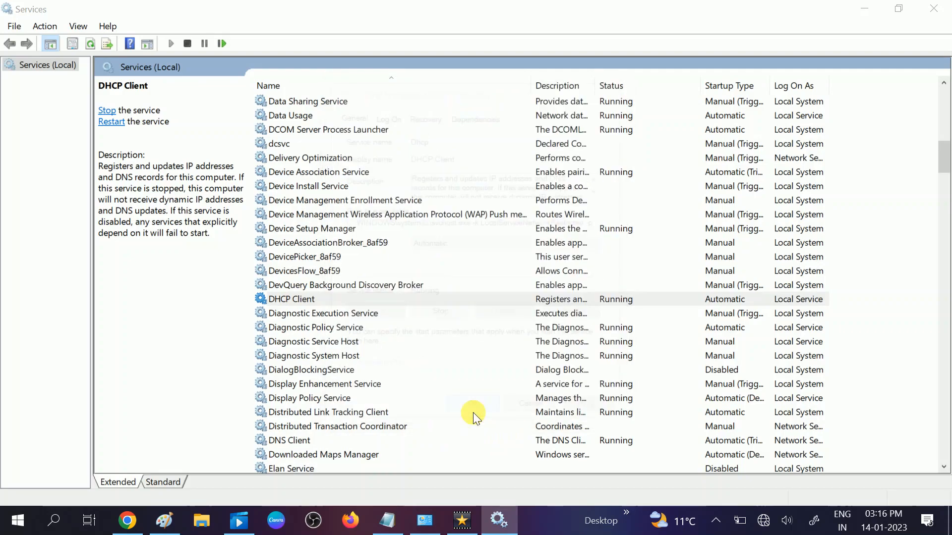
Step: Open properties of Wi-Fi Direct Services Connection Manager Service, shown as Manual and Stopped
click(322, 312)
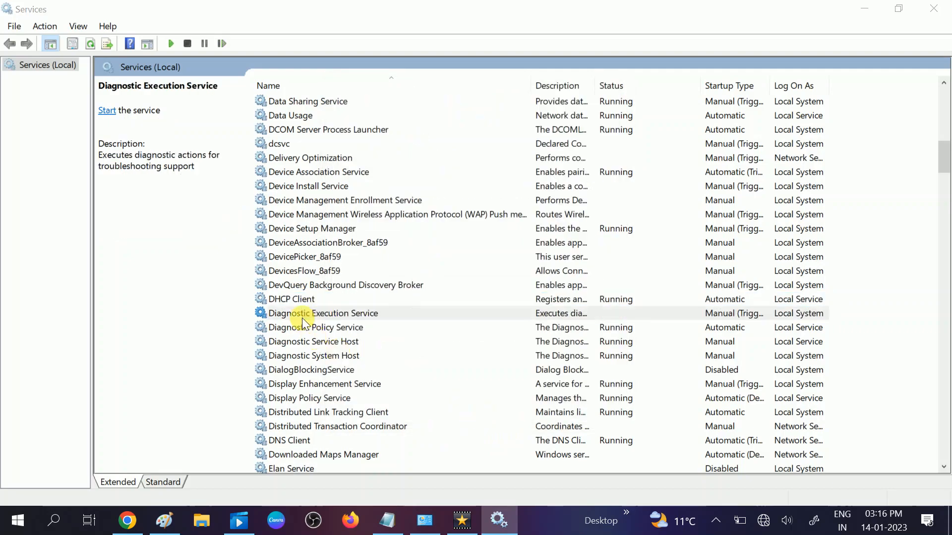
double_click(322, 314)
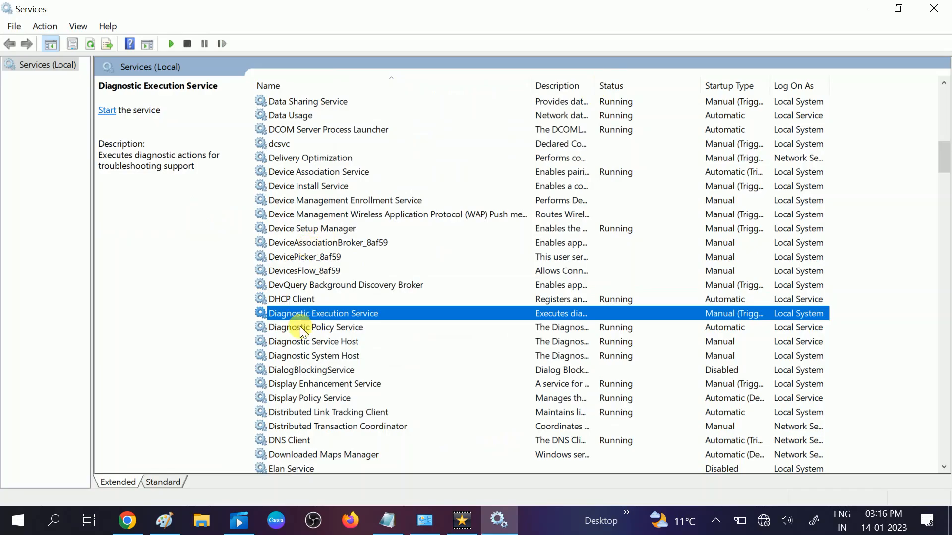
scroll(down, 3)
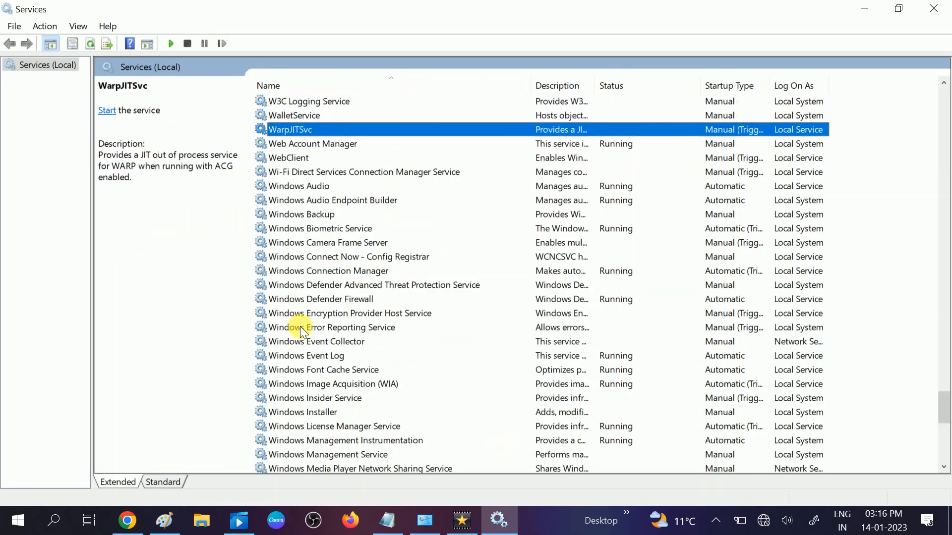
click(363, 172)
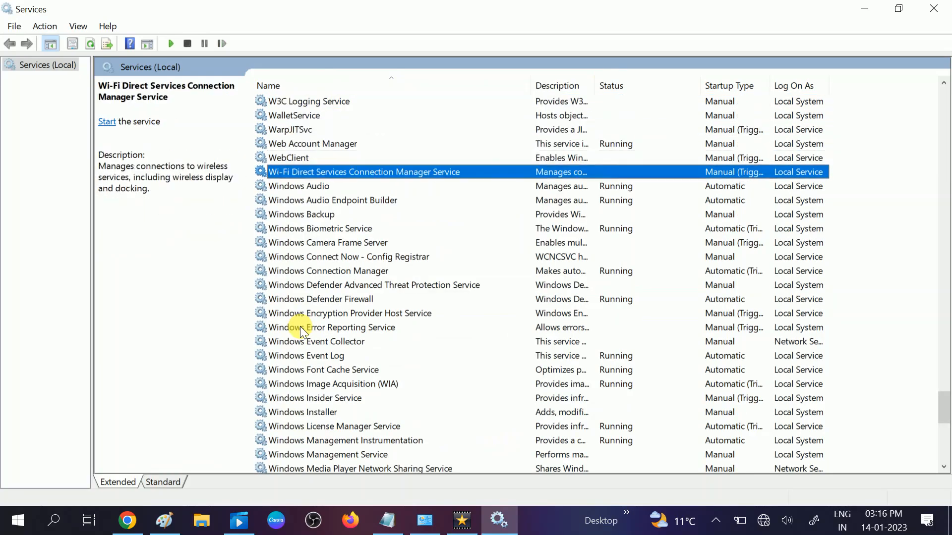
mouse_move(297, 187)
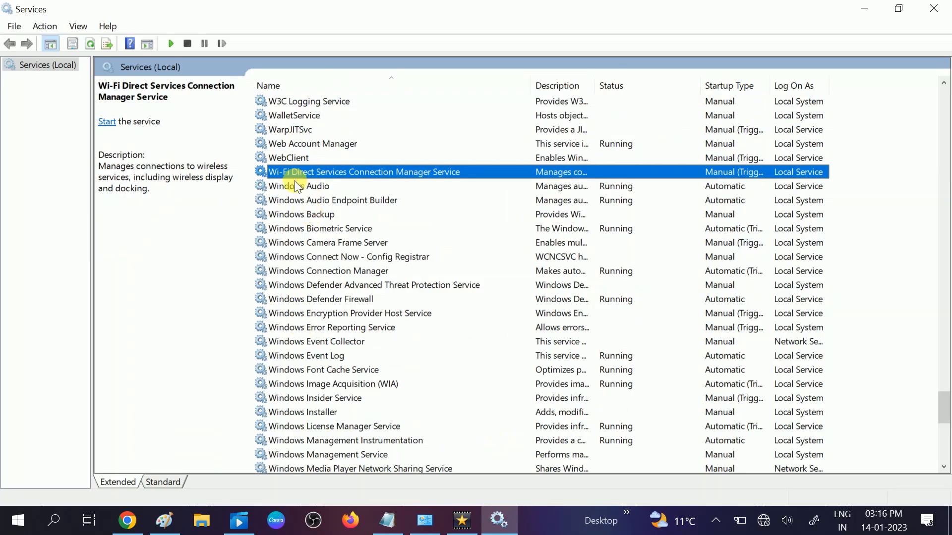
mouse_move(333, 181)
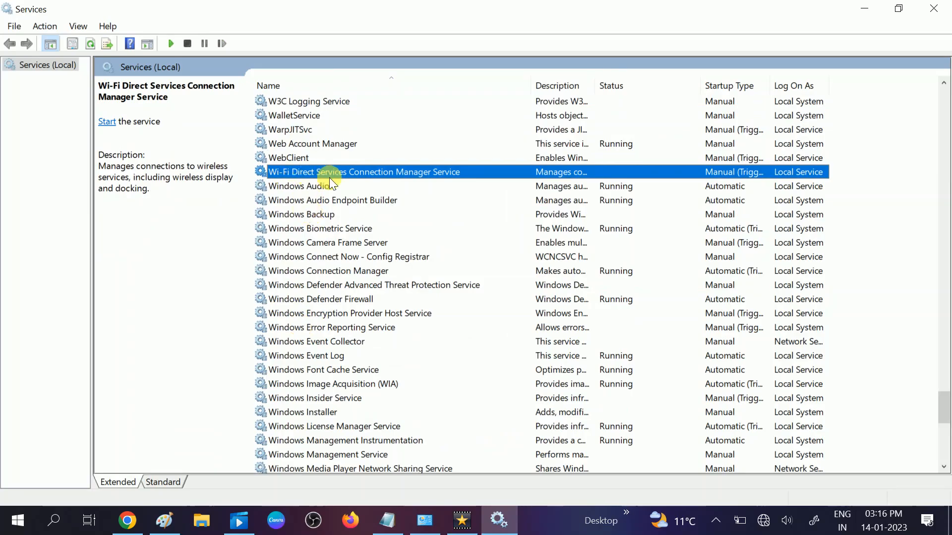
mouse_move(434, 178)
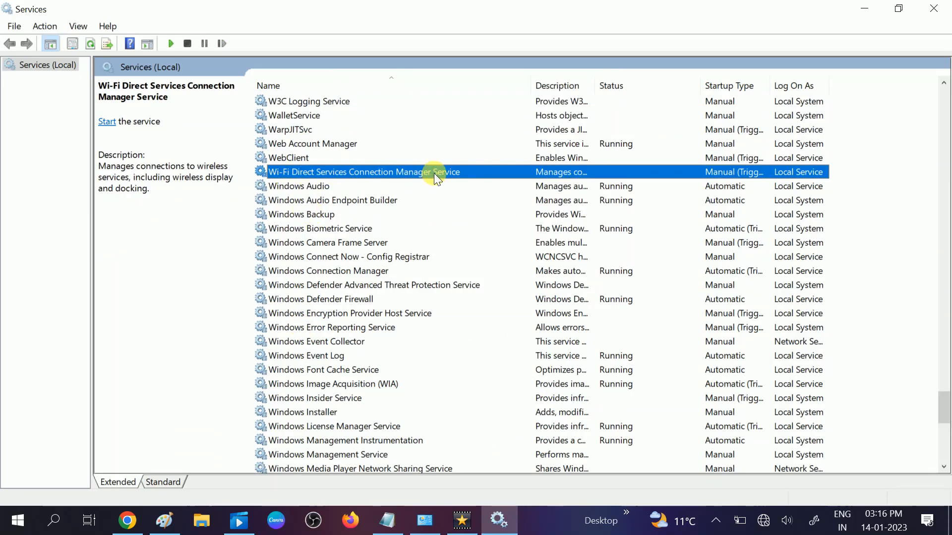
double_click(363, 172)
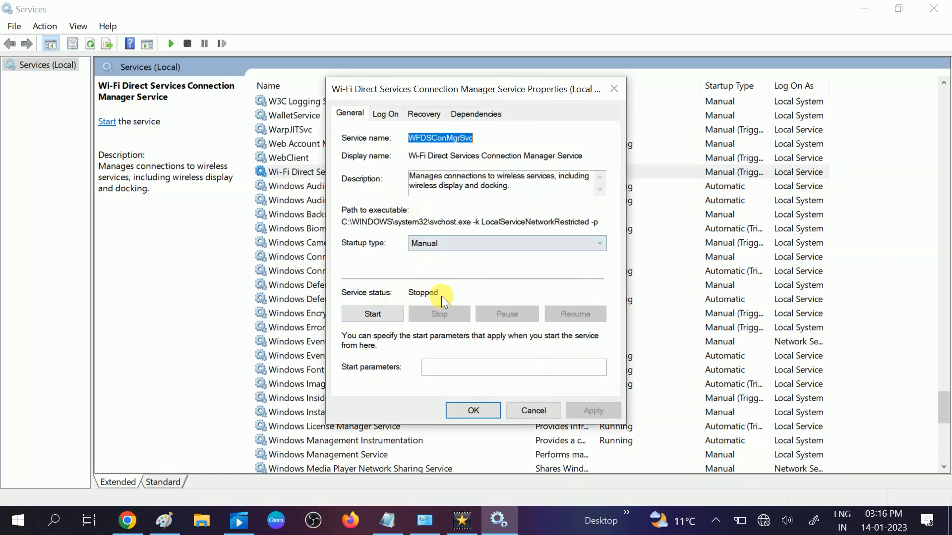
mouse_move(433, 310)
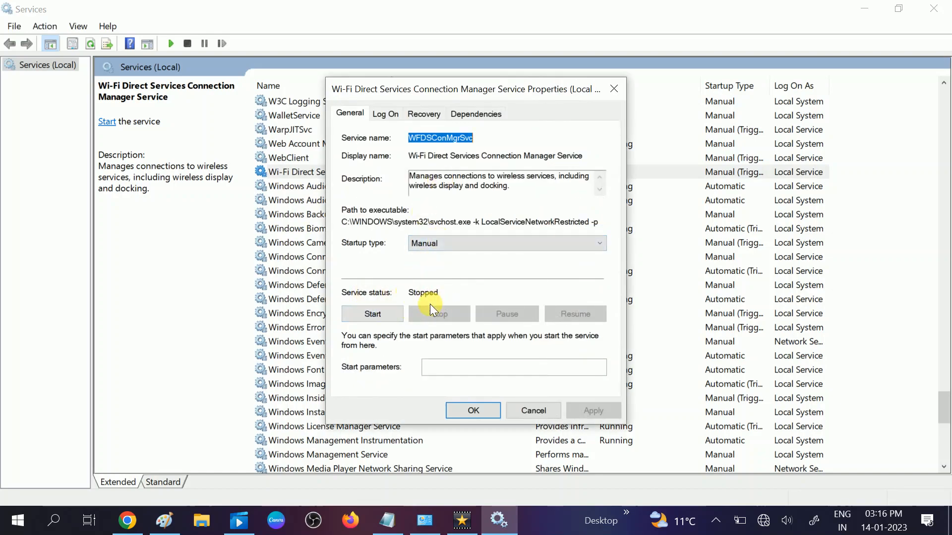
mouse_move(448, 340)
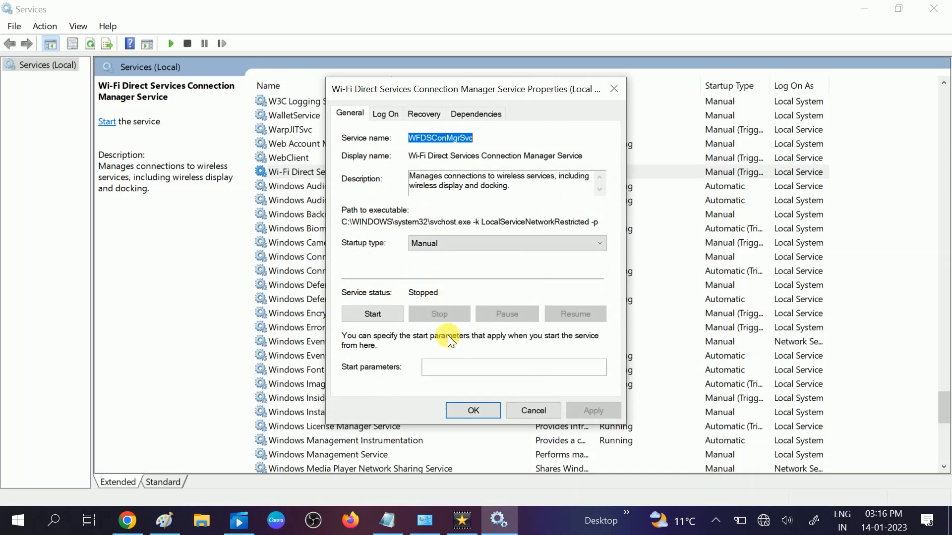
Step: Close the Wi-Fi Direct properties and step through the W services to WLAN AutoConfig
click(473, 410)
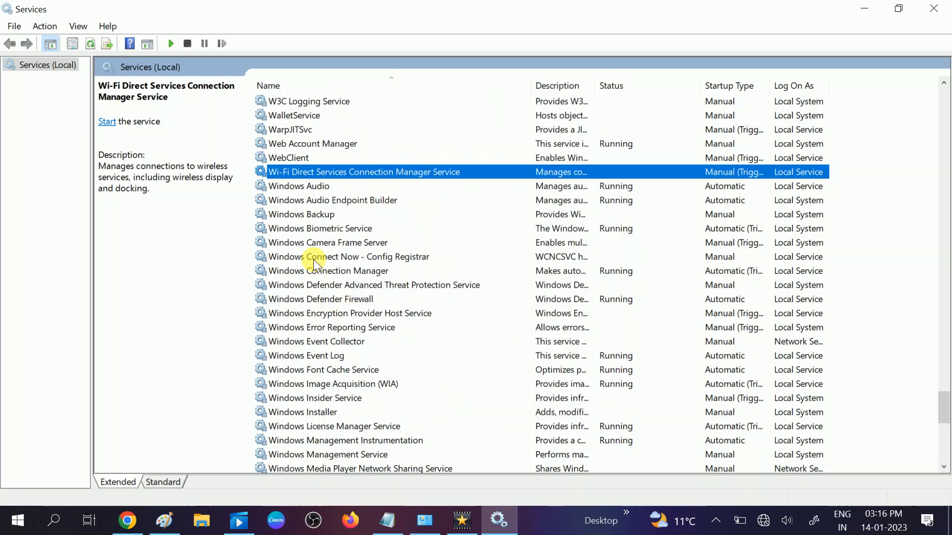
click(301, 214)
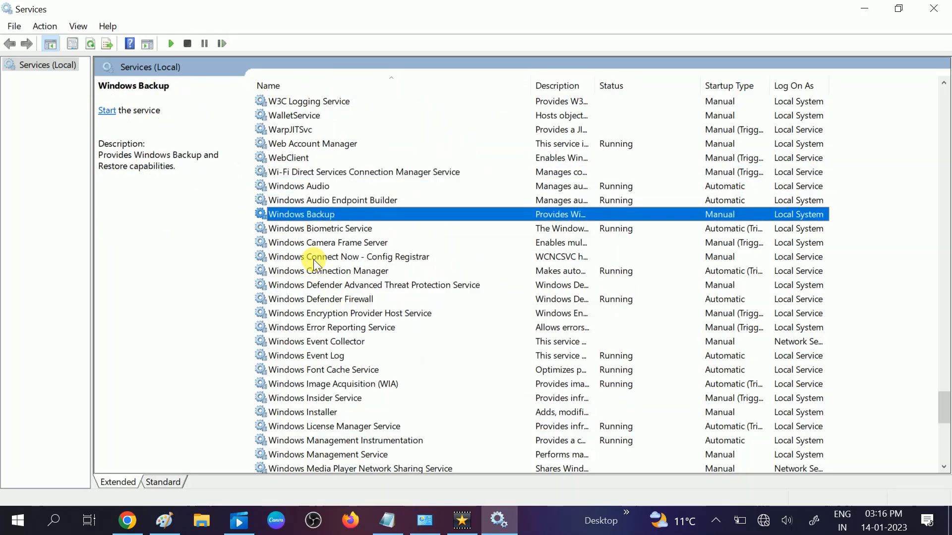
click(332, 328)
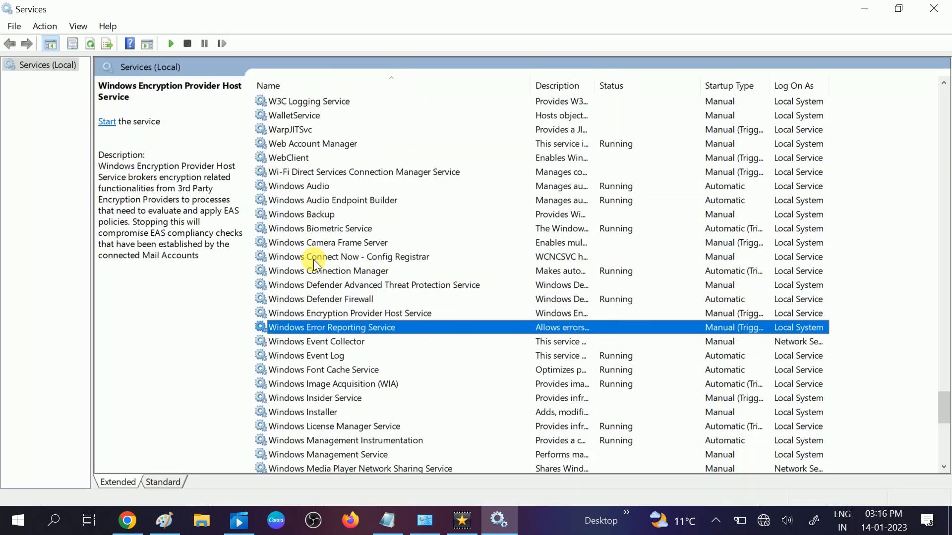
click(333, 384)
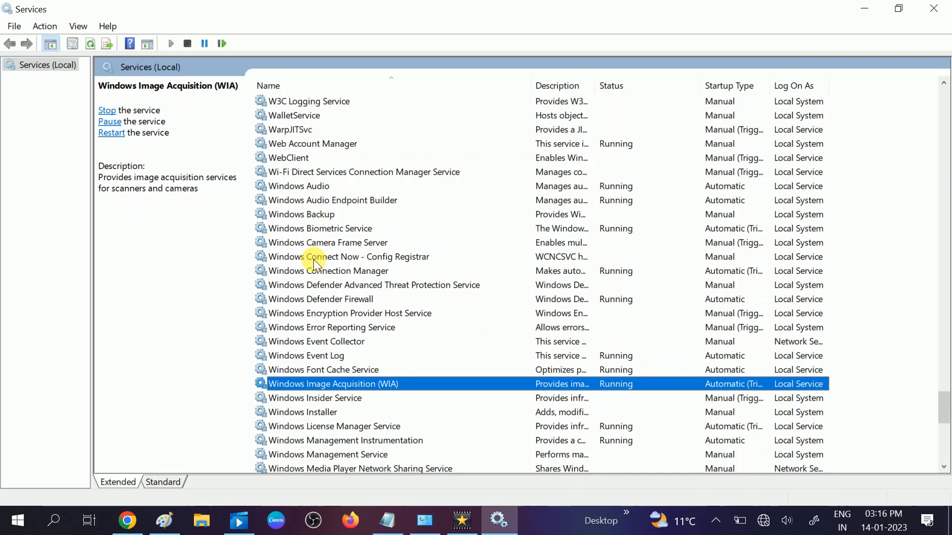
click(335, 426)
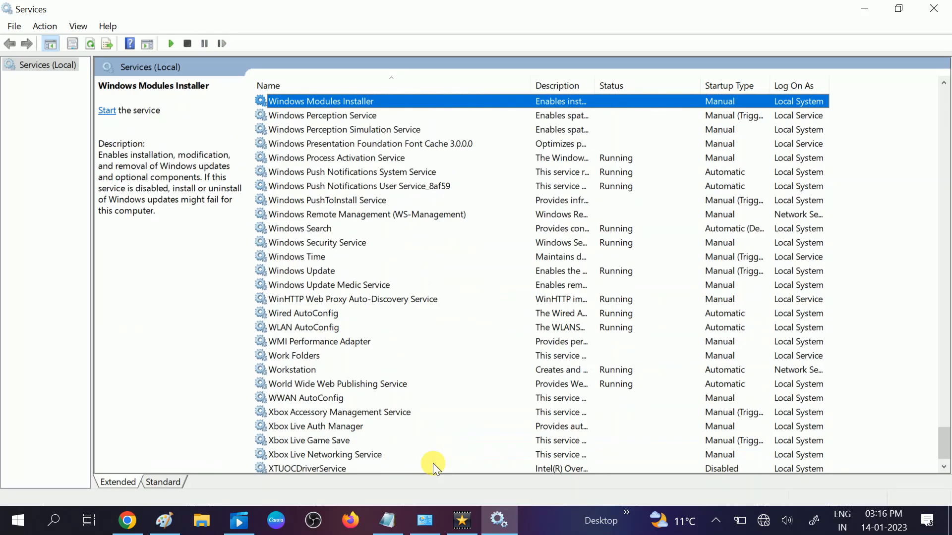
click(337, 158)
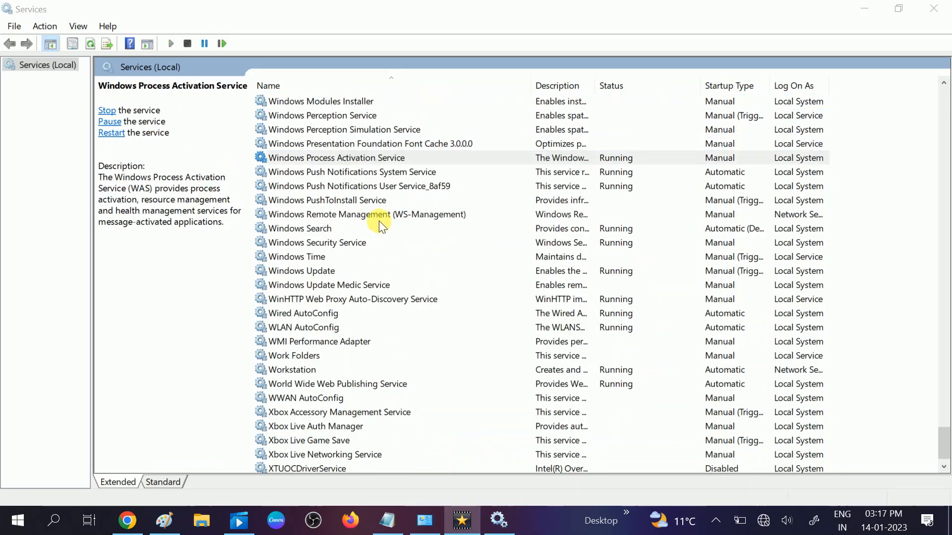
click(336, 157)
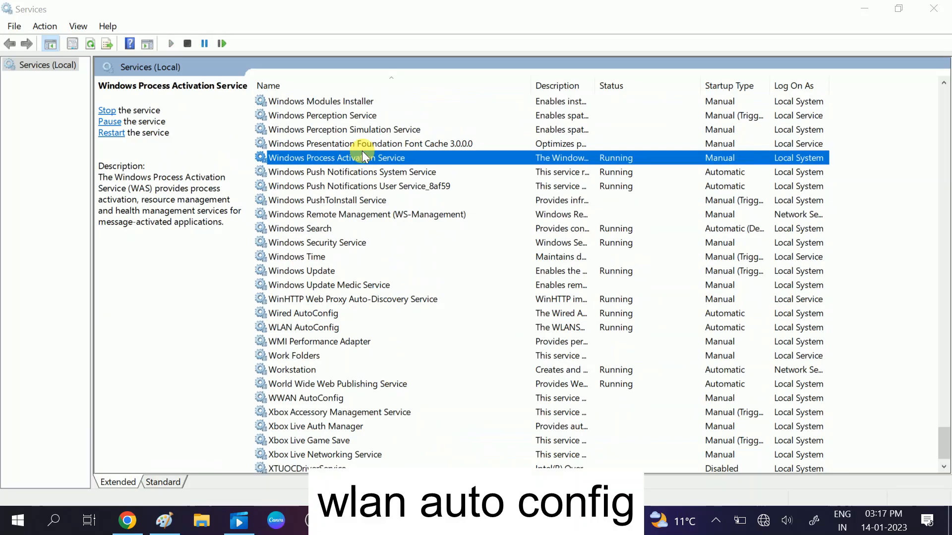
click(300, 228)
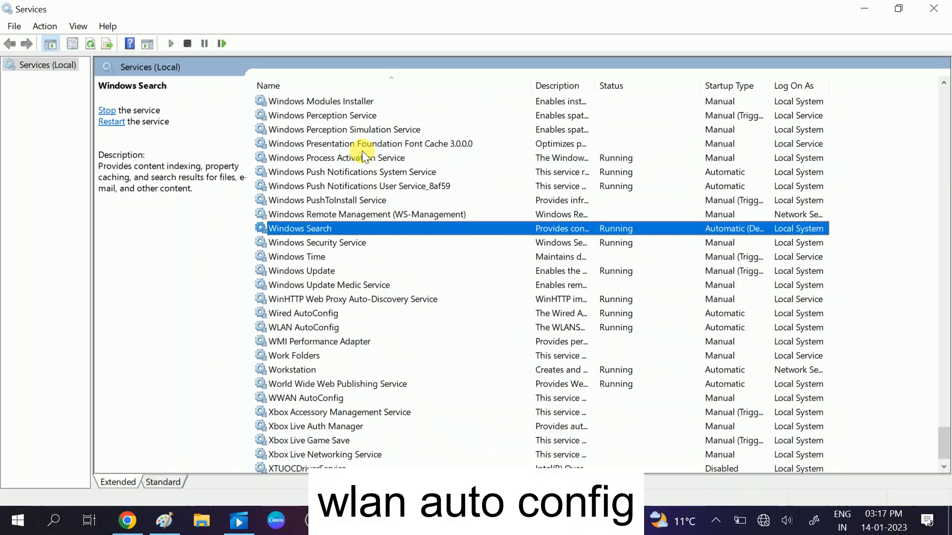
click(330, 285)
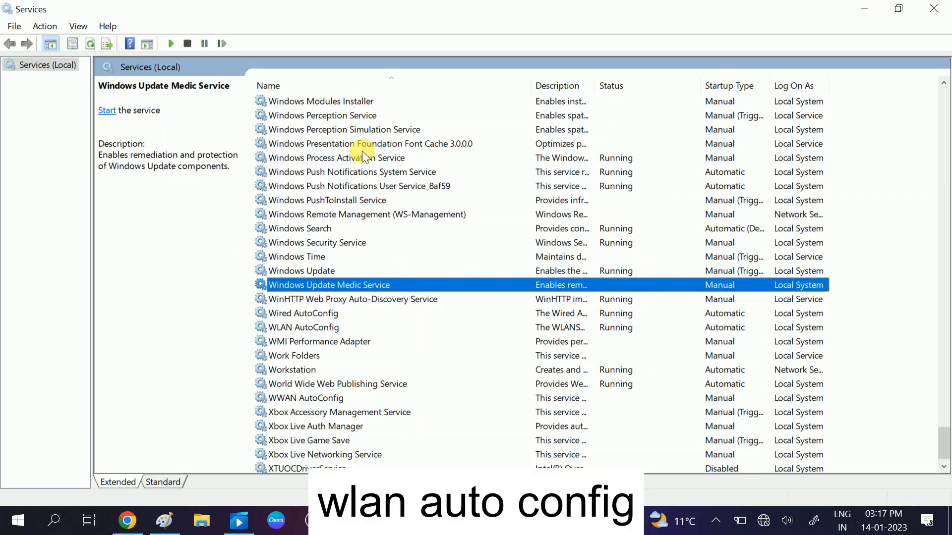
Step: Set WLAN AutoConfig startup type to Automatic and confirm with OK
click(304, 327)
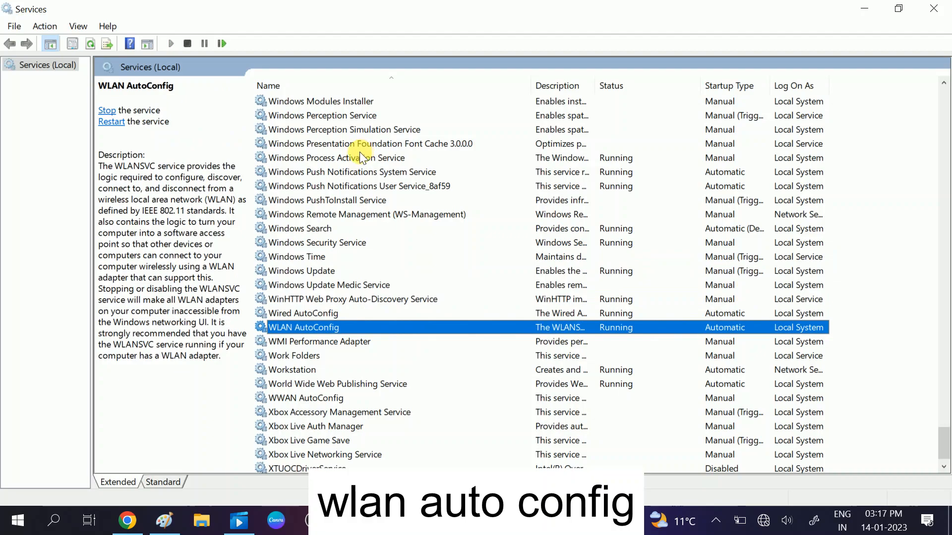
mouse_move(331, 337)
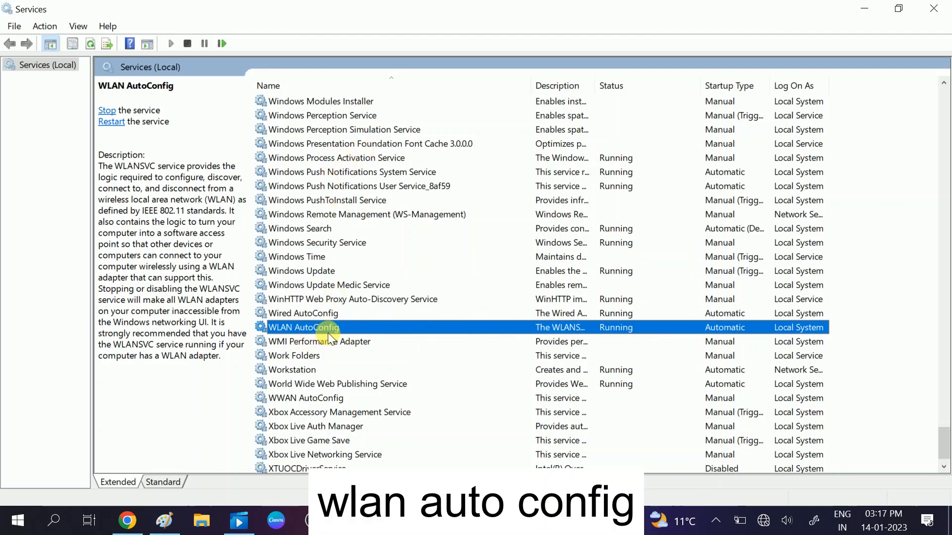
double_click(303, 328)
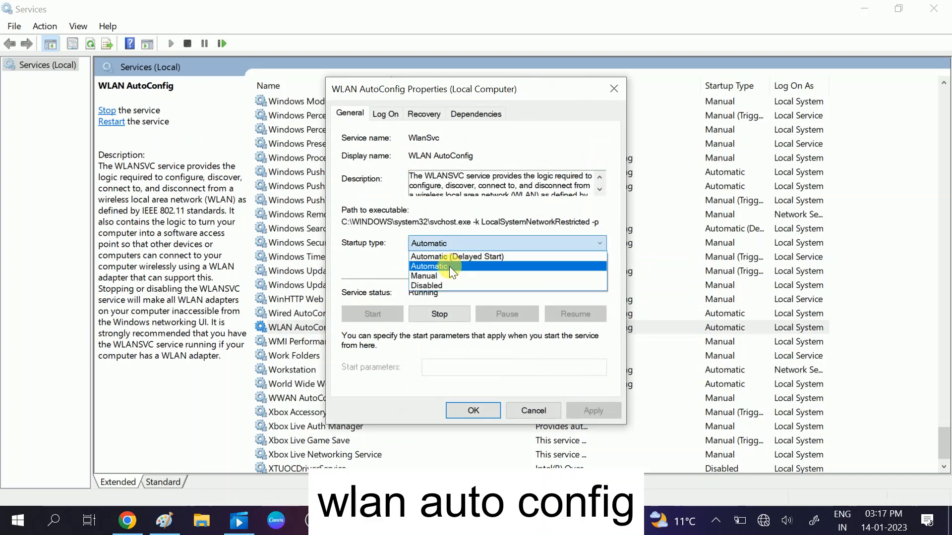
click(429, 265)
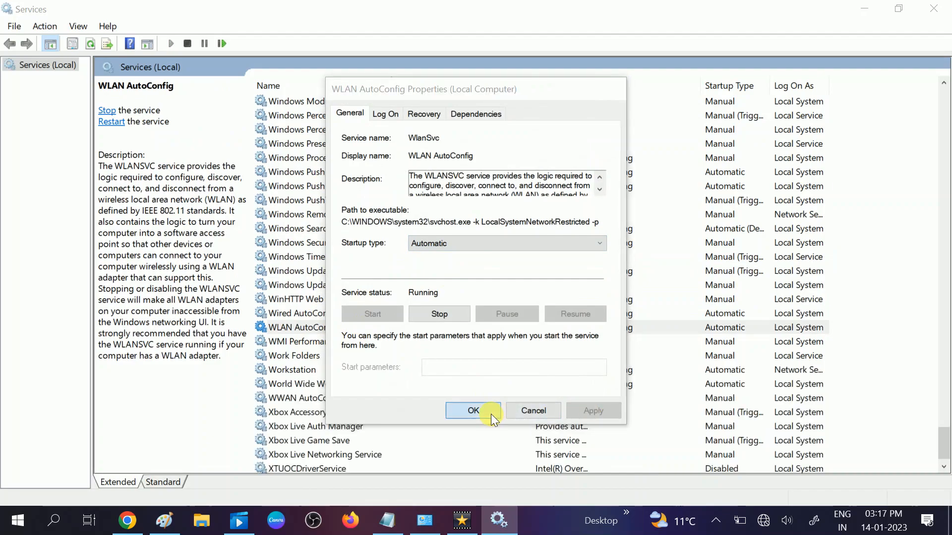
click(473, 411)
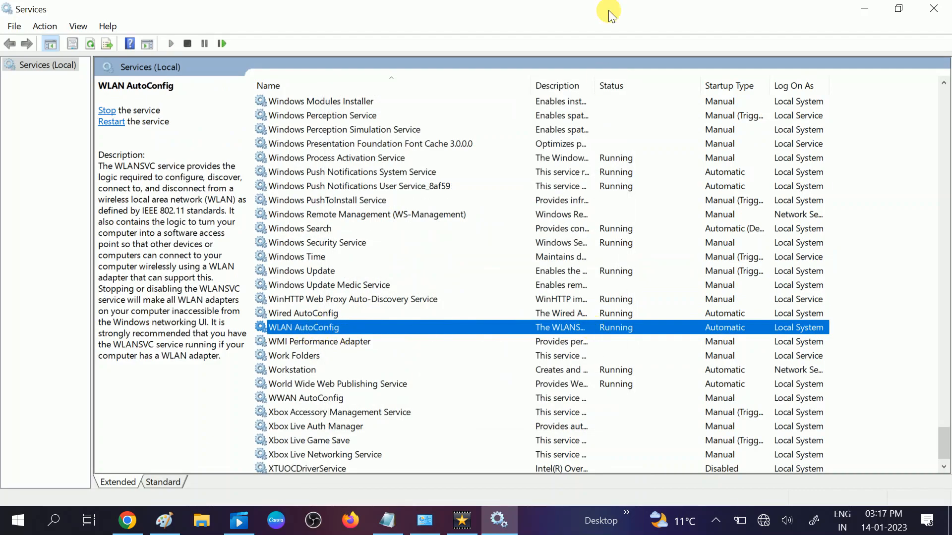
mouse_move(114, 140)
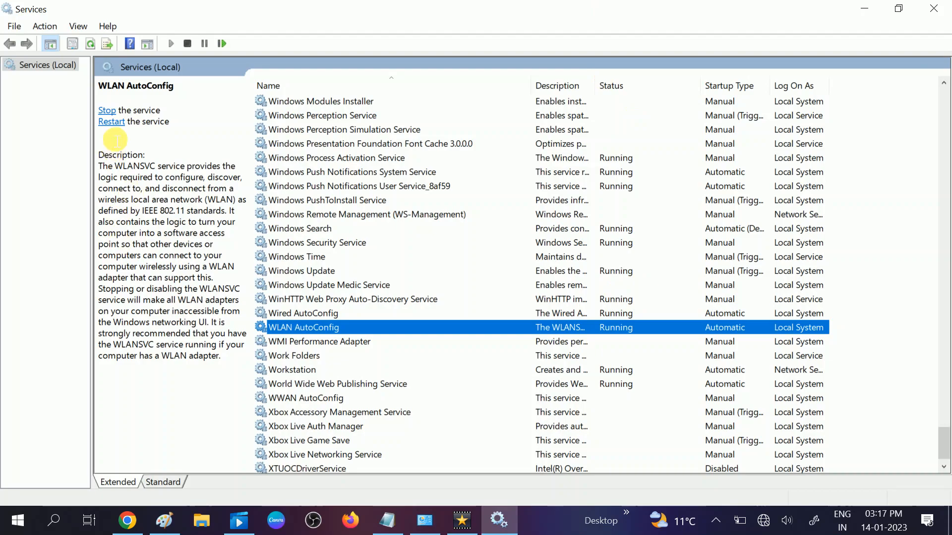
Step: Restart the WLAN AutoConfig service
click(106, 110)
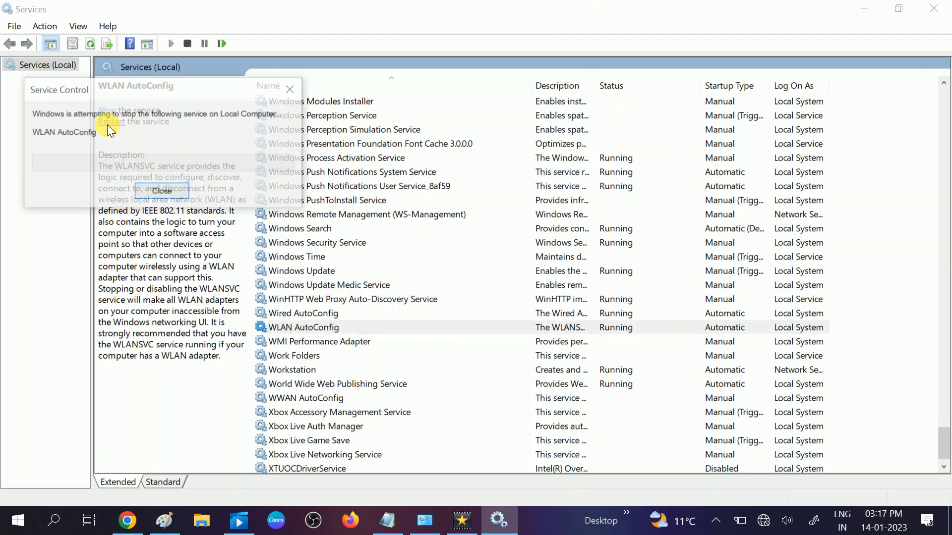
click(111, 121)
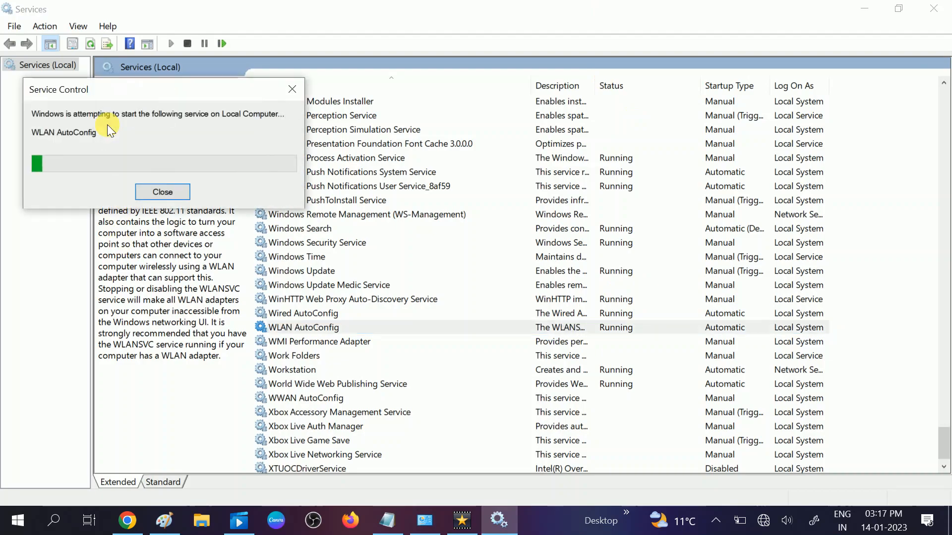
click(162, 192)
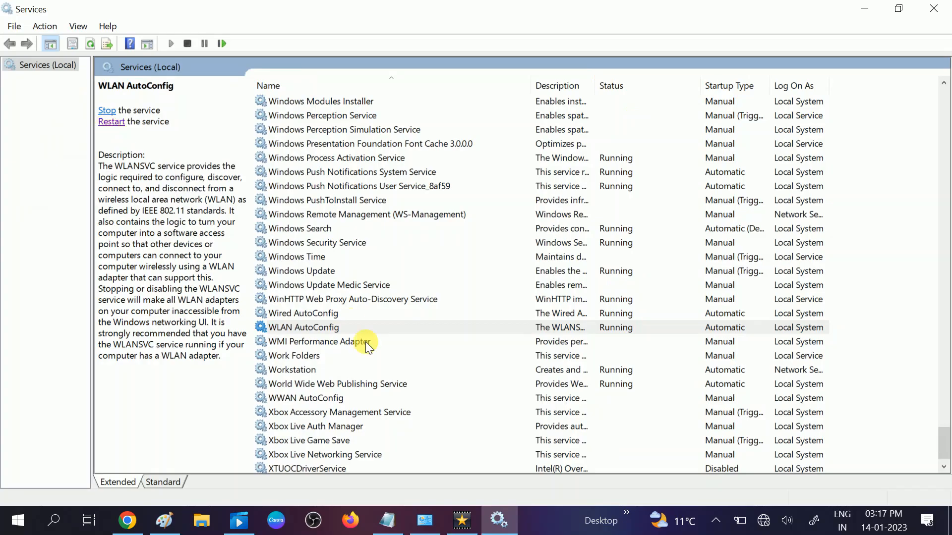
Step: Restart the Wired AutoConfig service
click(302, 313)
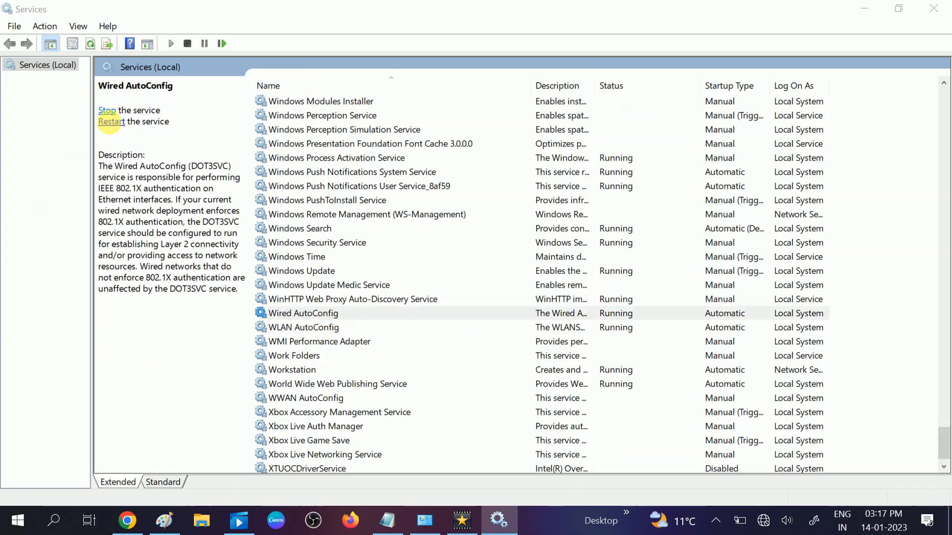
click(111, 121)
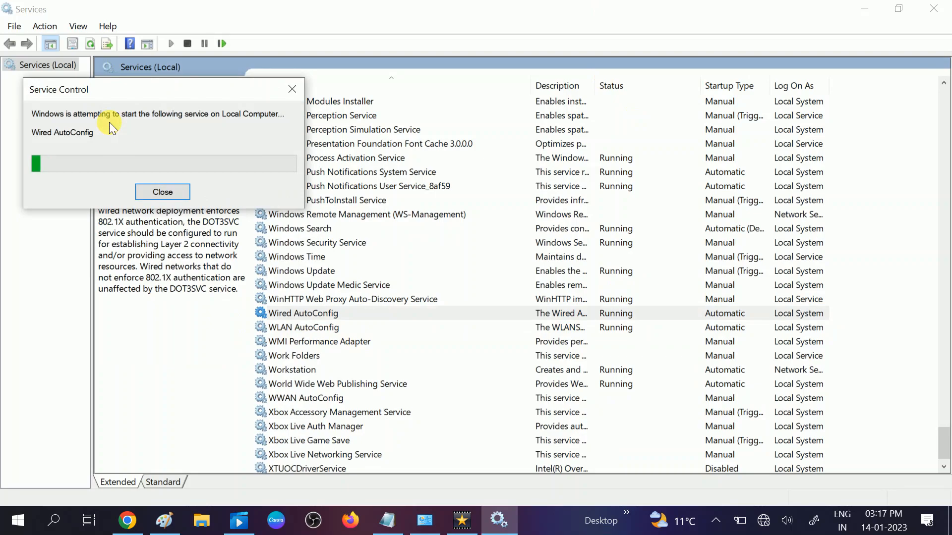
click(162, 192)
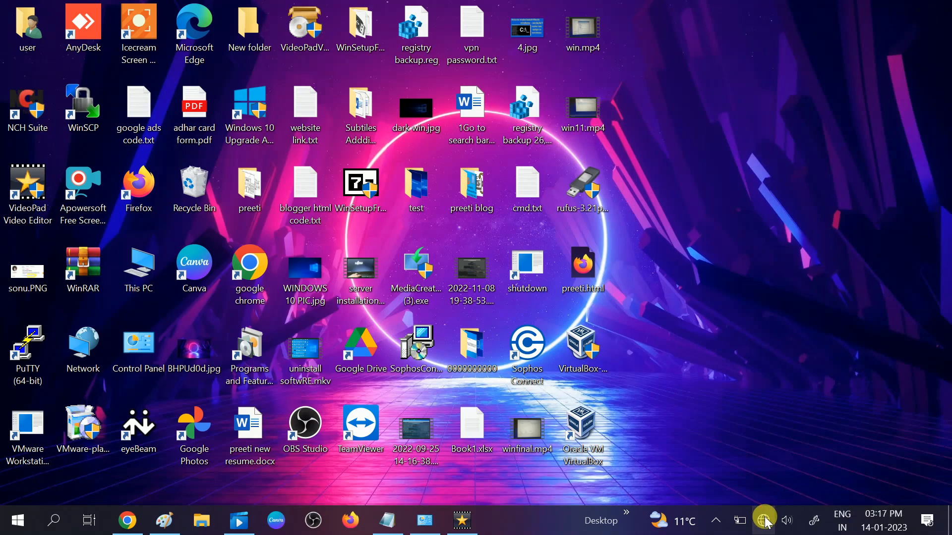
Step: Open the tray network flyout, which still lists MBA VPN with no internet
click(764, 520)
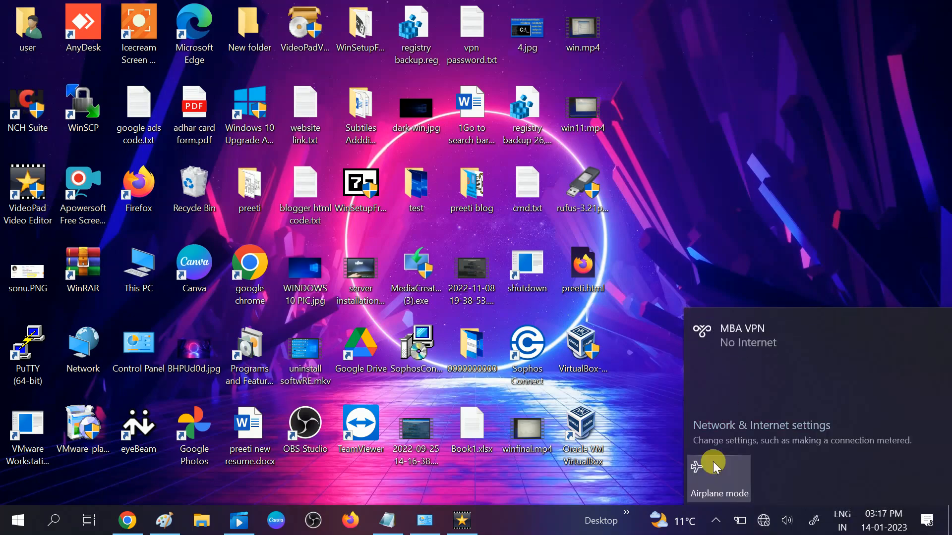
mouse_move(628, 412)
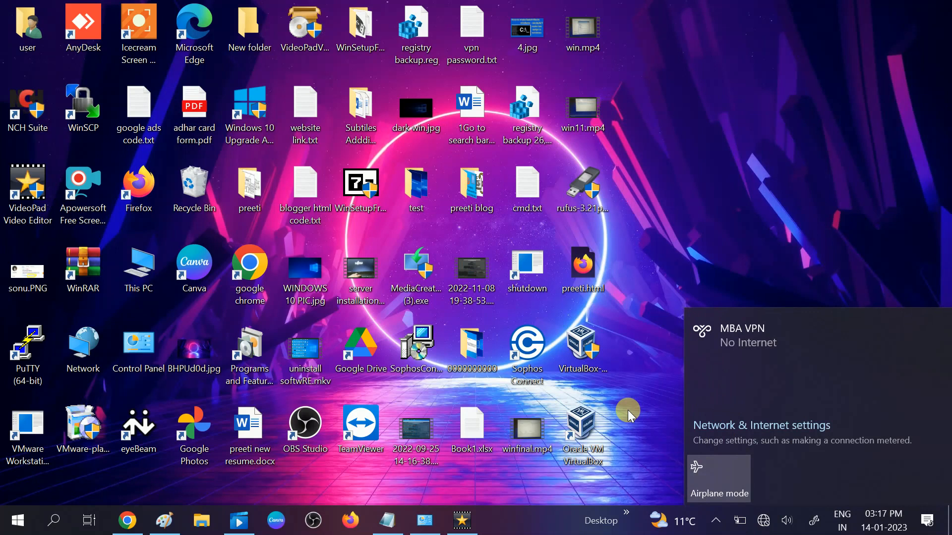
mouse_move(733, 439)
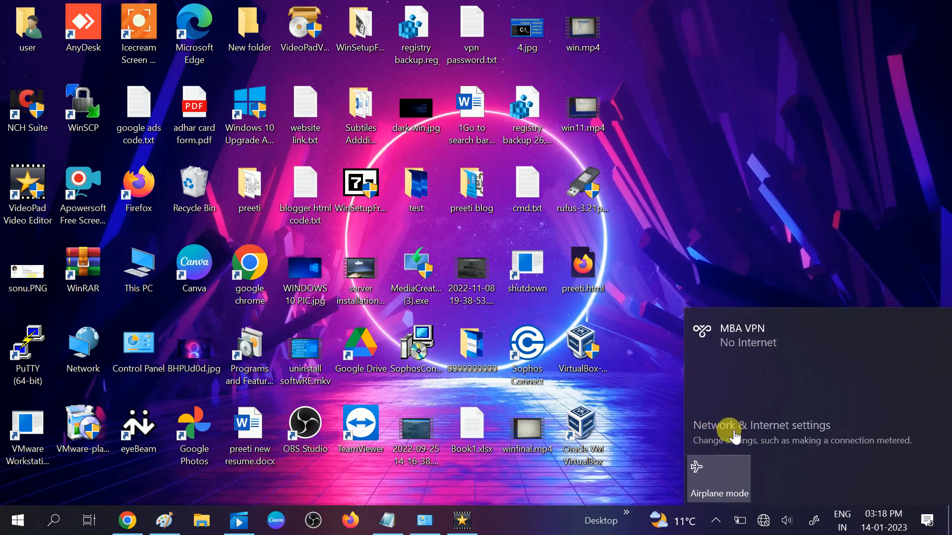
mouse_move(750, 433)
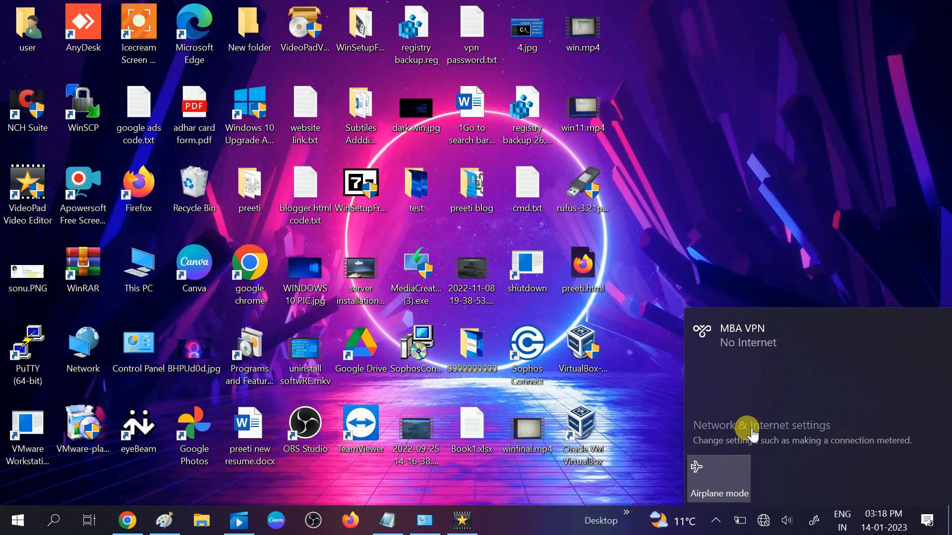
Step: Open Network & Internet status and launch the network troubleshooter
click(760, 426)
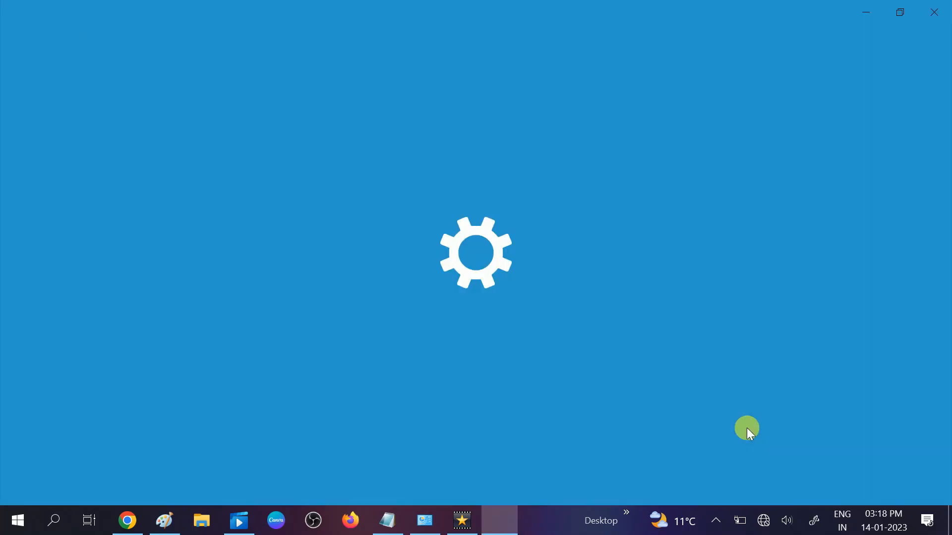
mouse_move(436, 401)
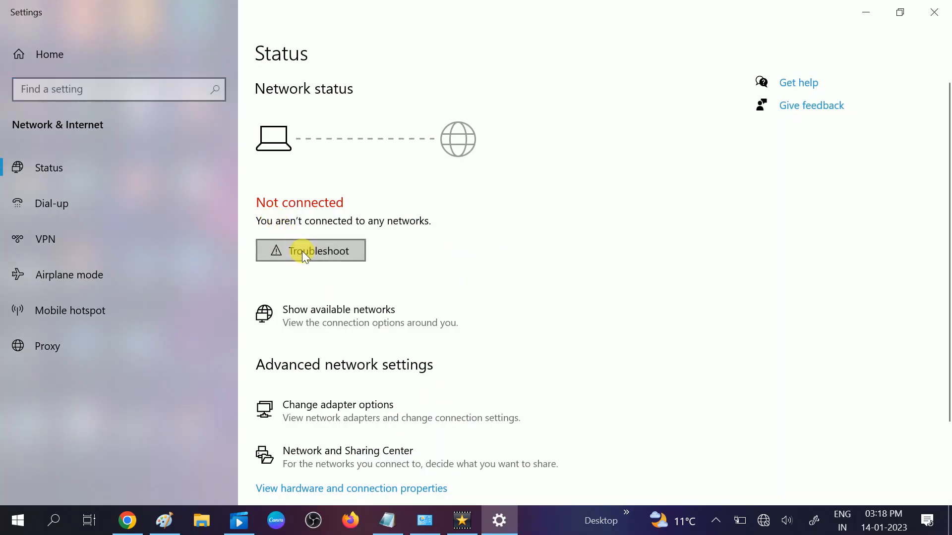
click(310, 251)
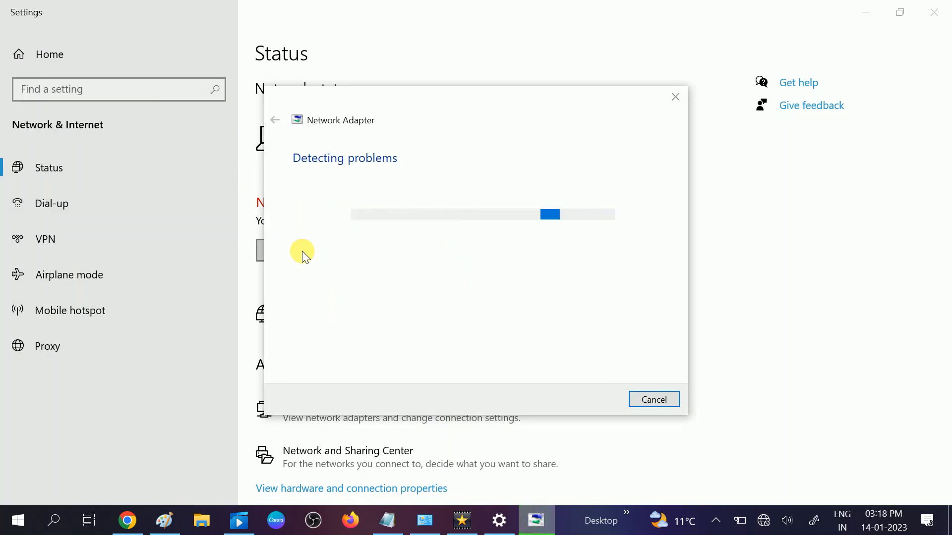
mouse_move(394, 254)
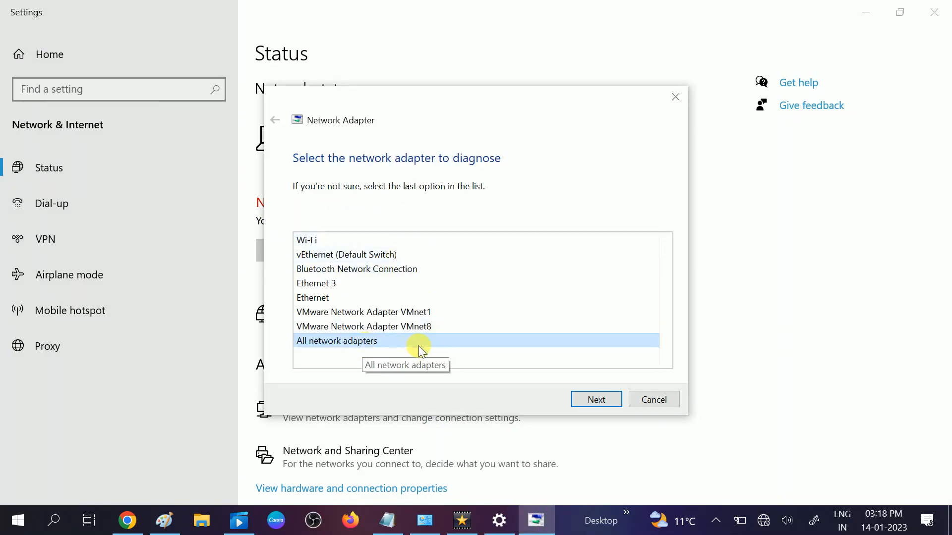
Step: Diagnose all network adapters and close the troubleshooter when no problem is found
click(595, 400)
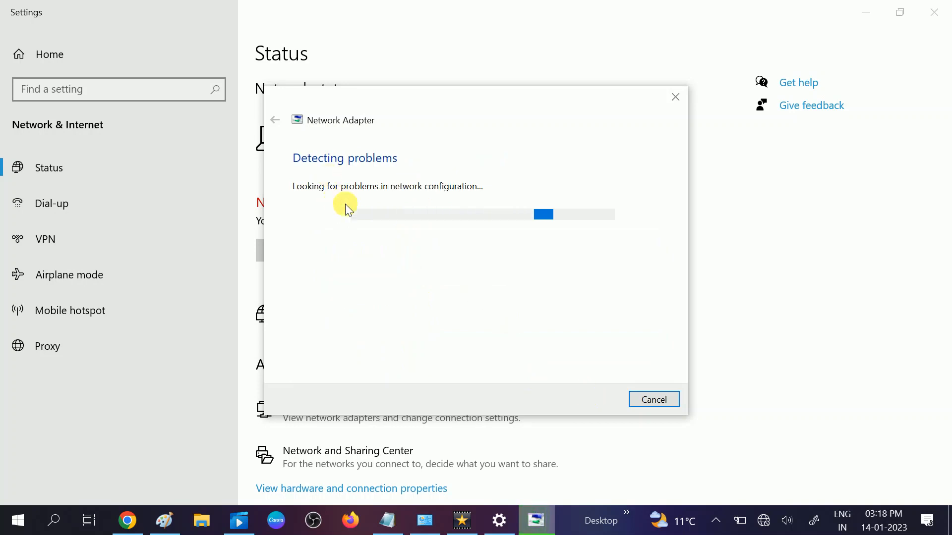
mouse_move(384, 230)
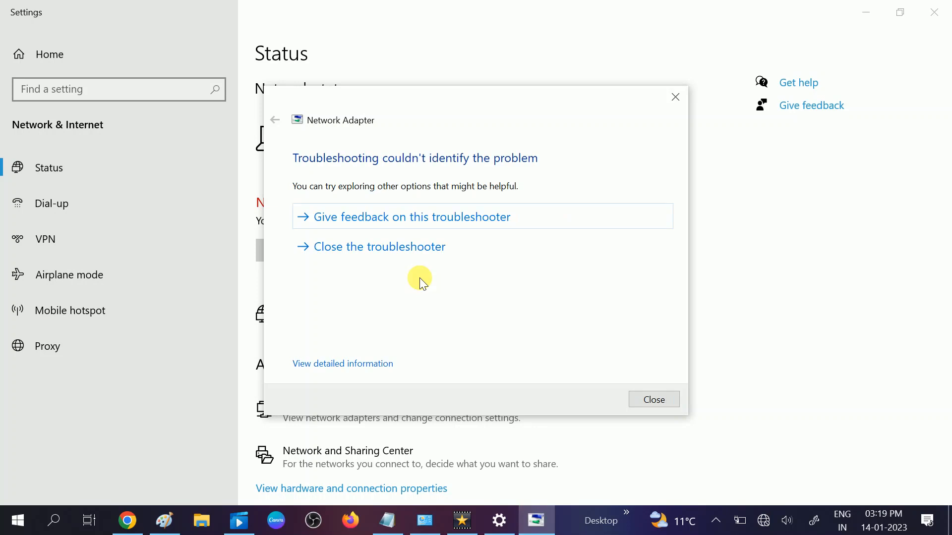
mouse_move(416, 187)
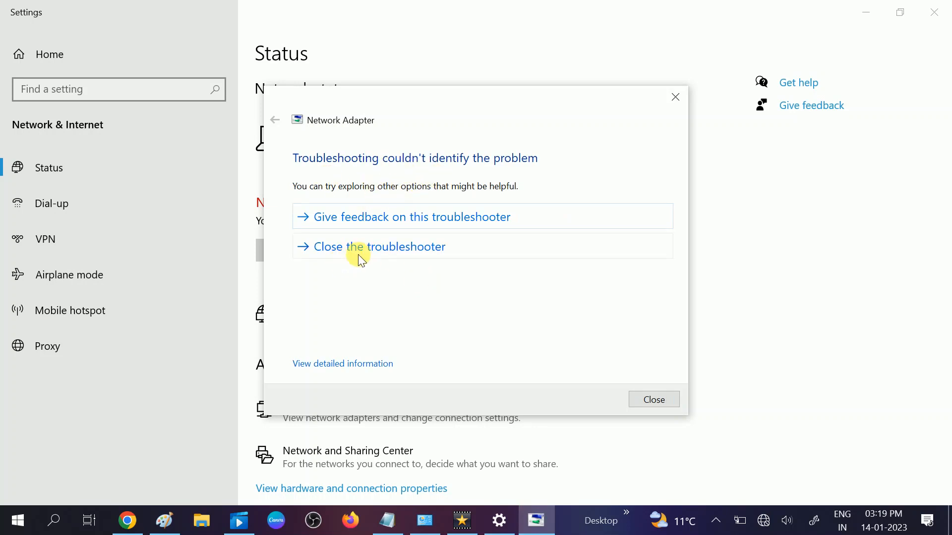
click(377, 246)
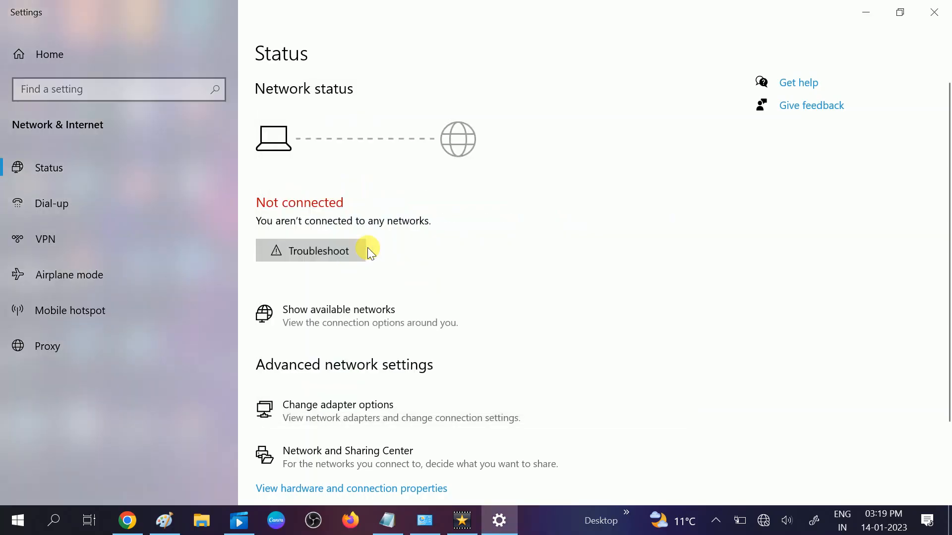
mouse_move(621, 114)
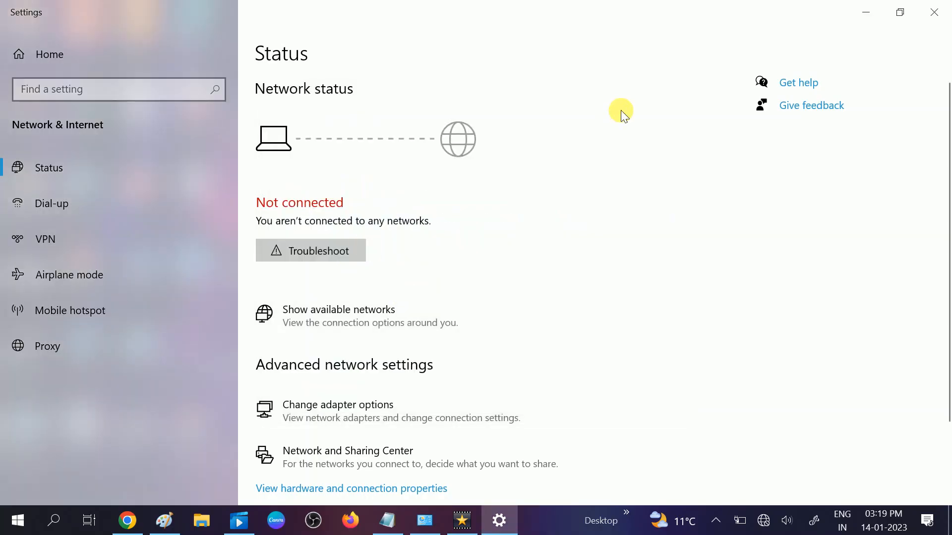
mouse_move(565, 252)
text(con)
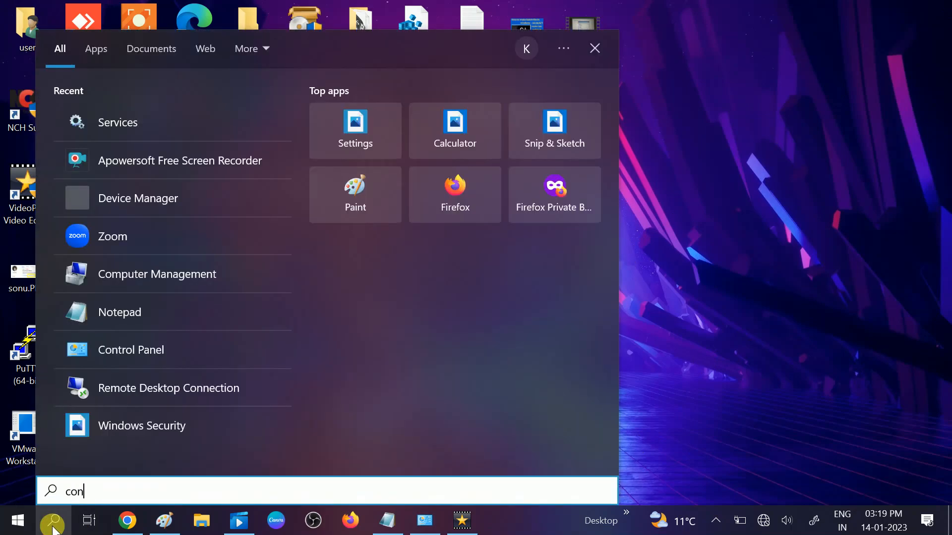
Step: Search 'control' and open Control Panel from the results
text(t)
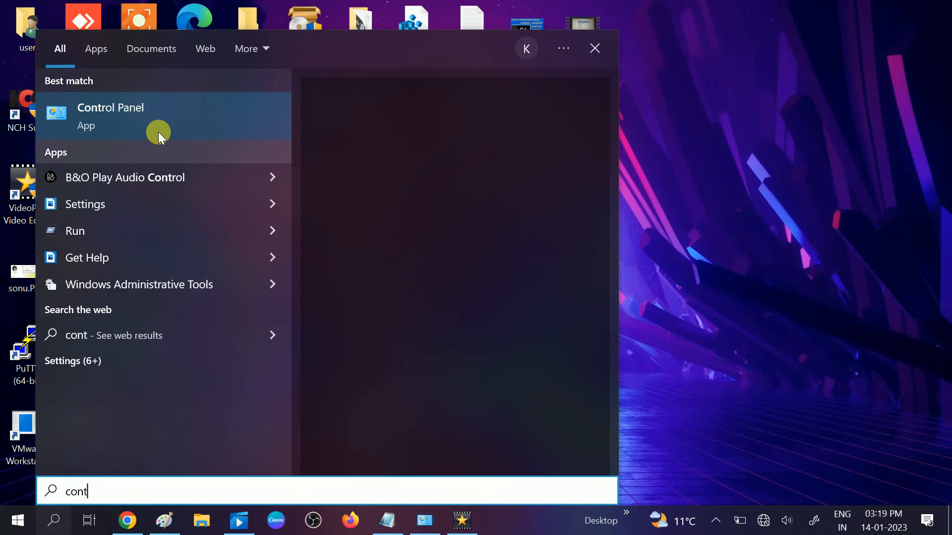
click(594, 48)
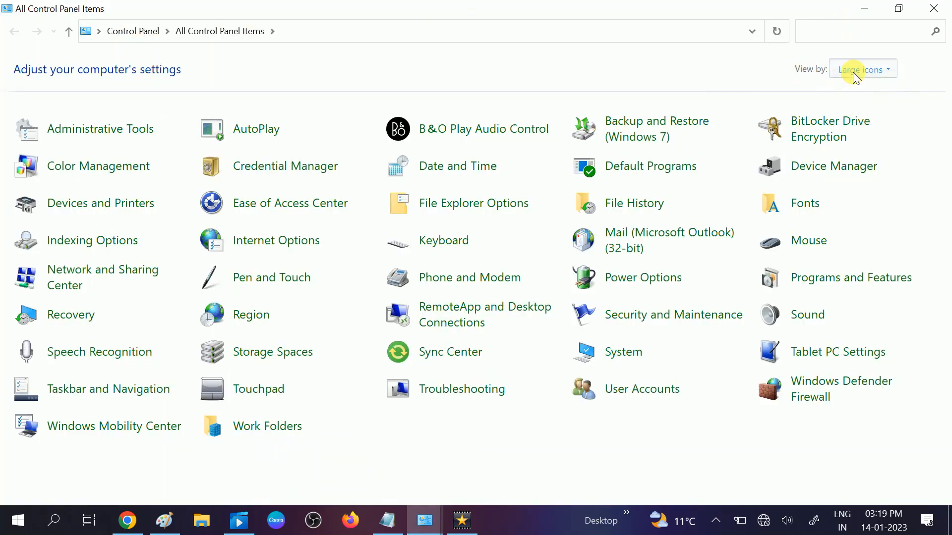
click(859, 68)
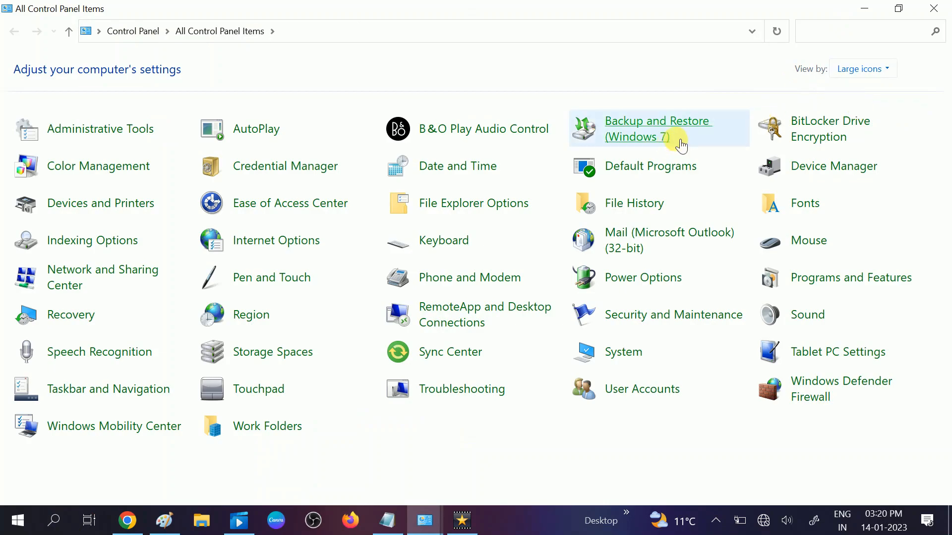
mouse_move(285, 289)
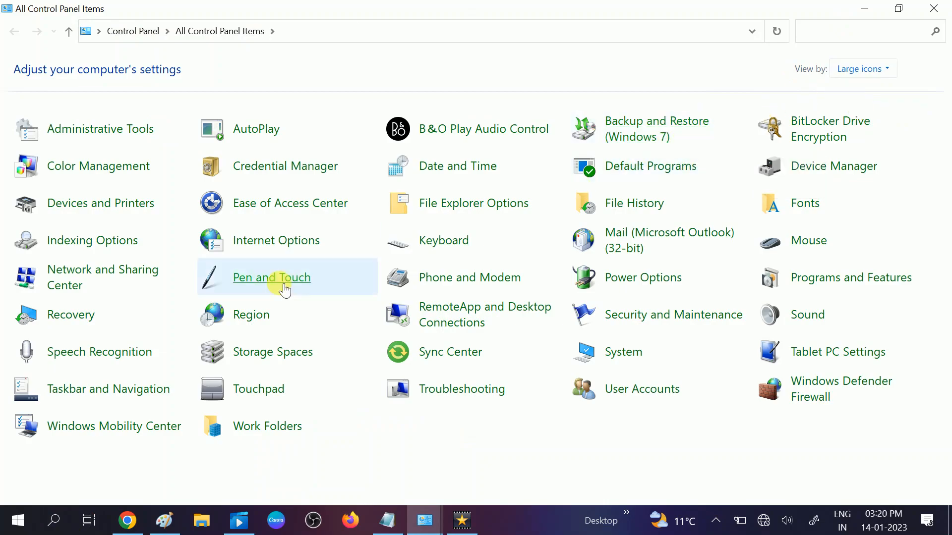
mouse_move(195, 251)
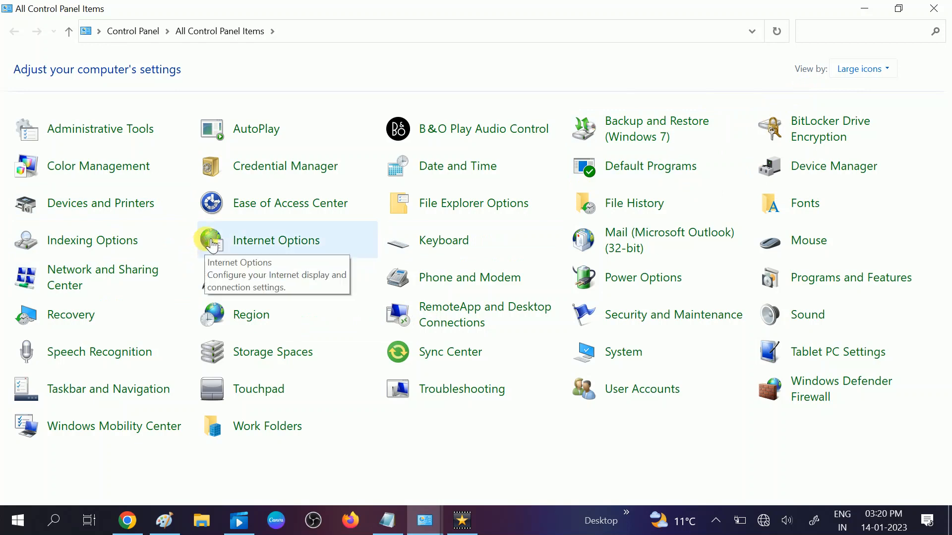
mouse_move(643, 182)
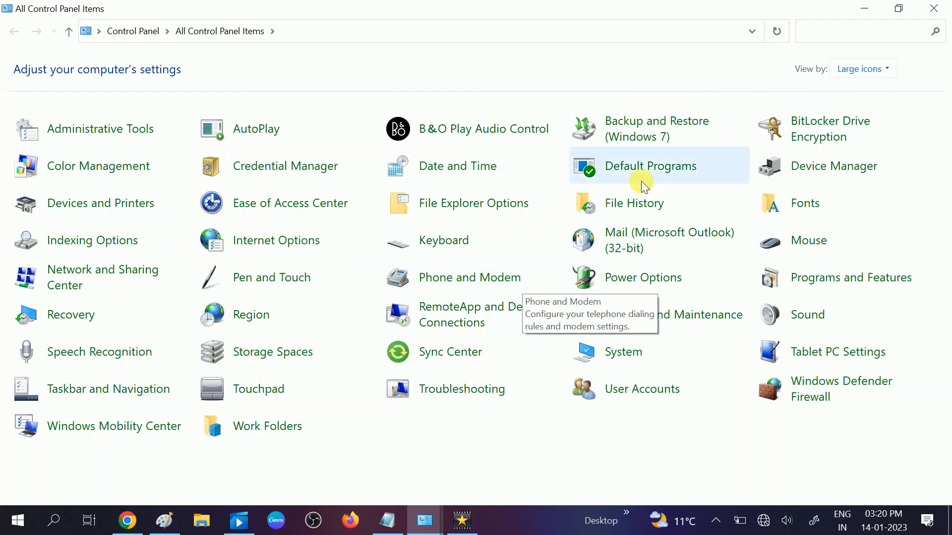
mouse_move(757, 145)
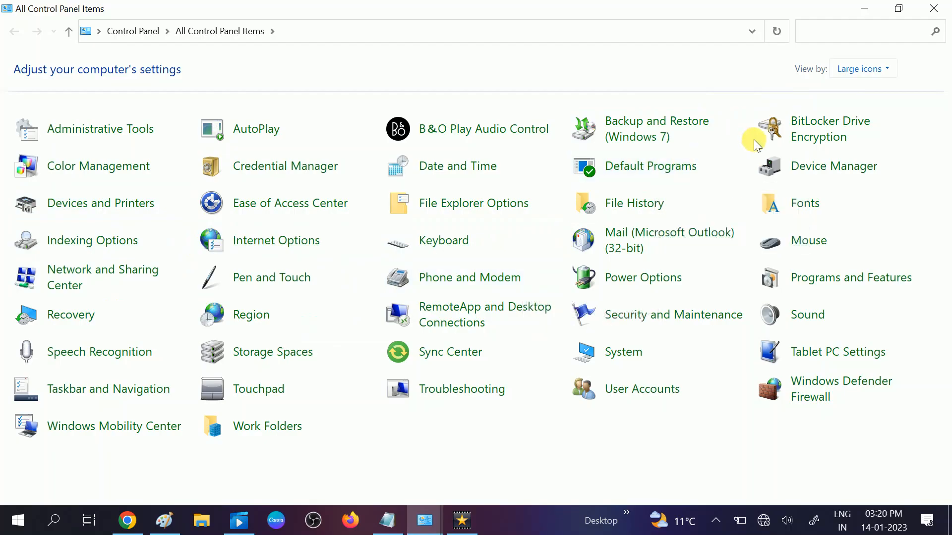
mouse_move(590, 203)
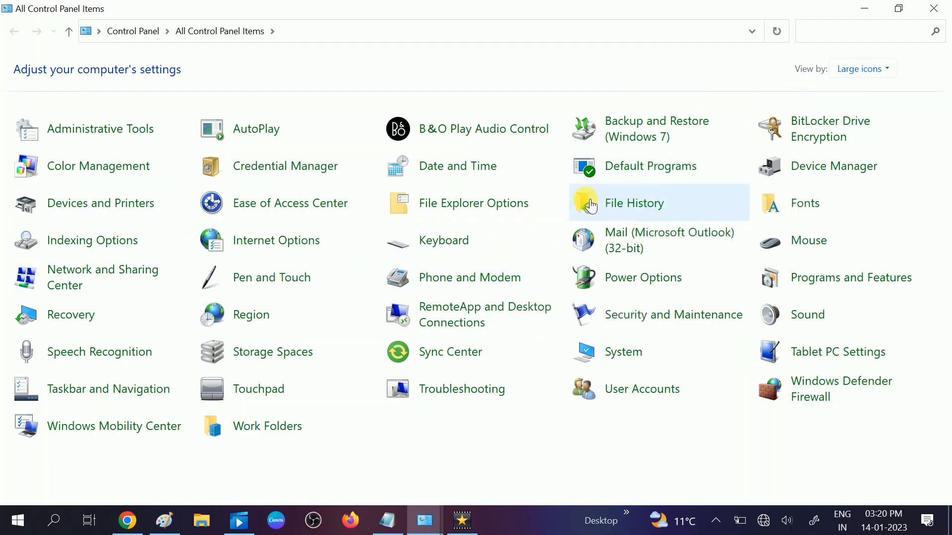
mouse_move(276, 241)
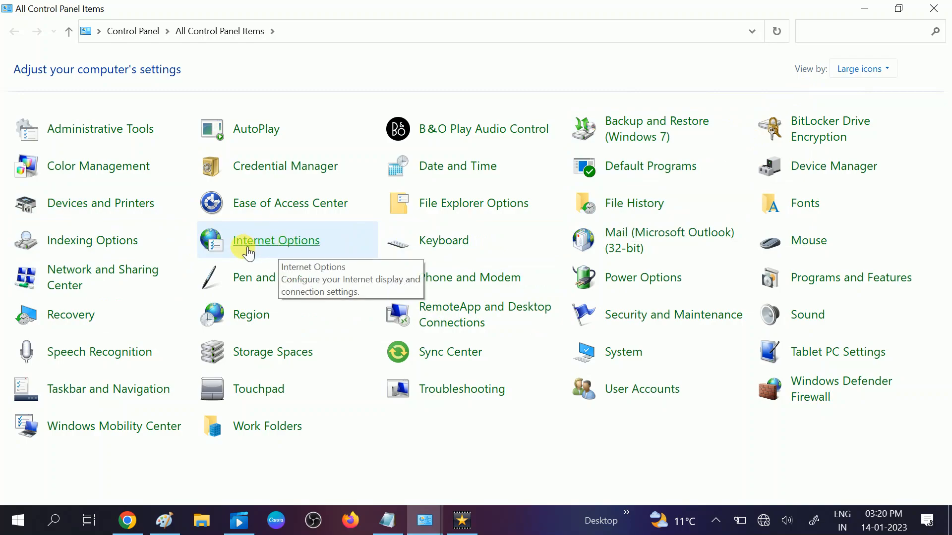
Step: Open Internet Options, go to the Advanced settings, and apply them
click(276, 240)
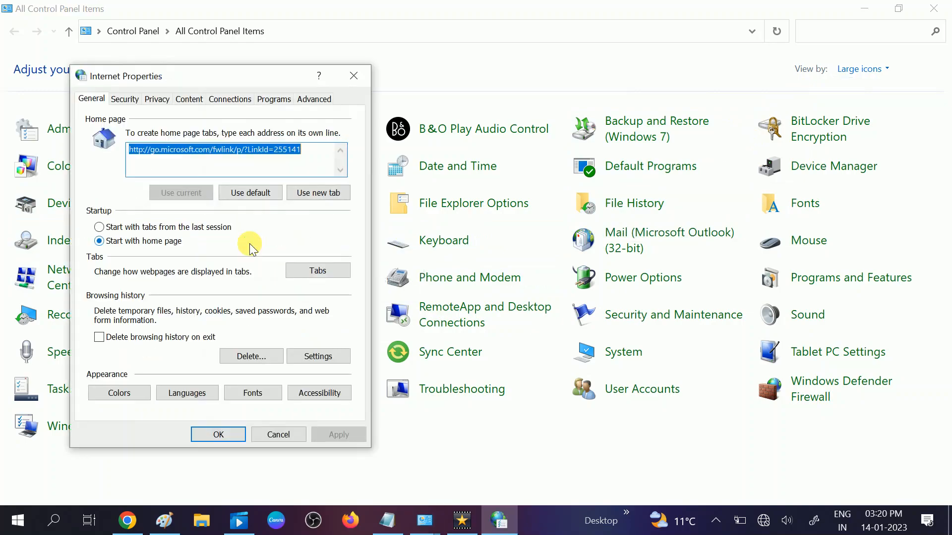
mouse_move(250, 221)
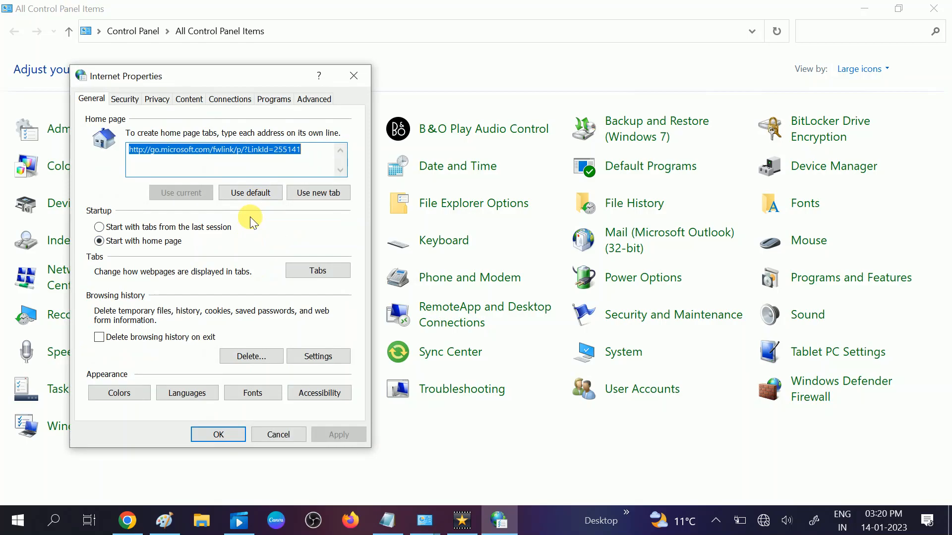
mouse_move(302, 119)
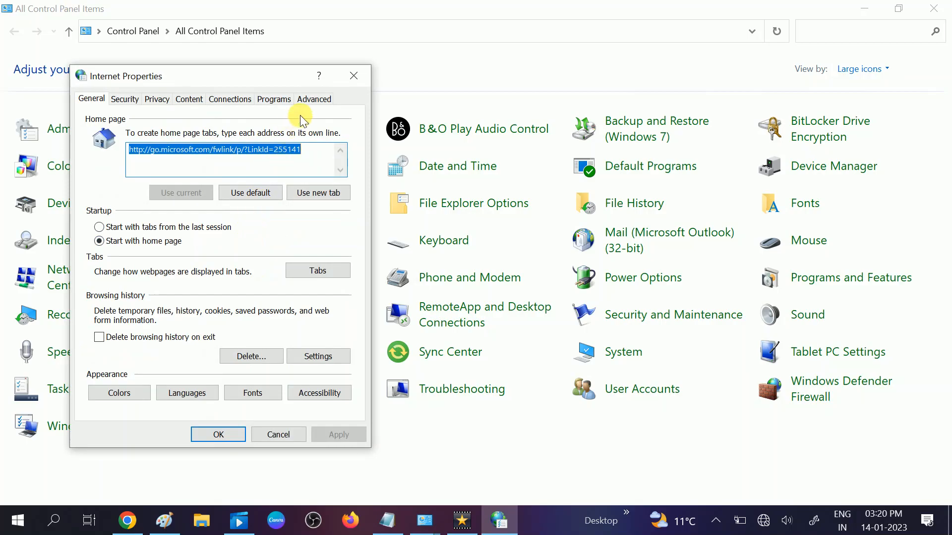
mouse_move(314, 99)
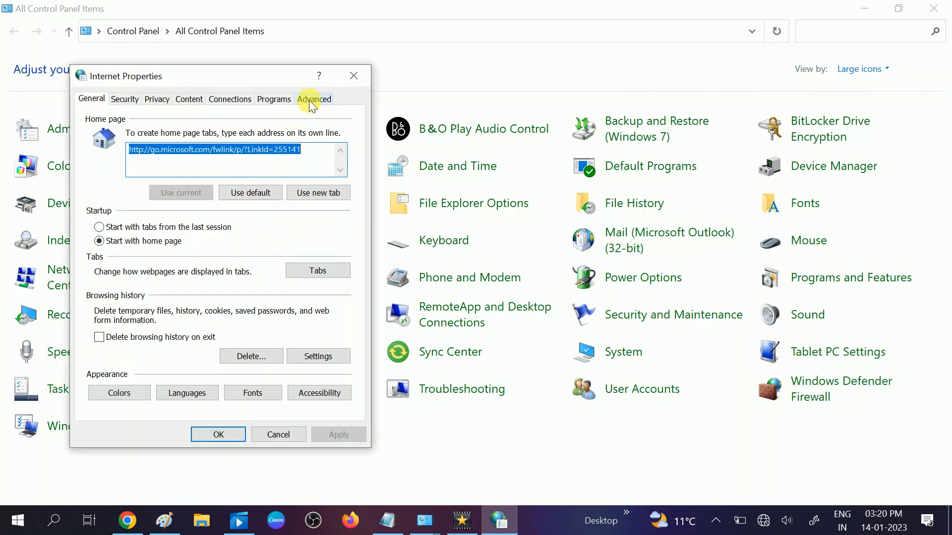
click(314, 98)
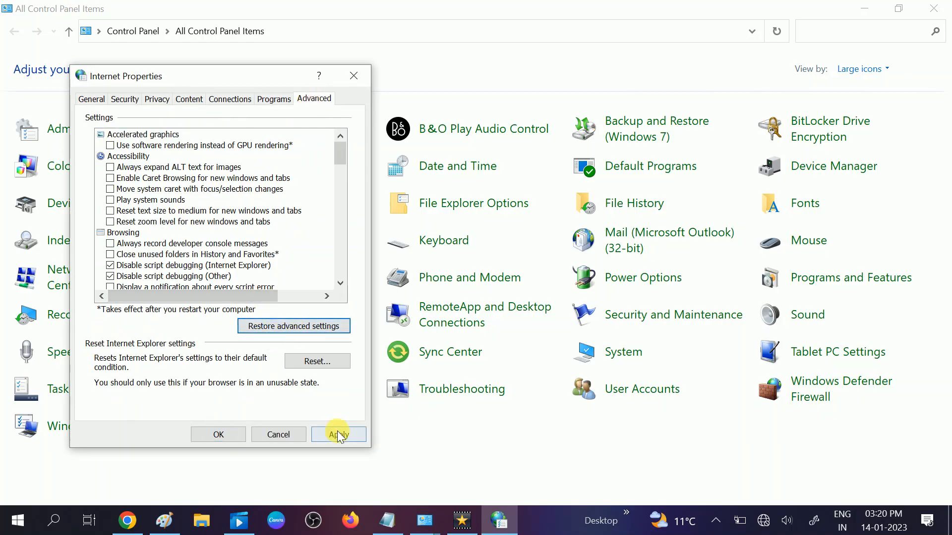
click(338, 435)
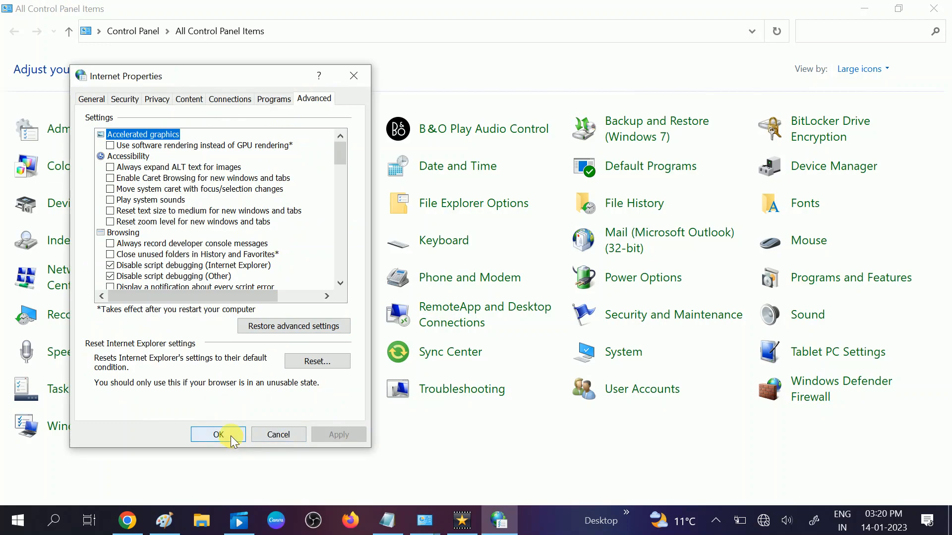
Step: Close and reopen Internet Properties, then confirm LAN settings: automatic detection, no proxy
click(217, 434)
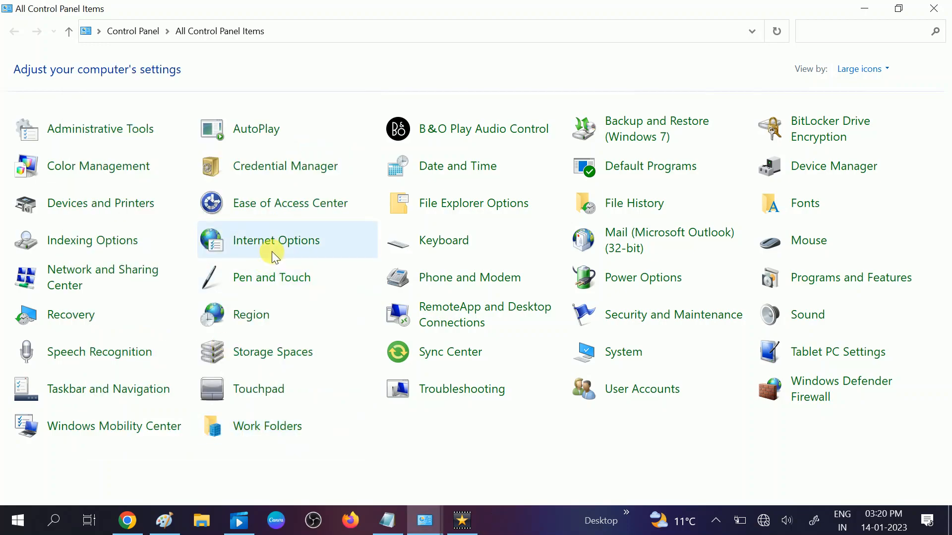
mouse_move(276, 240)
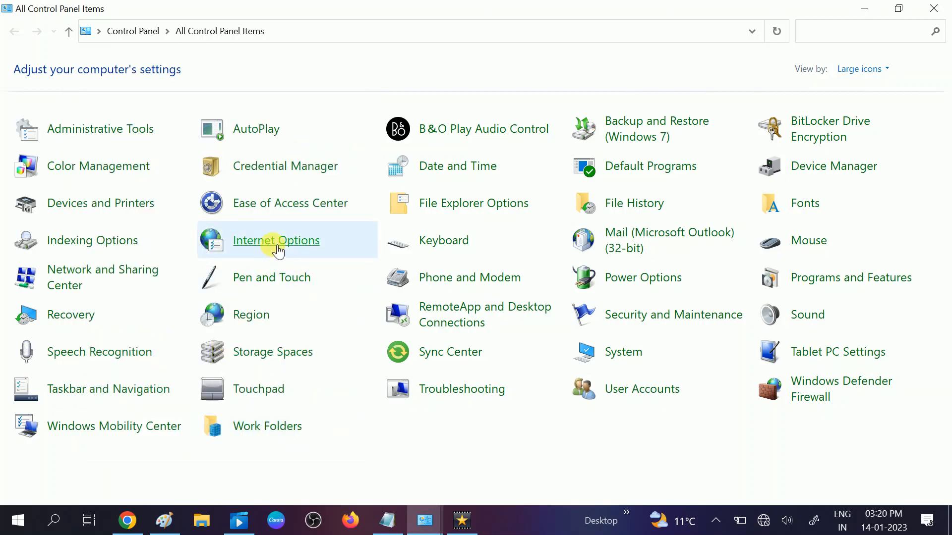
click(275, 240)
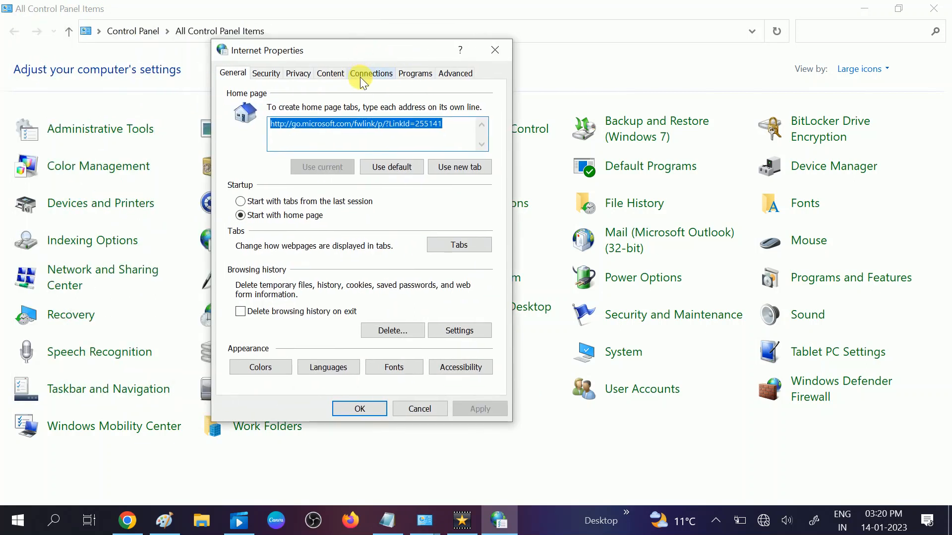
click(371, 73)
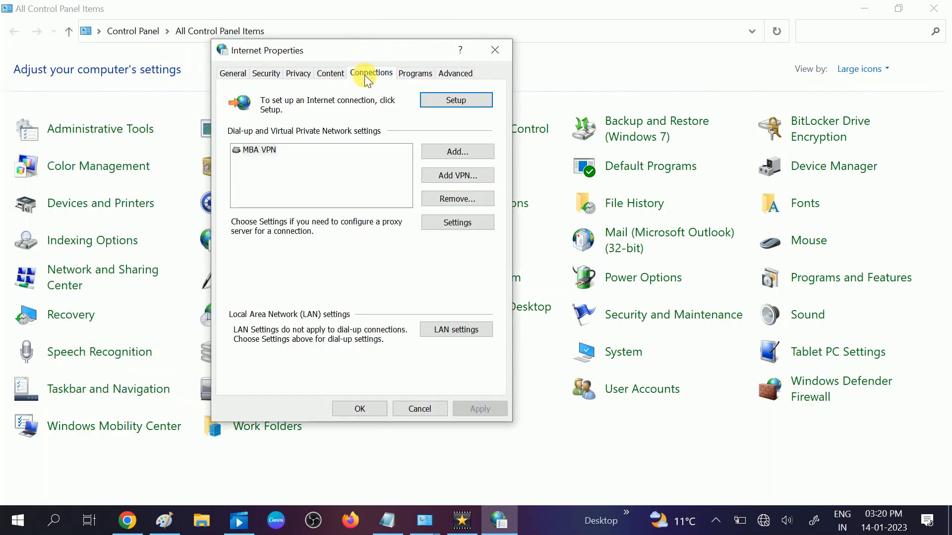
mouse_move(438, 345)
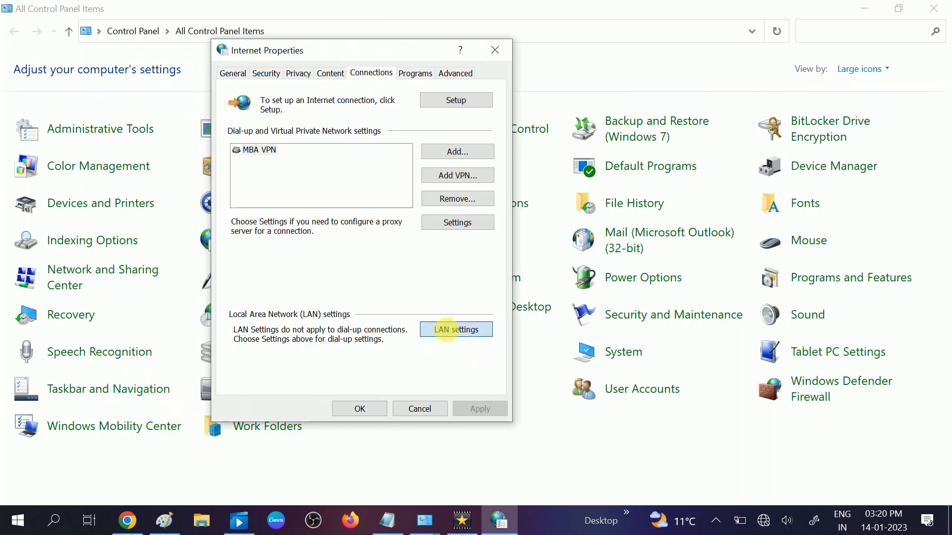
click(456, 329)
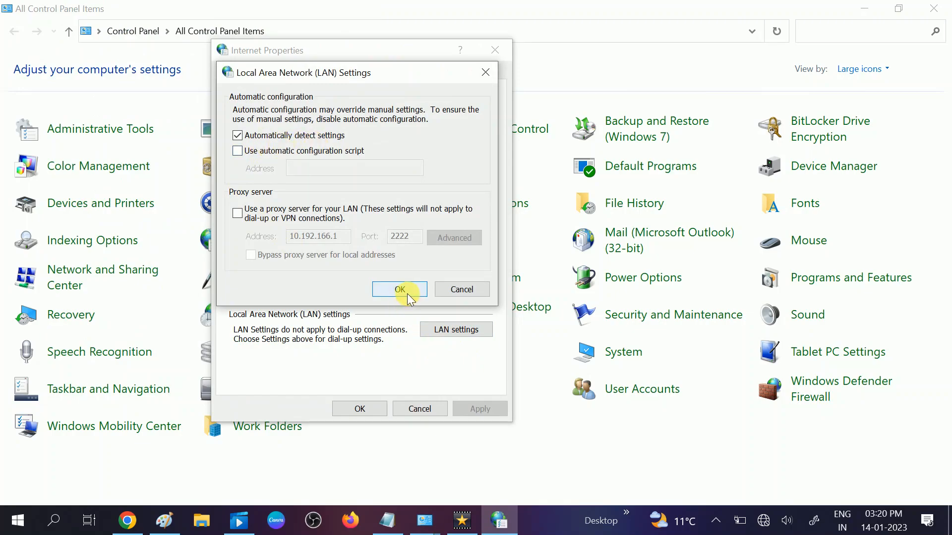
click(399, 289)
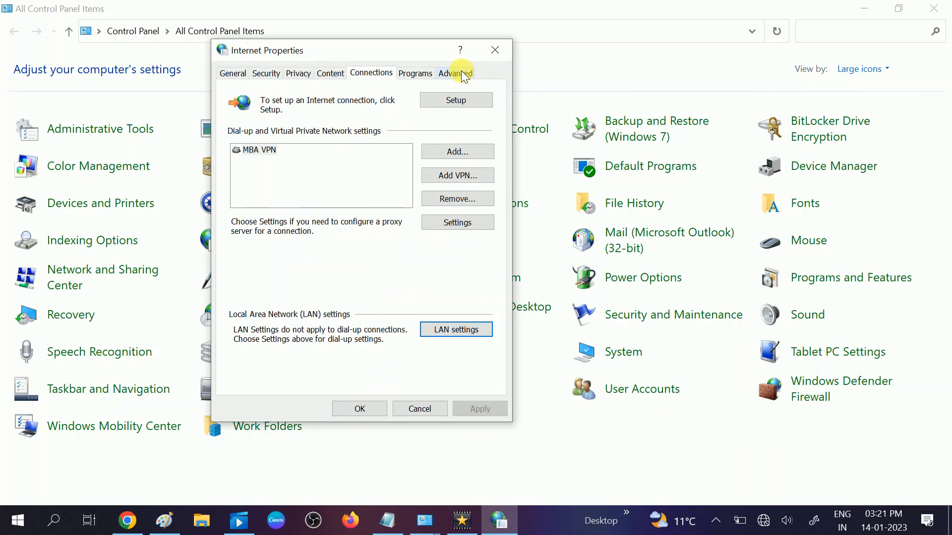
Step: Reset Internet Explorer settings with personal settings deleted, then close the reset summary
click(454, 72)
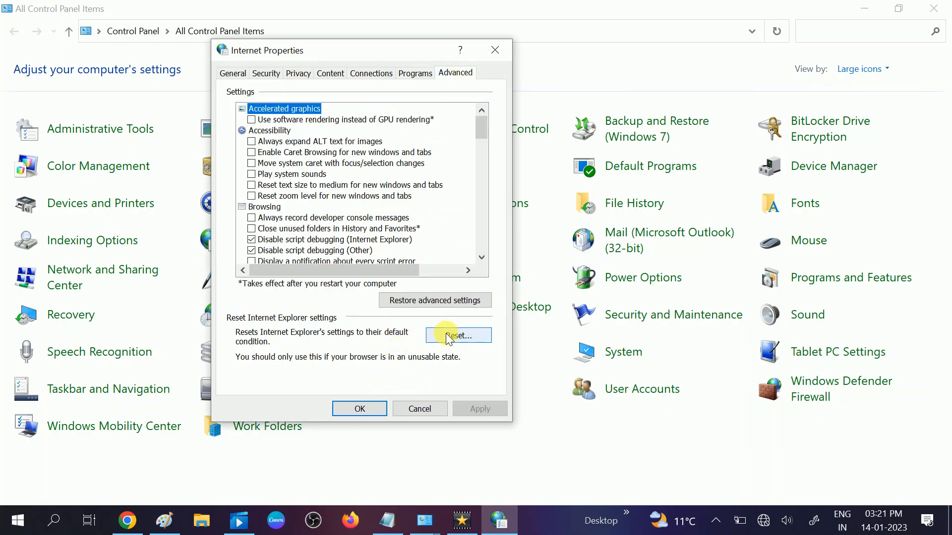
mouse_move(313, 346)
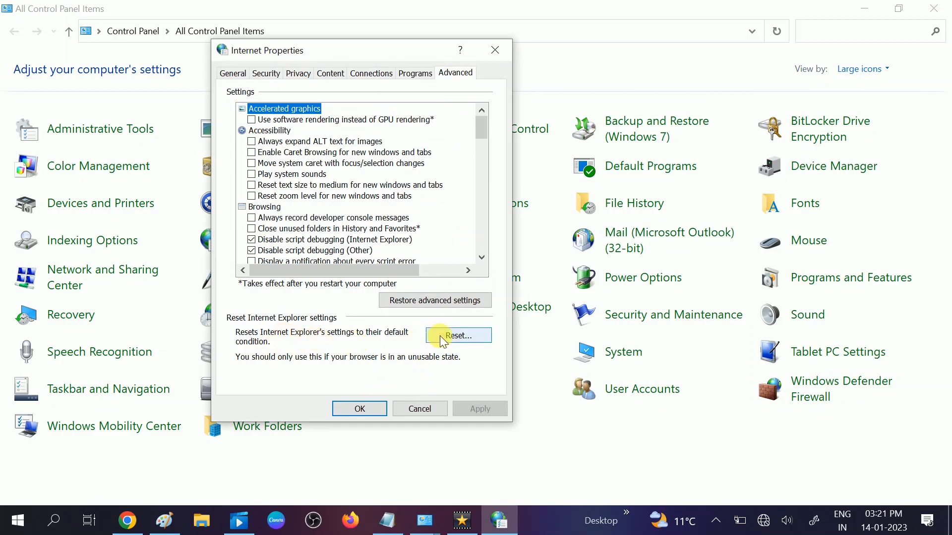
click(458, 335)
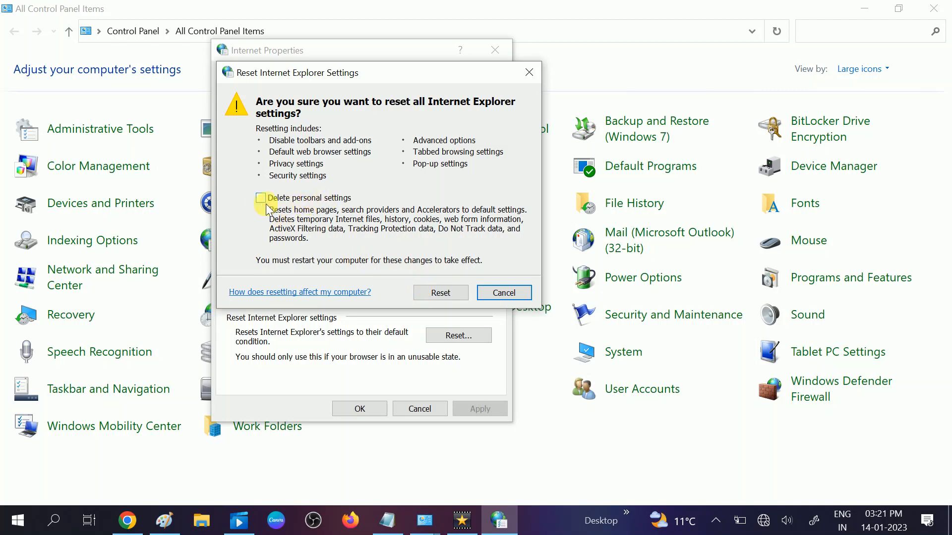
click(262, 198)
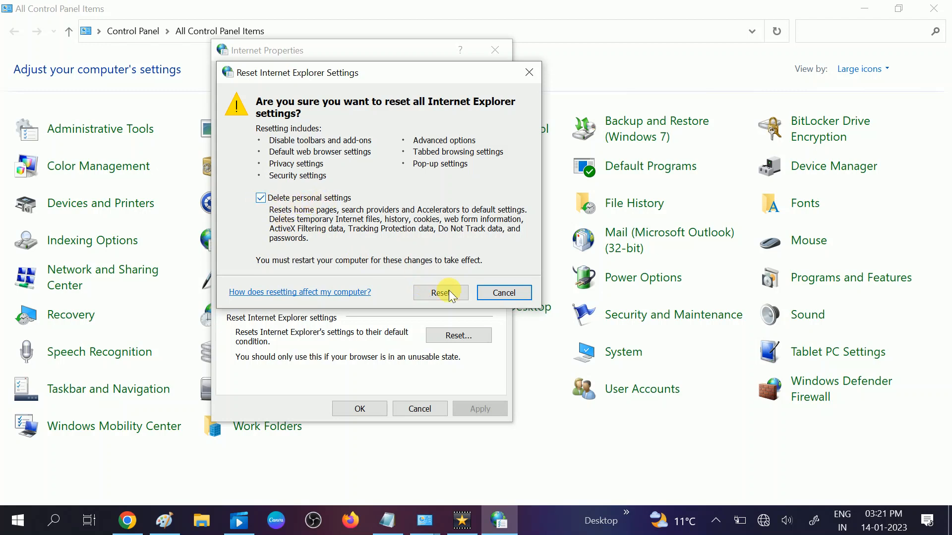
click(440, 293)
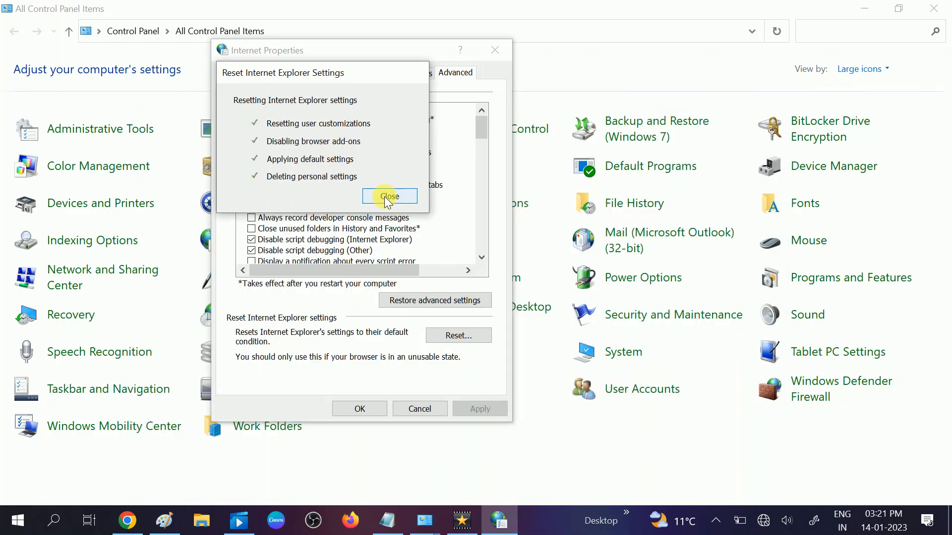
click(390, 196)
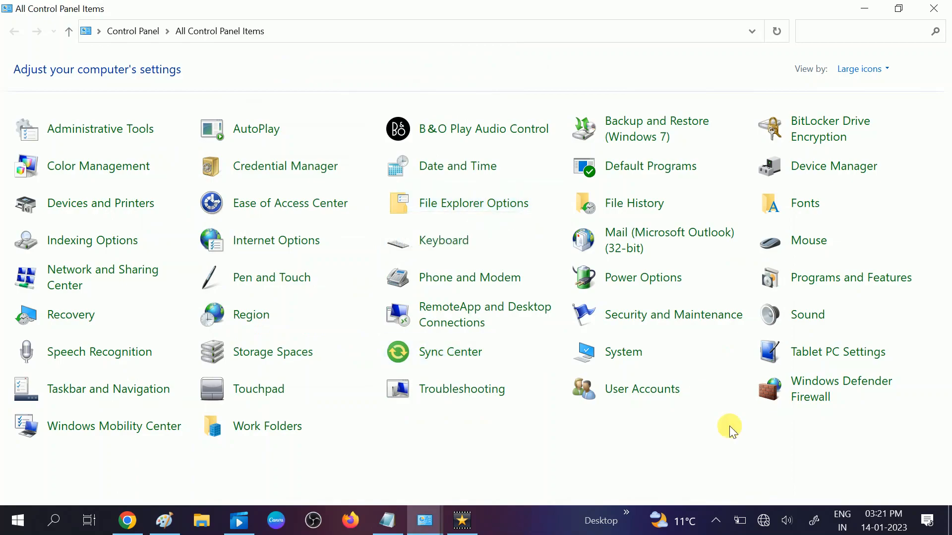
mouse_move(764, 520)
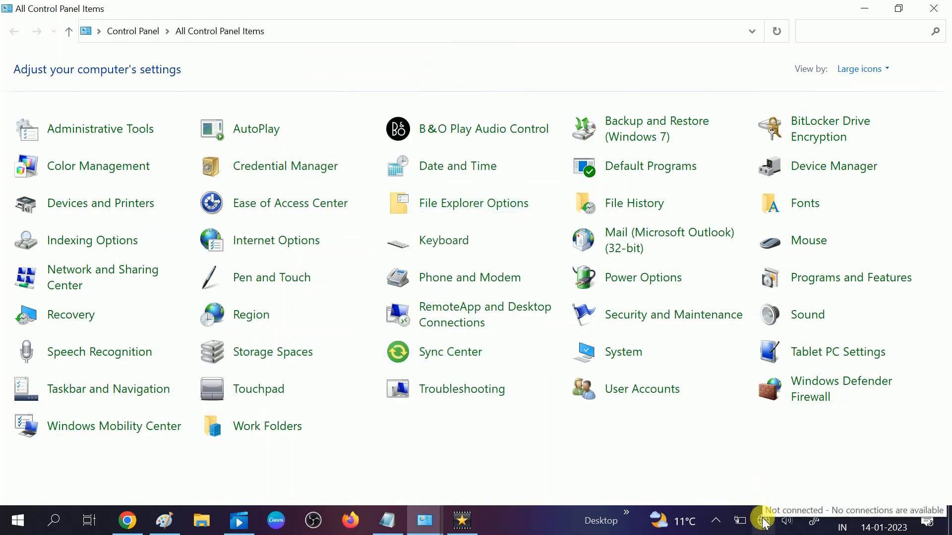
Step: Check the connection status from the taskbar network icon, then close Control Panel
click(763, 521)
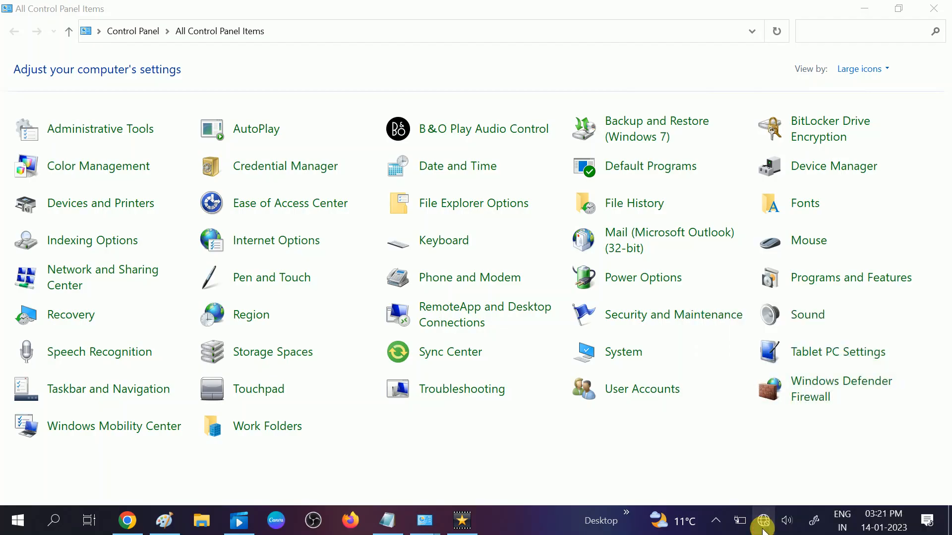
click(764, 521)
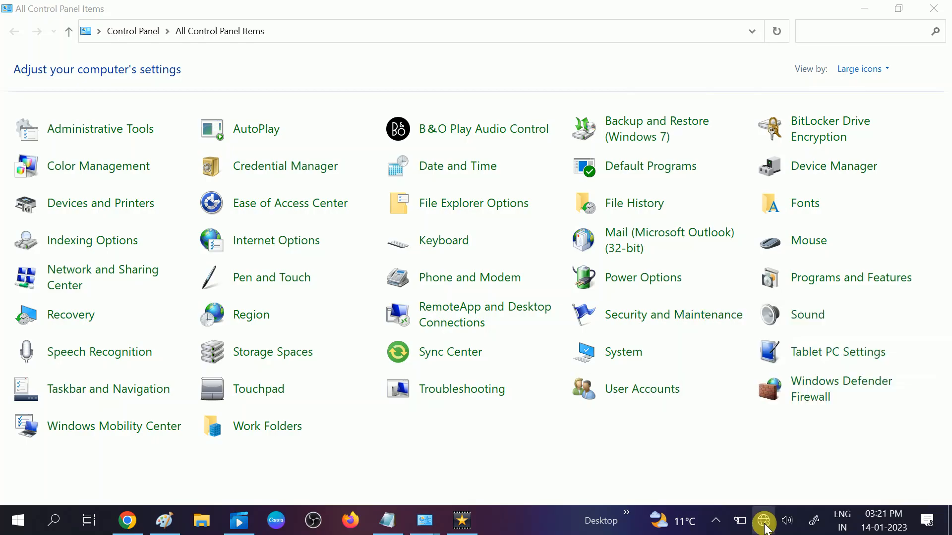
mouse_move(678, 427)
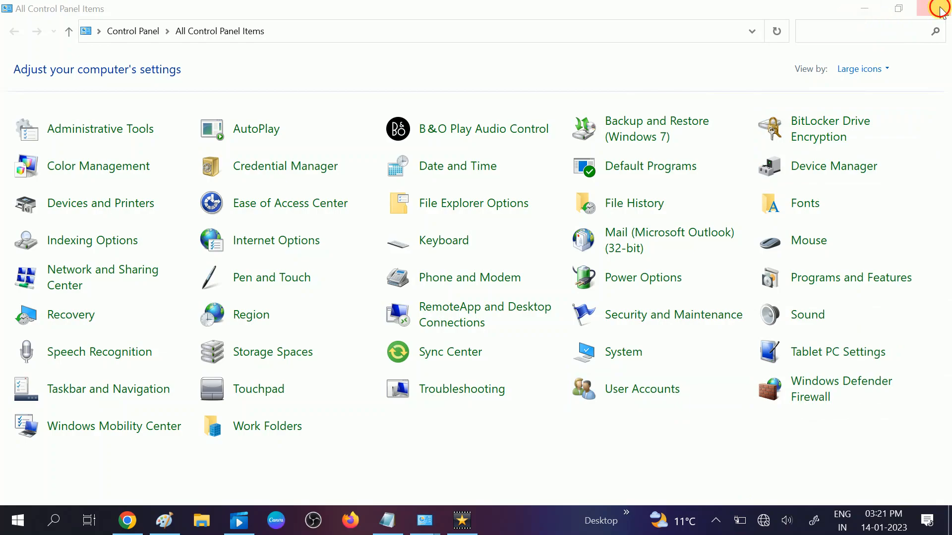
click(941, 10)
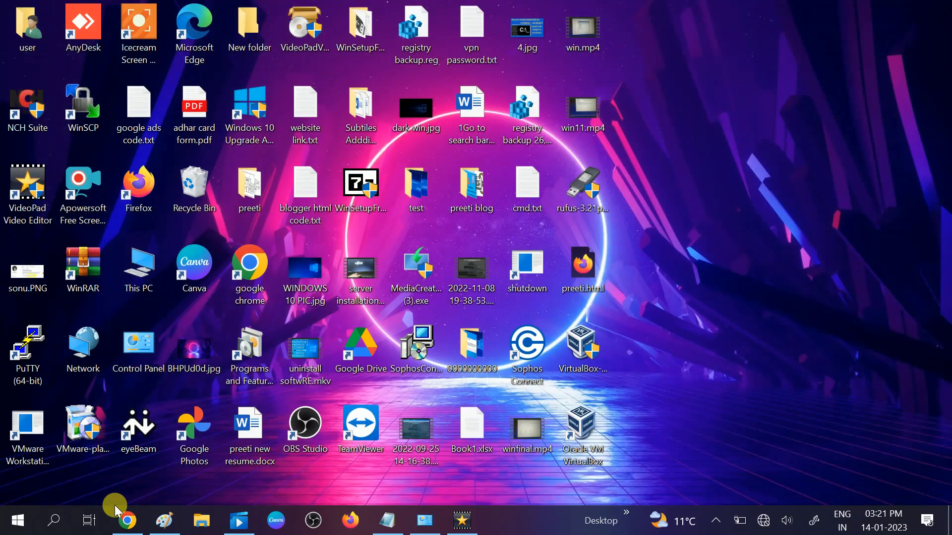
Step: Launch Device Manager via search and select the Intel Dual Band Wireless-AC 3168 under Network adapters
click(53, 520)
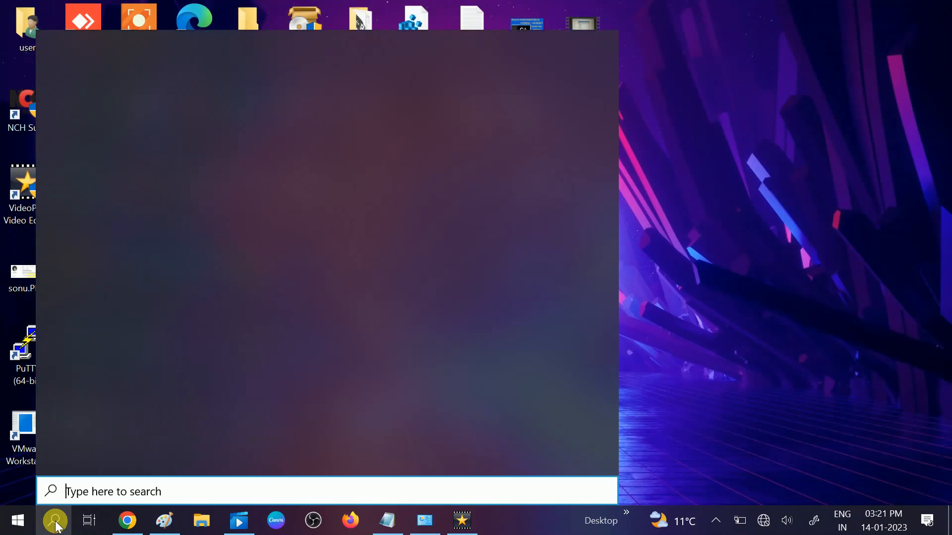
text(devi)
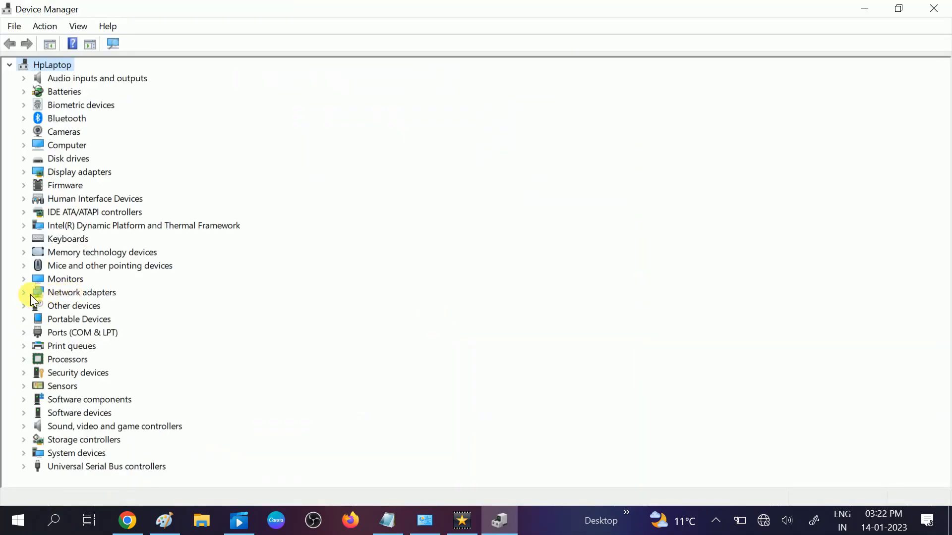
click(24, 292)
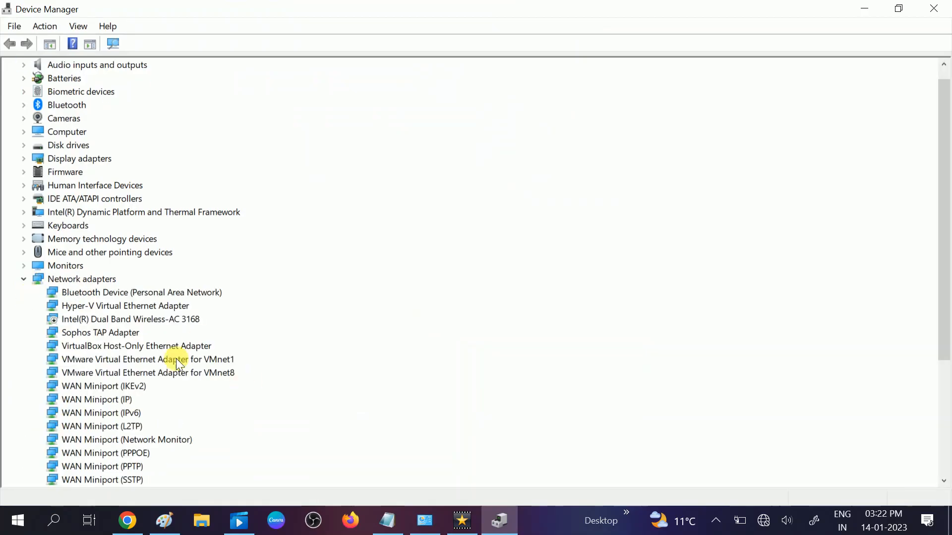
mouse_move(939, 209)
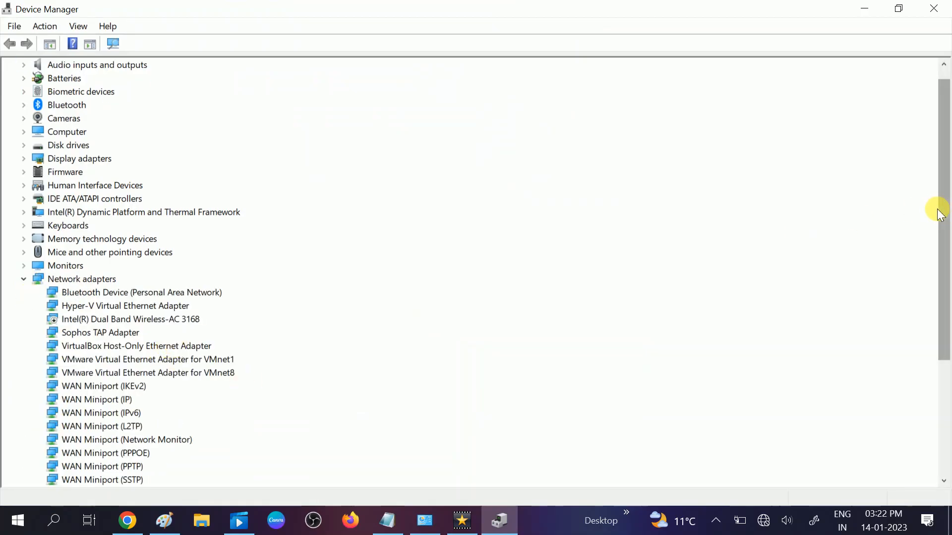
scroll(down, 3)
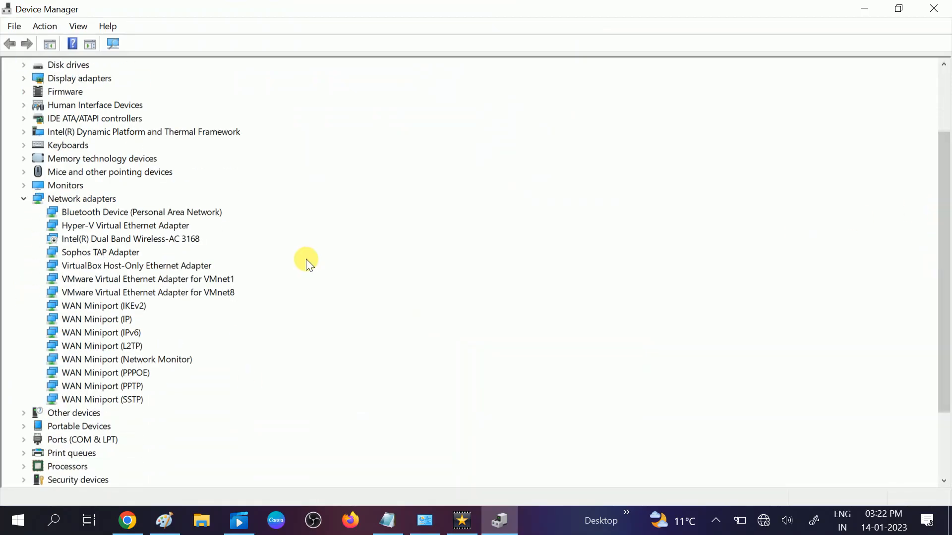
click(130, 239)
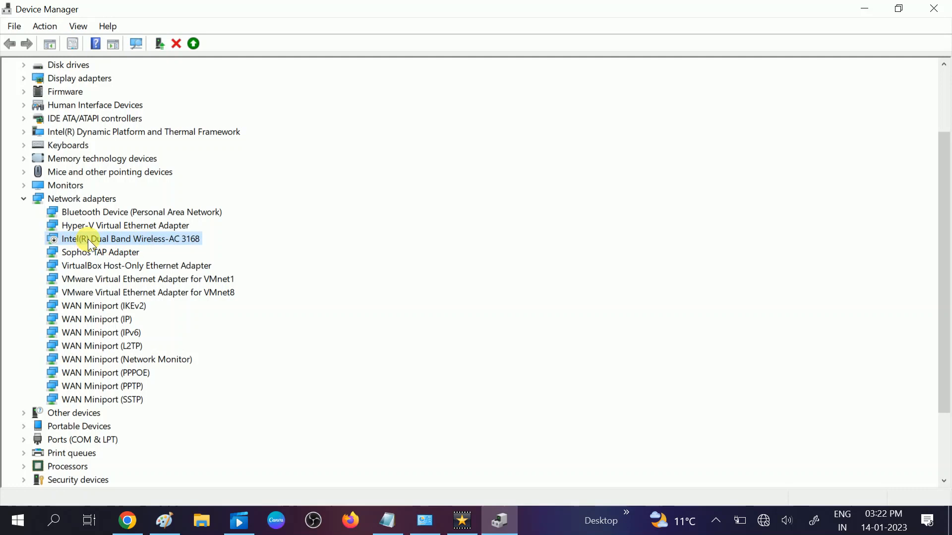
Step: Enable the disabled Intel Wireless-AC 3168 adapter and show the available Wi-Fi networks
right_click(130, 239)
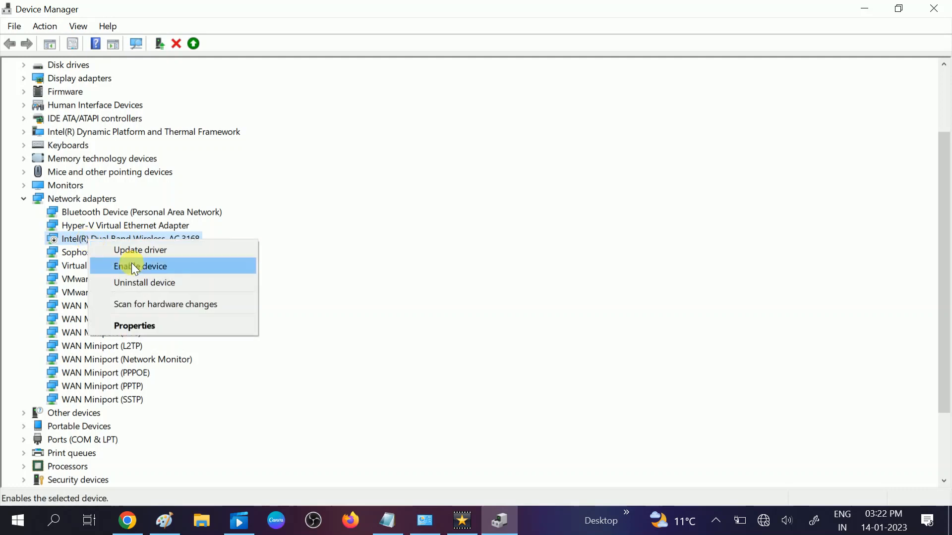
click(140, 265)
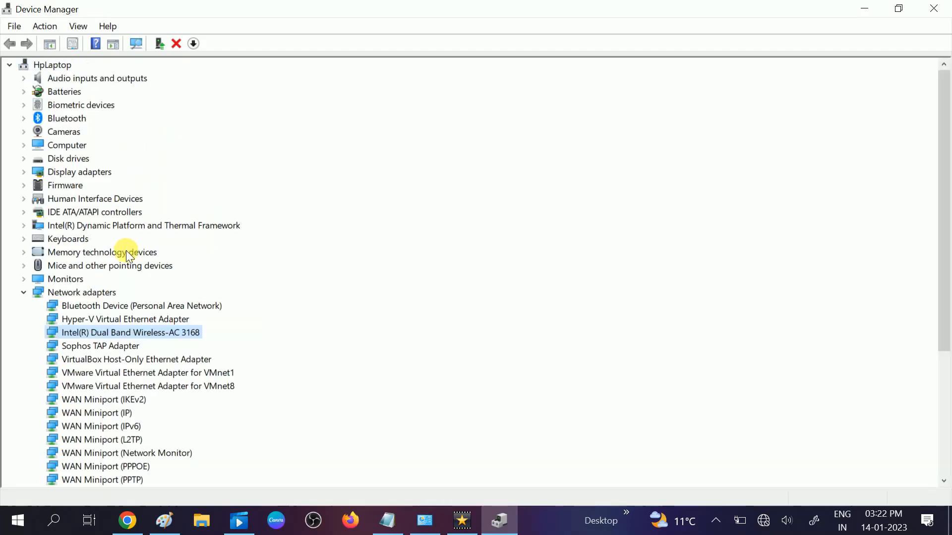
mouse_move(811, 457)
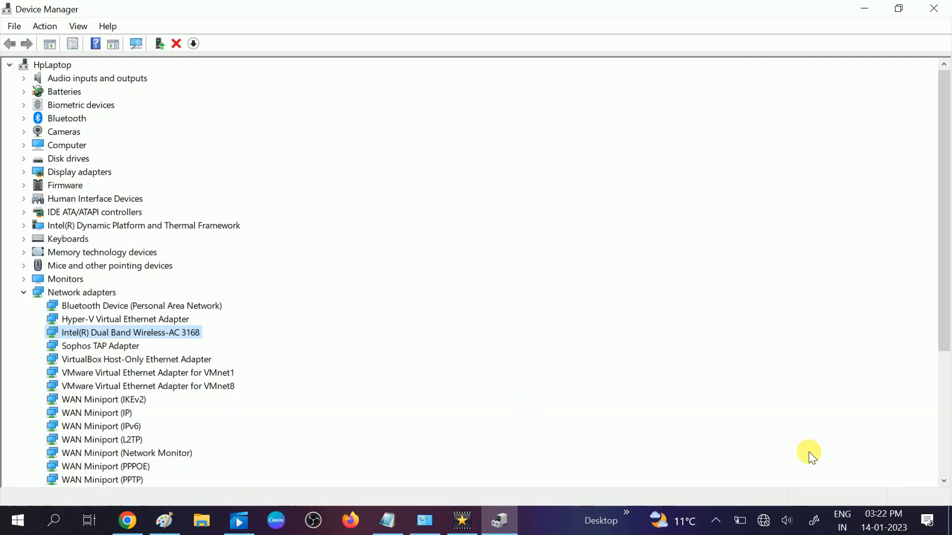
click(763, 520)
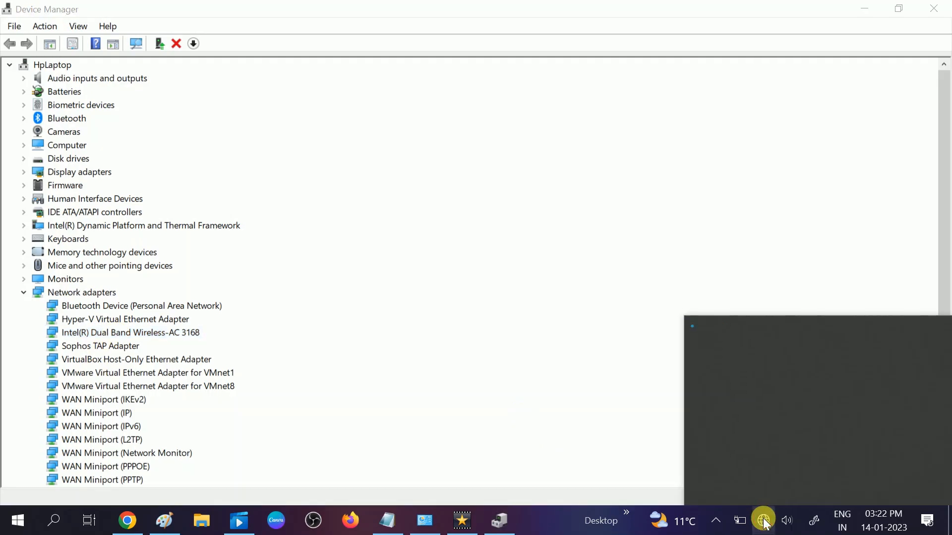
click(764, 521)
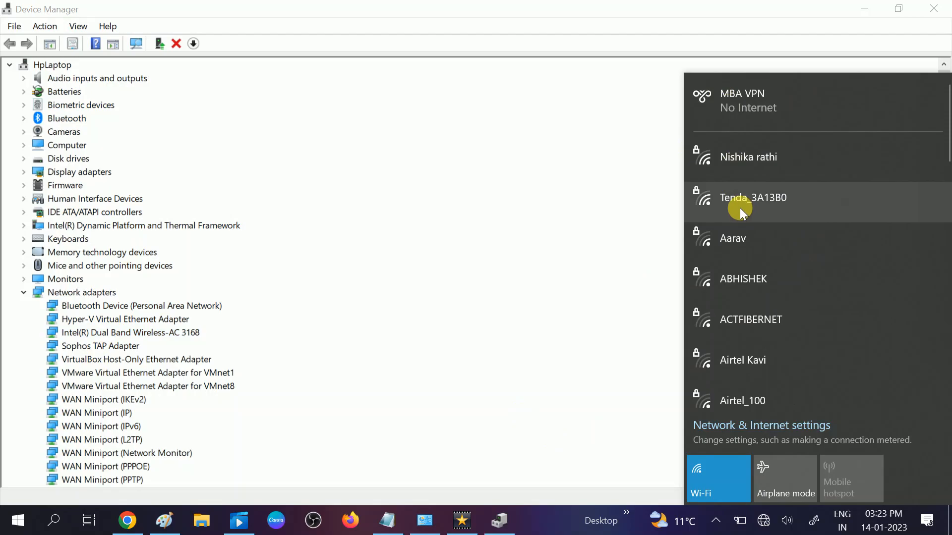
mouse_move(146, 312)
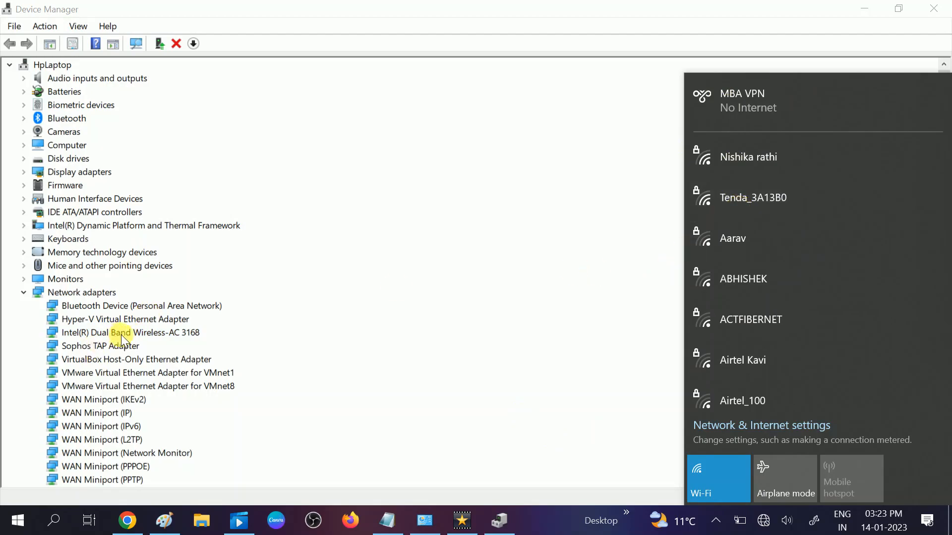
mouse_move(238, 333)
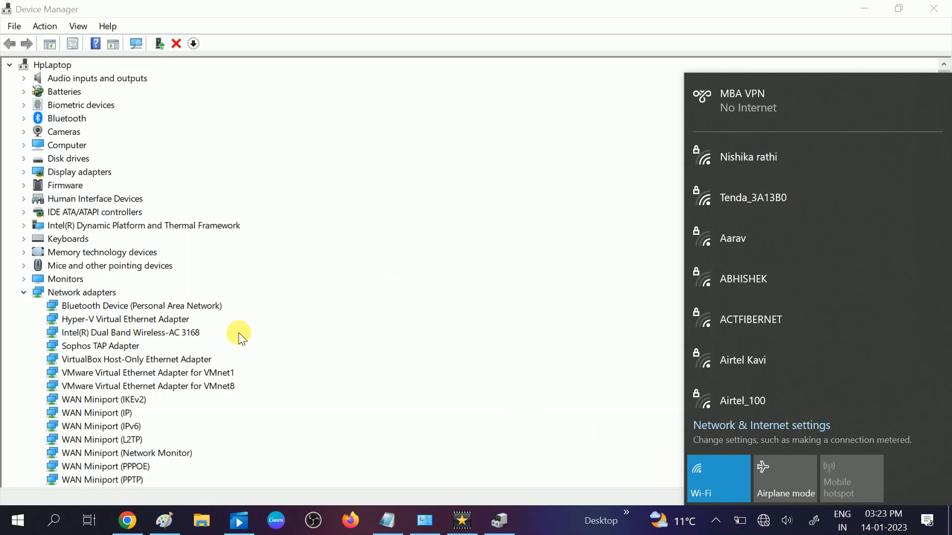
mouse_move(120, 339)
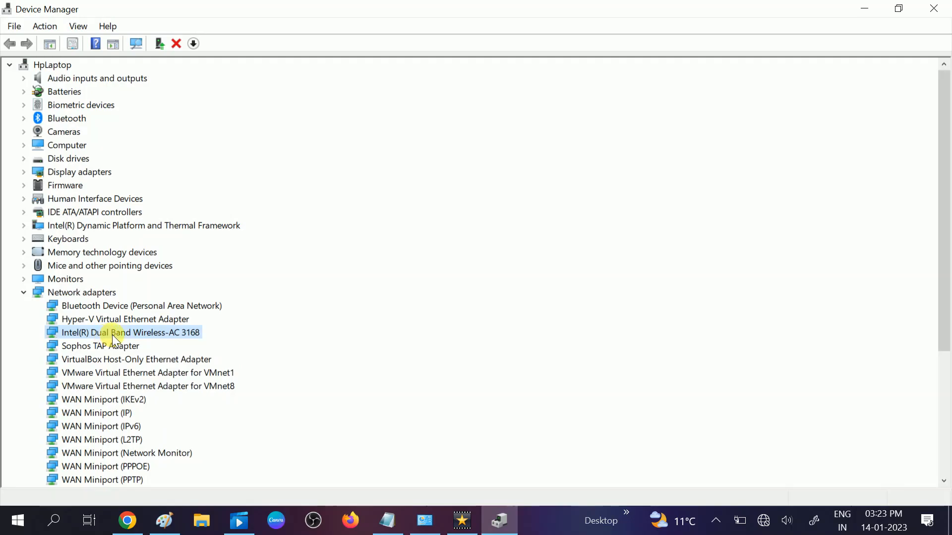
Step: Start a manual driver update from the adapter's Driver tab and pick the Intel-provided driver
right_click(130, 332)
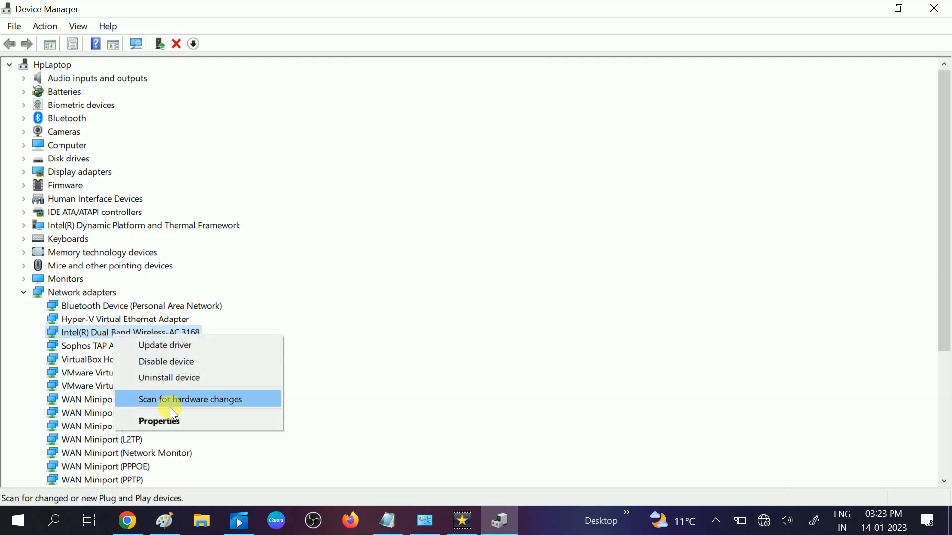
click(160, 421)
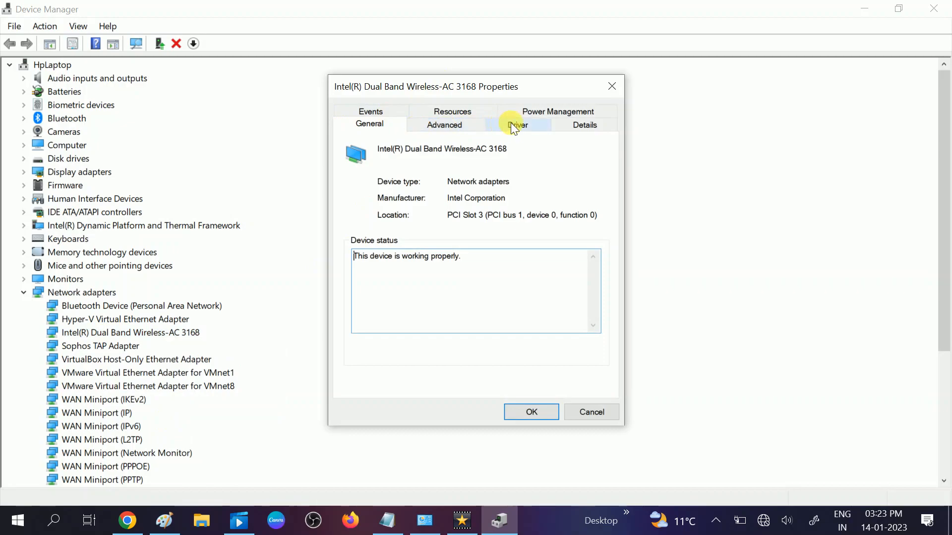
click(517, 124)
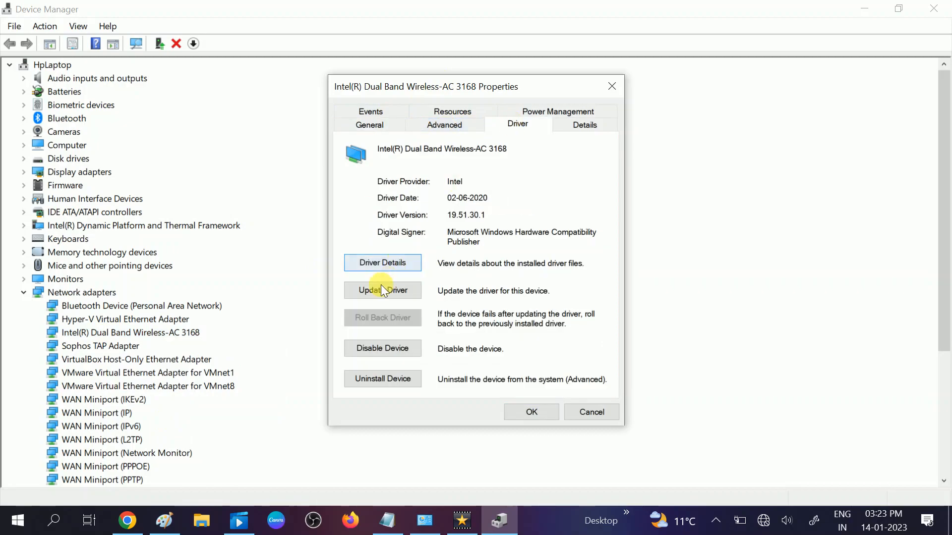
click(382, 290)
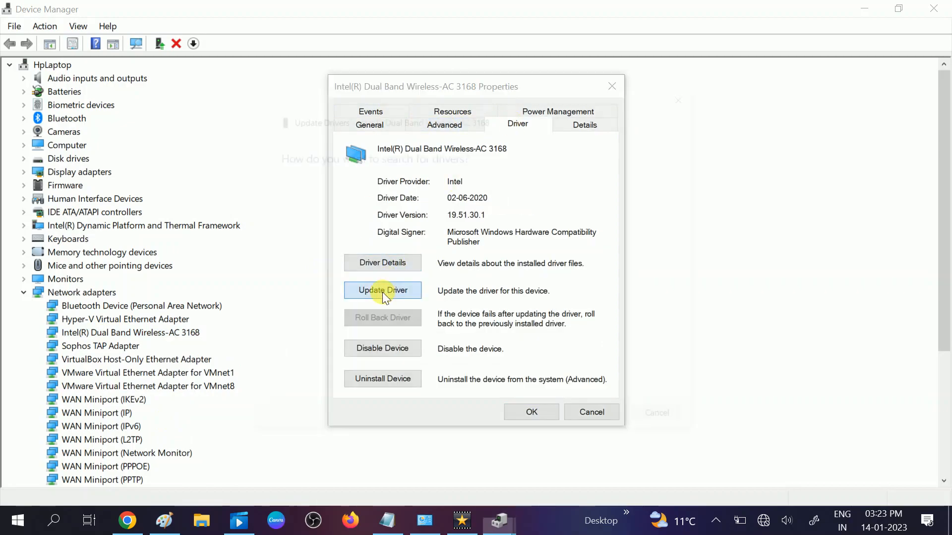
click(382, 290)
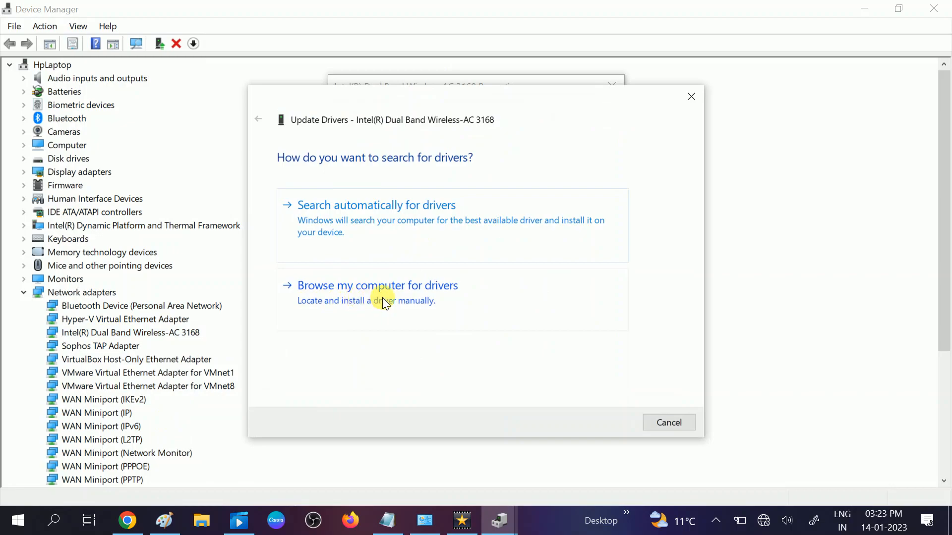
click(376, 286)
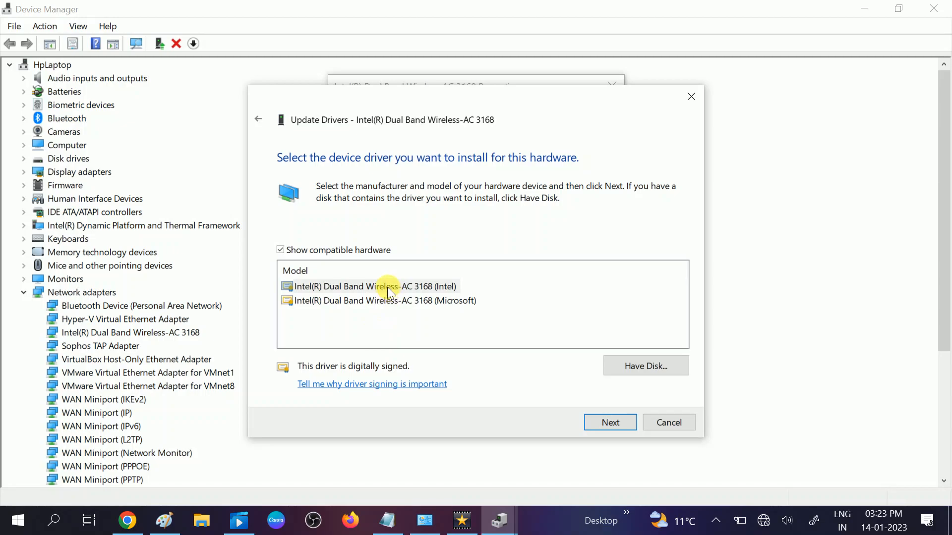
click(376, 286)
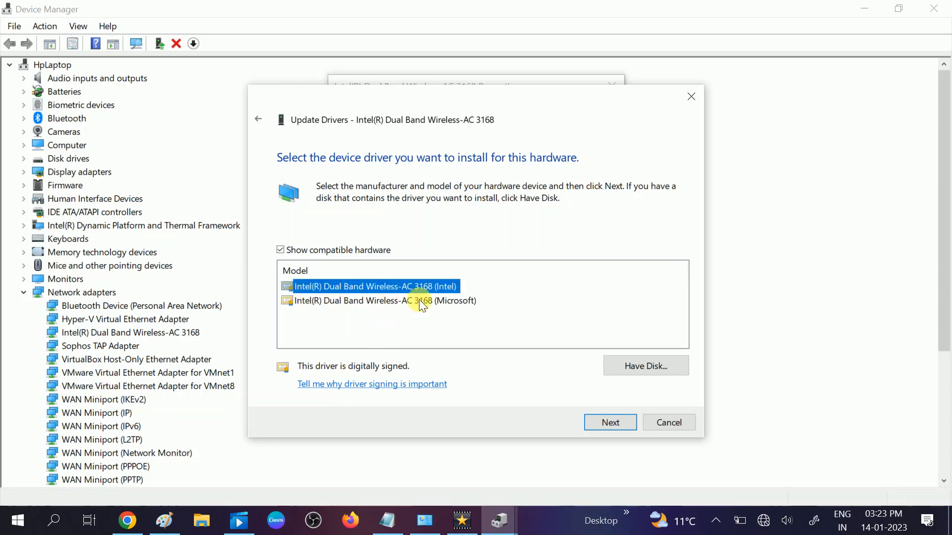
Step: Install the chosen Intel driver, dismiss the success message, and close the adapter properties
click(609, 422)
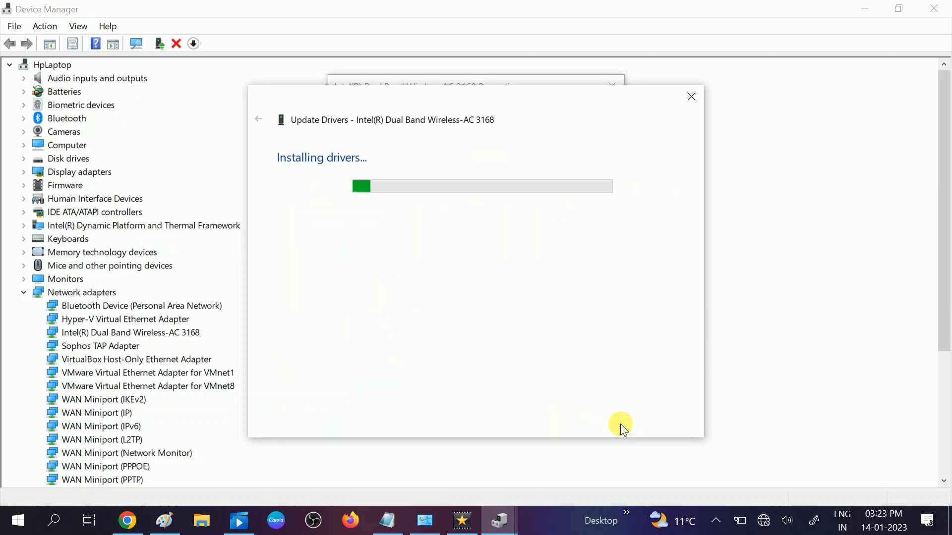
mouse_move(486, 327)
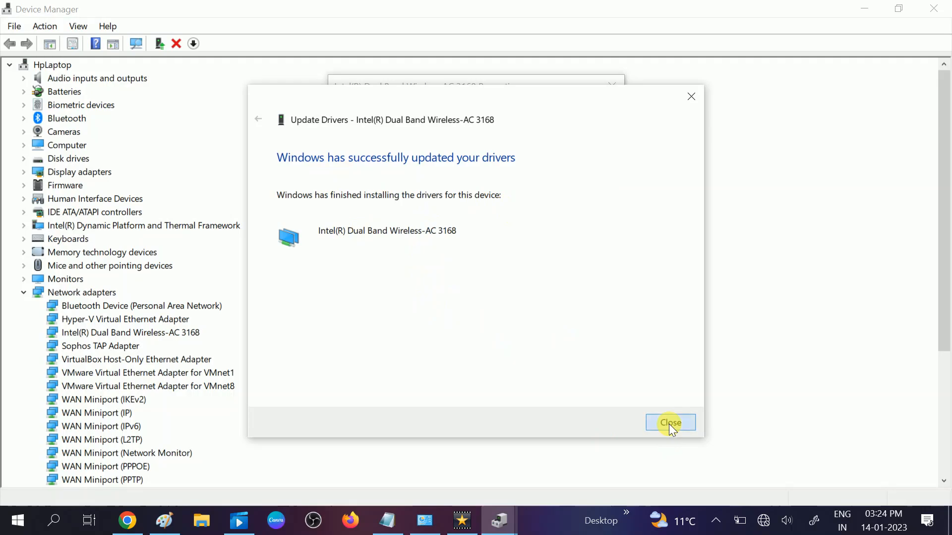
click(670, 423)
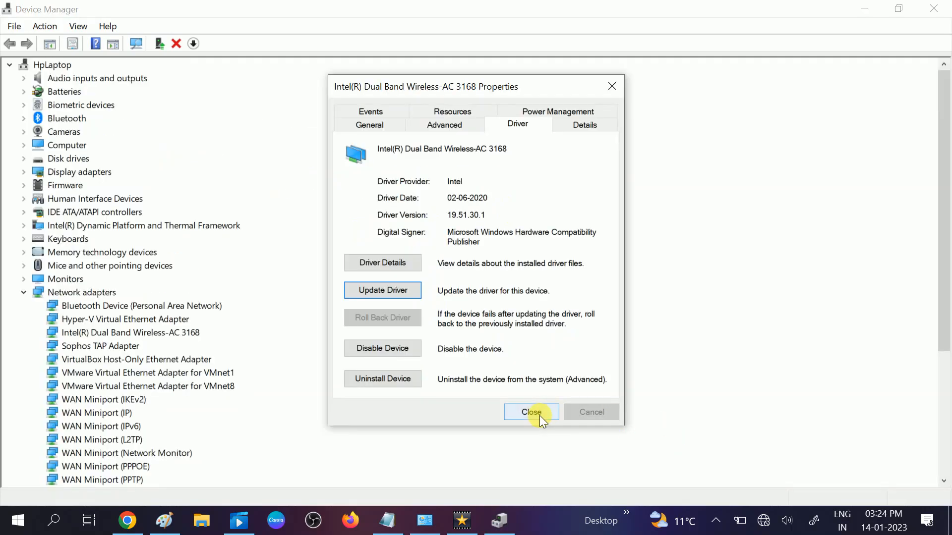
click(530, 412)
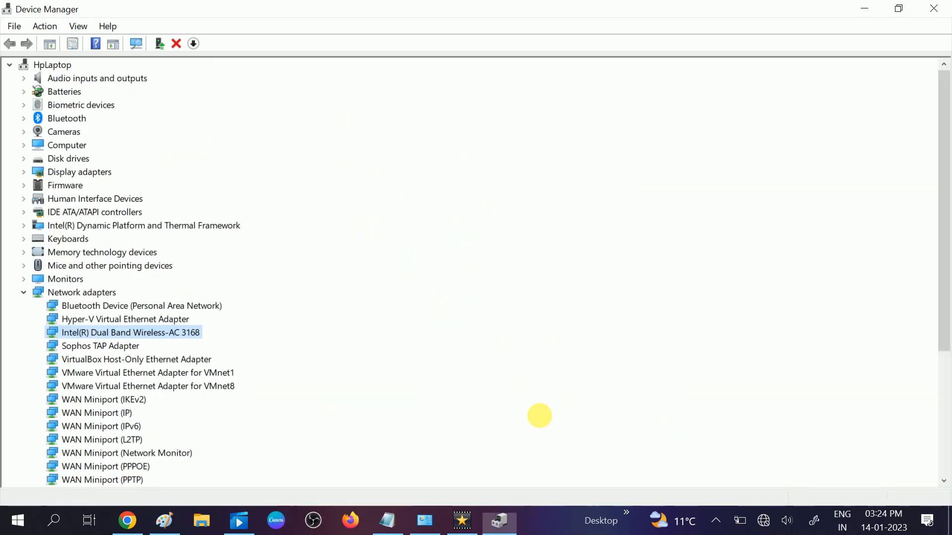
mouse_move(774, 527)
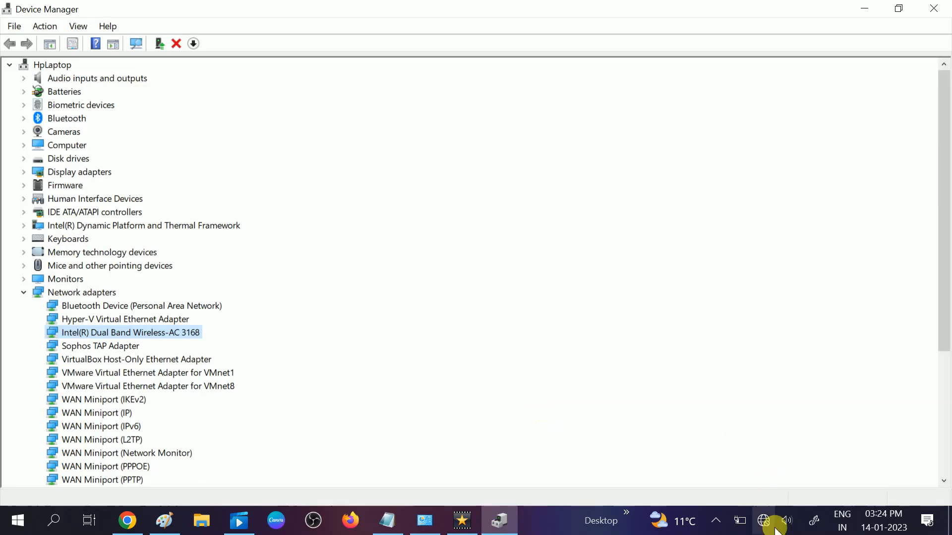
Step: Reopen the taskbar Wi-Fi flyout to see nearby networks after the driver update
click(760, 521)
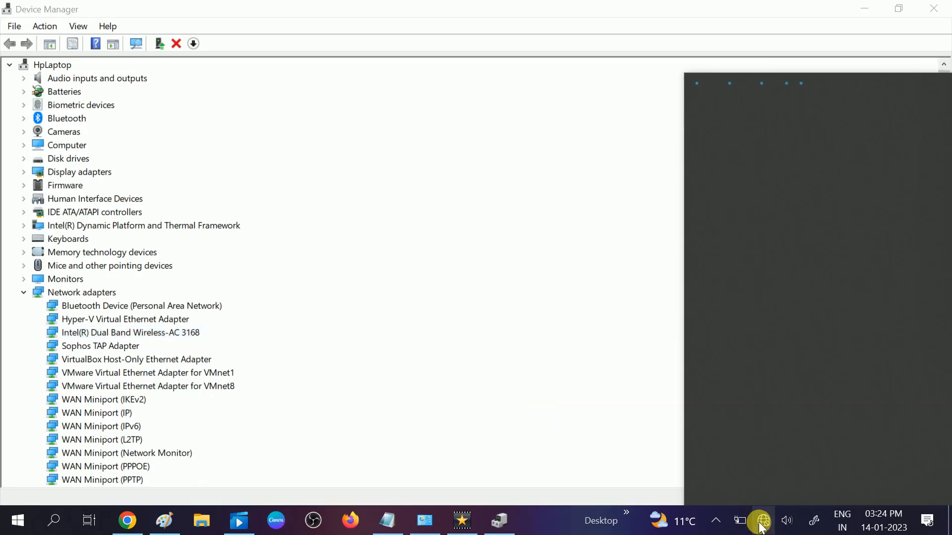
click(761, 521)
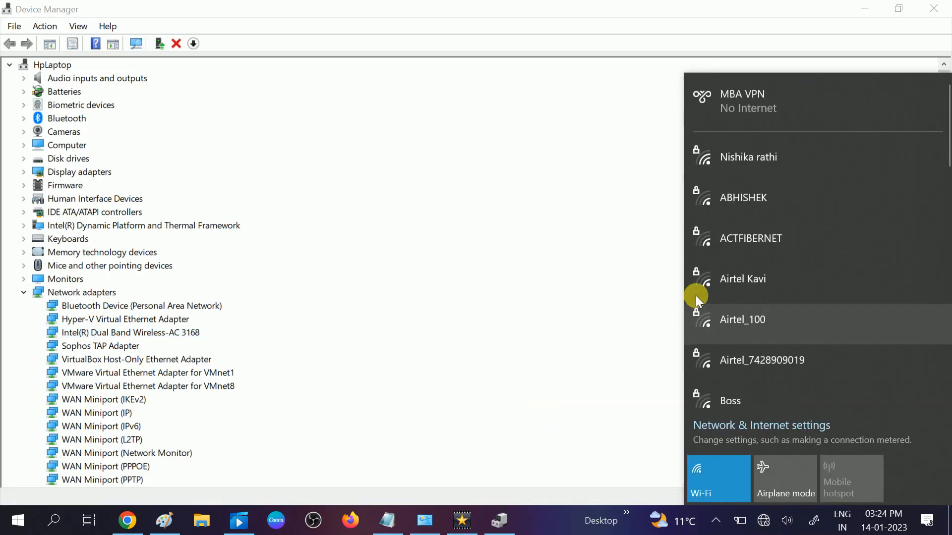
mouse_move(758, 135)
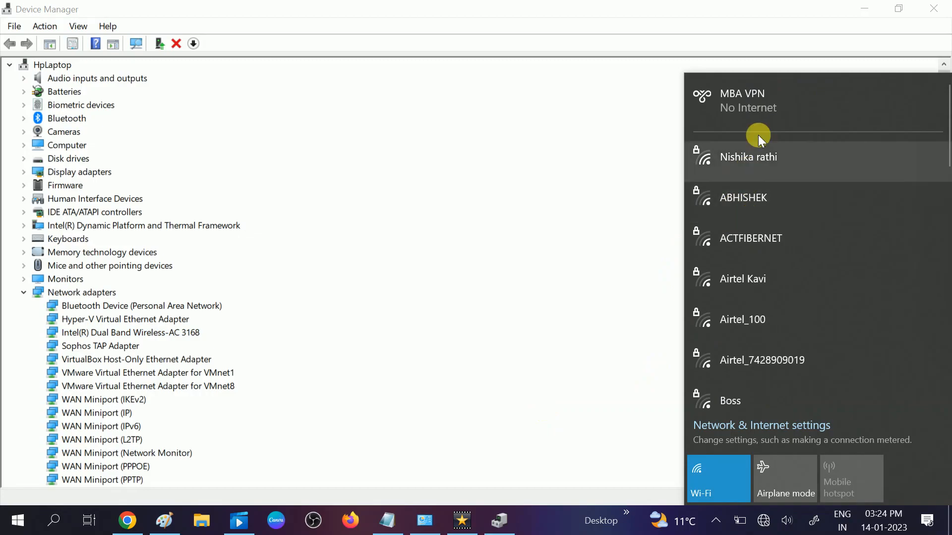
mouse_move(763, 336)
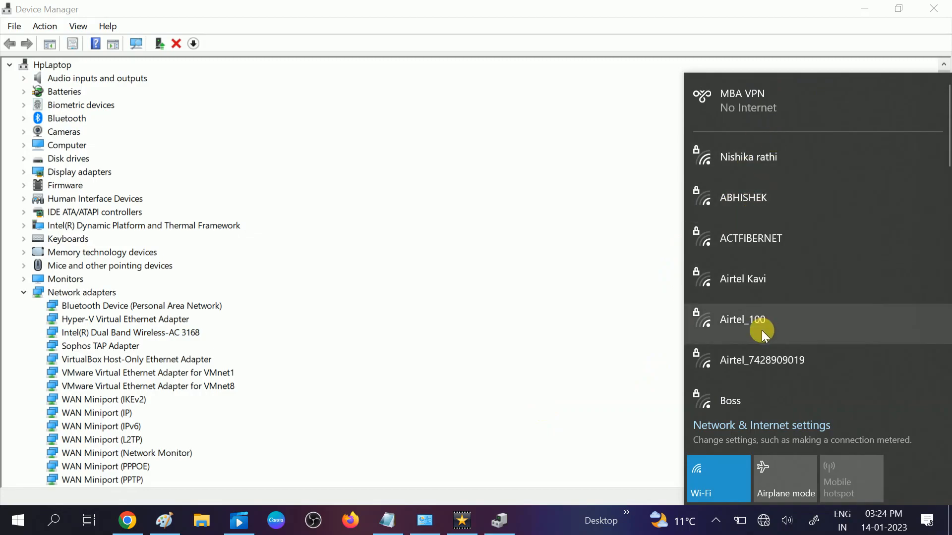
mouse_move(741, 207)
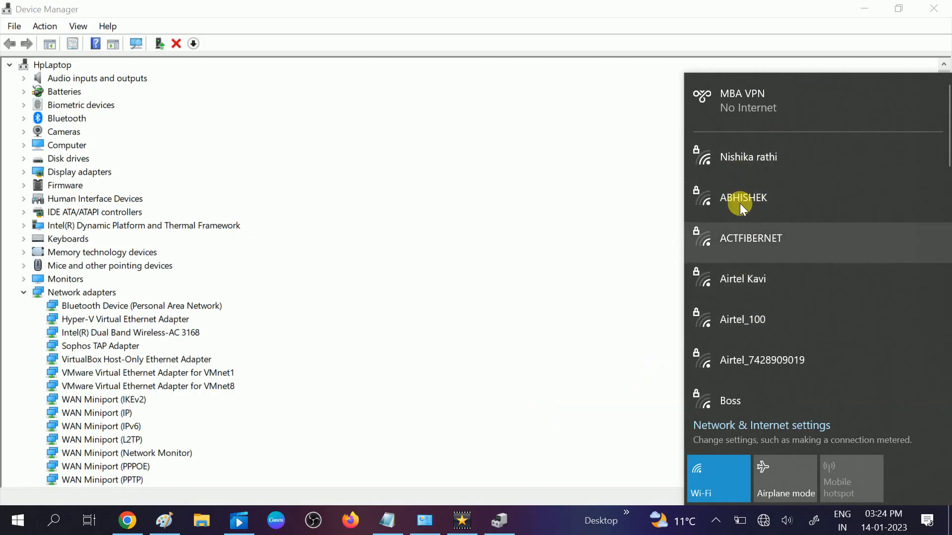
mouse_move(746, 256)
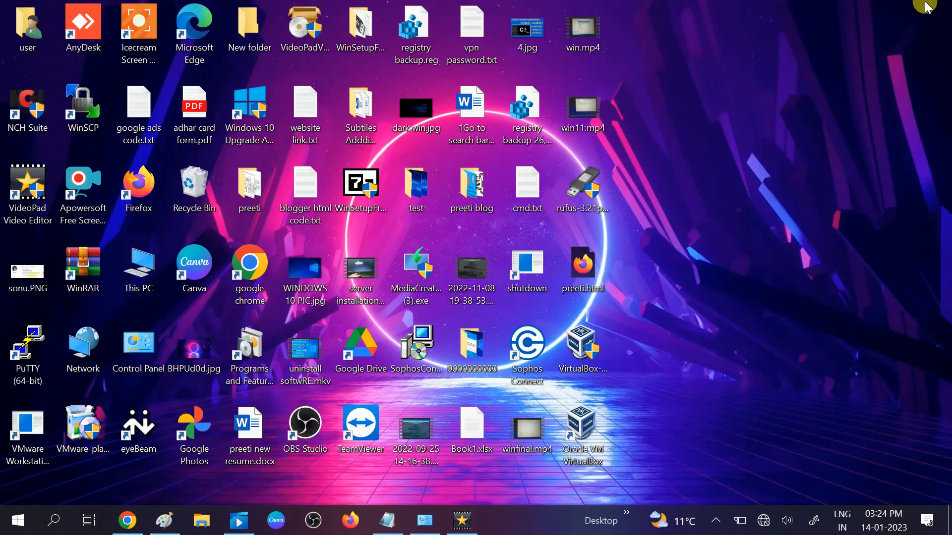
mouse_move(238, 521)
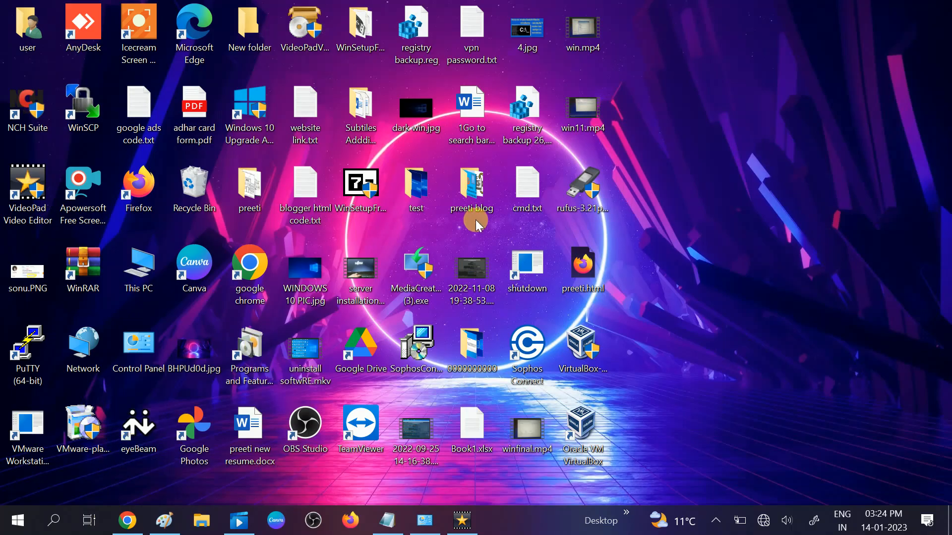
mouse_move(719, 255)
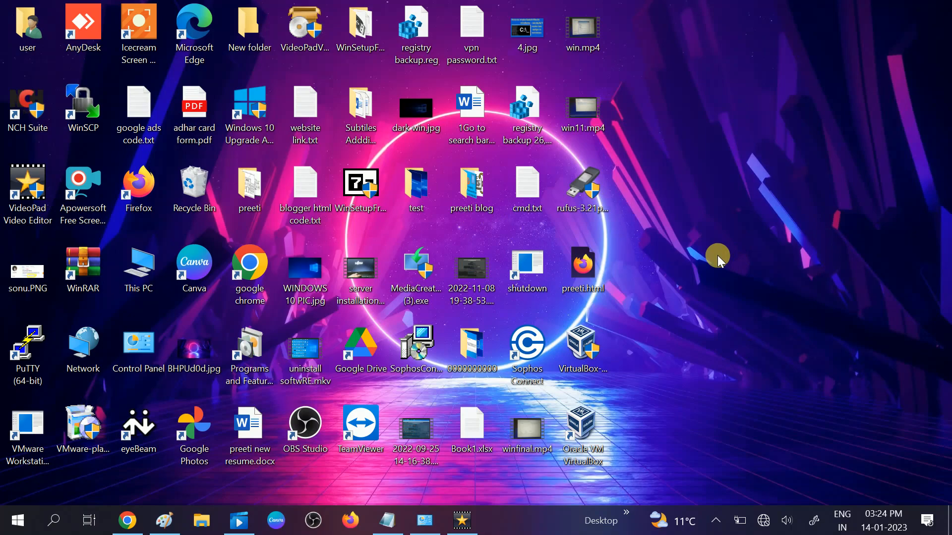
mouse_move(667, 229)
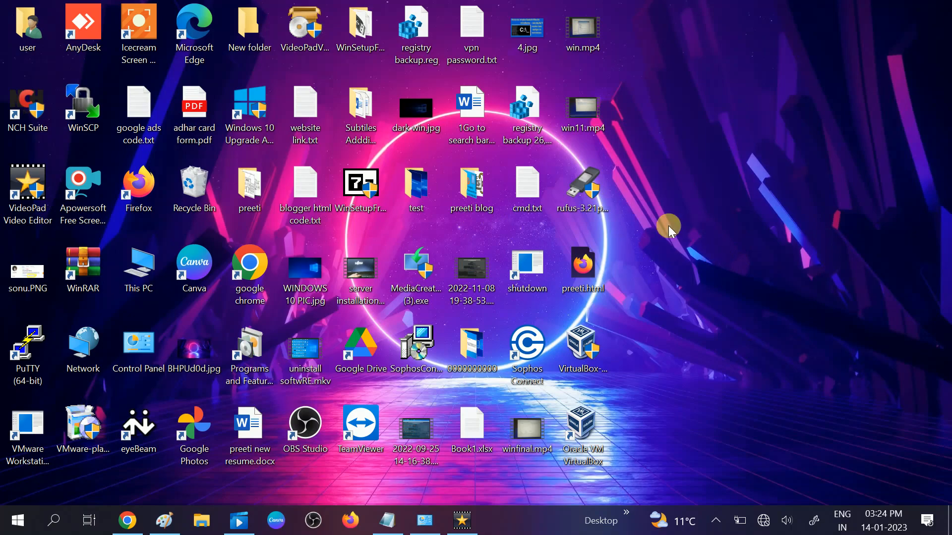
mouse_move(686, 248)
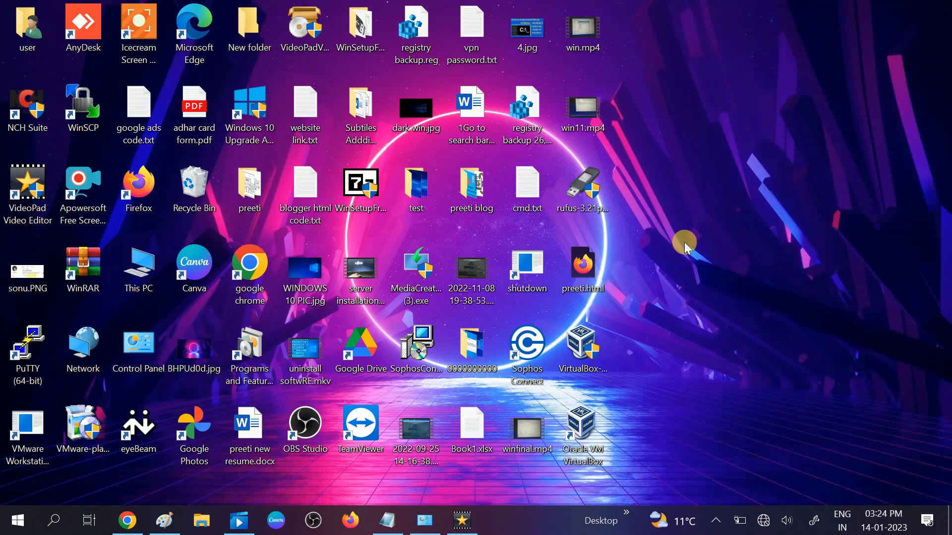
mouse_move(690, 266)
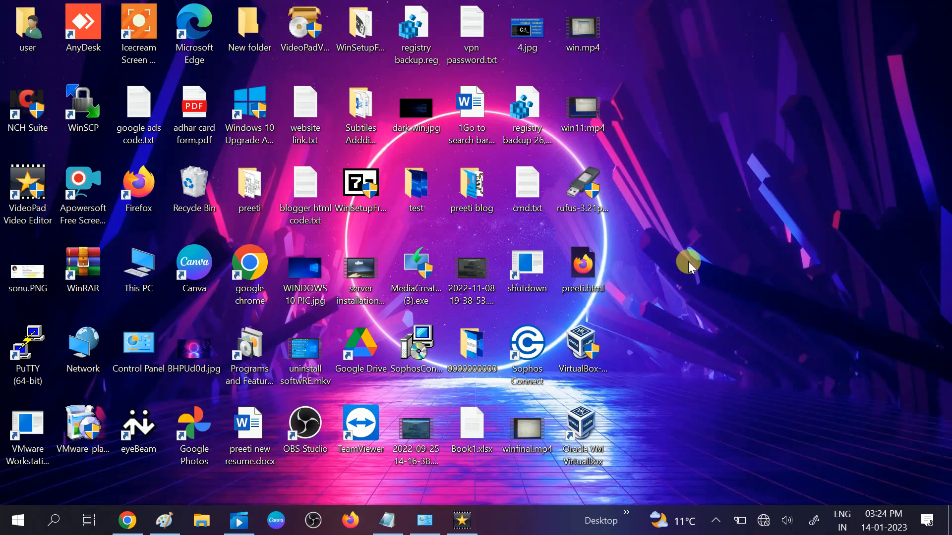
mouse_move(662, 195)
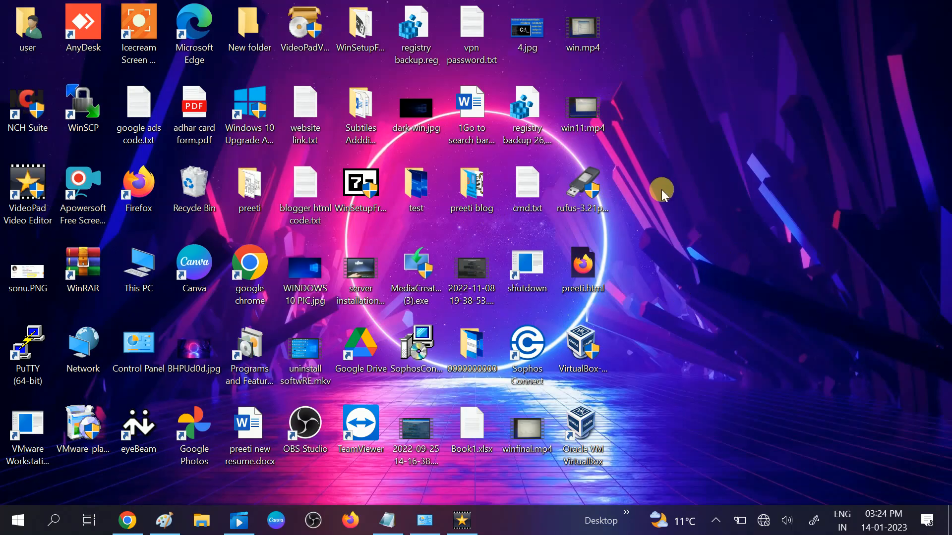
mouse_move(209, 392)
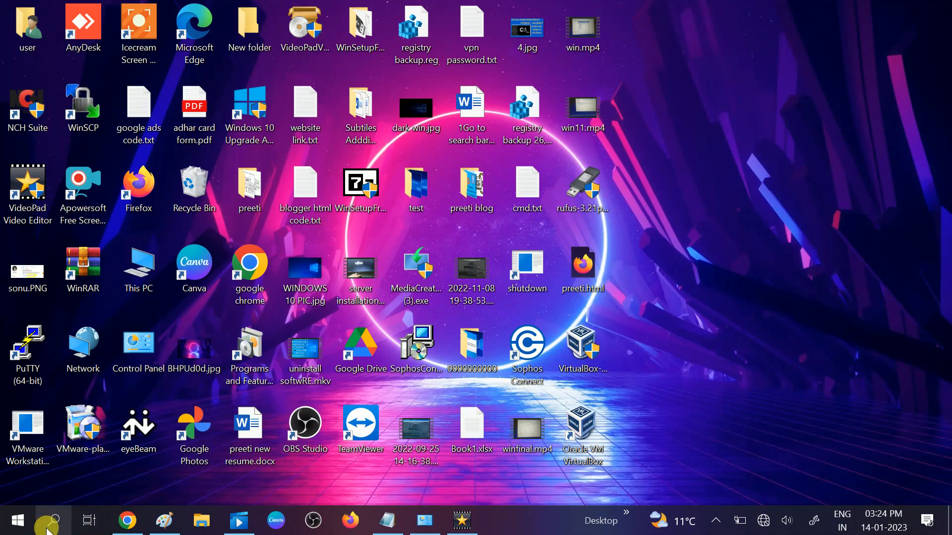
Step: Search 'cm' and launch Command Prompt as administrator, approving the UAC prompt
text(cmd)
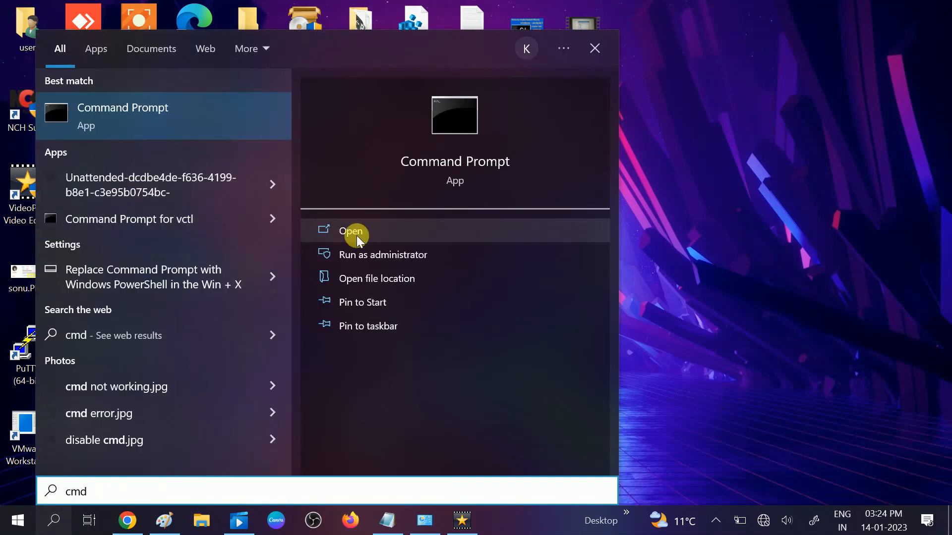
mouse_move(377, 254)
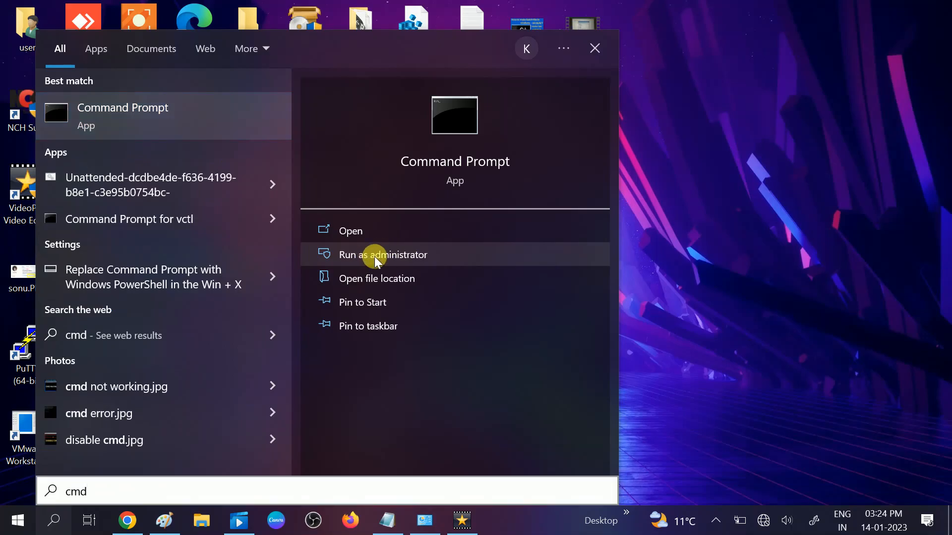
mouse_move(634, 224)
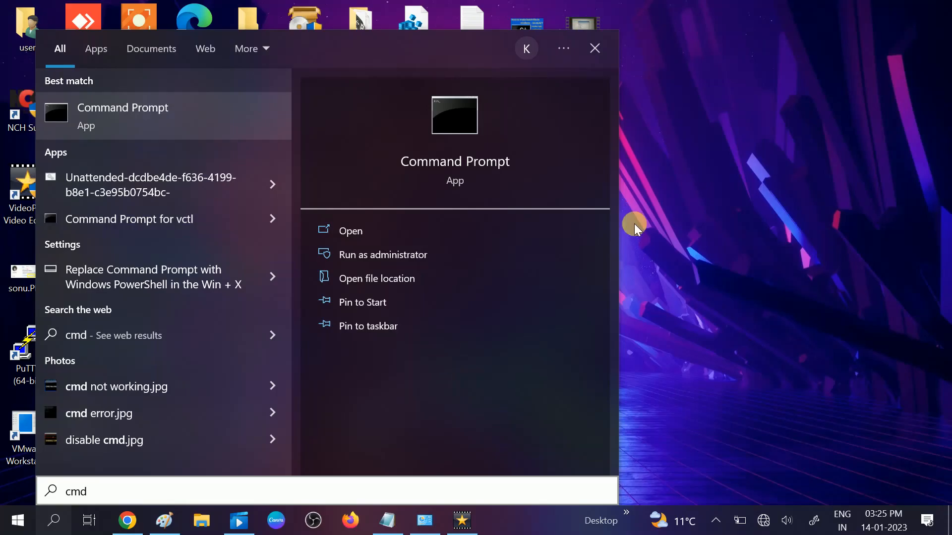
click(383, 254)
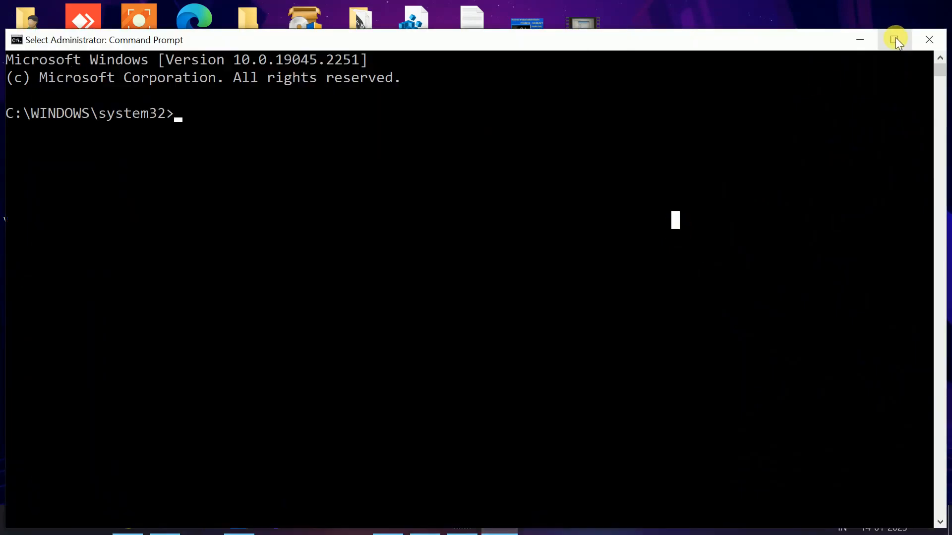
Step: Maximize the admin Command Prompt and run ipconfig /flushdns to clear the DNS cache
click(895, 40)
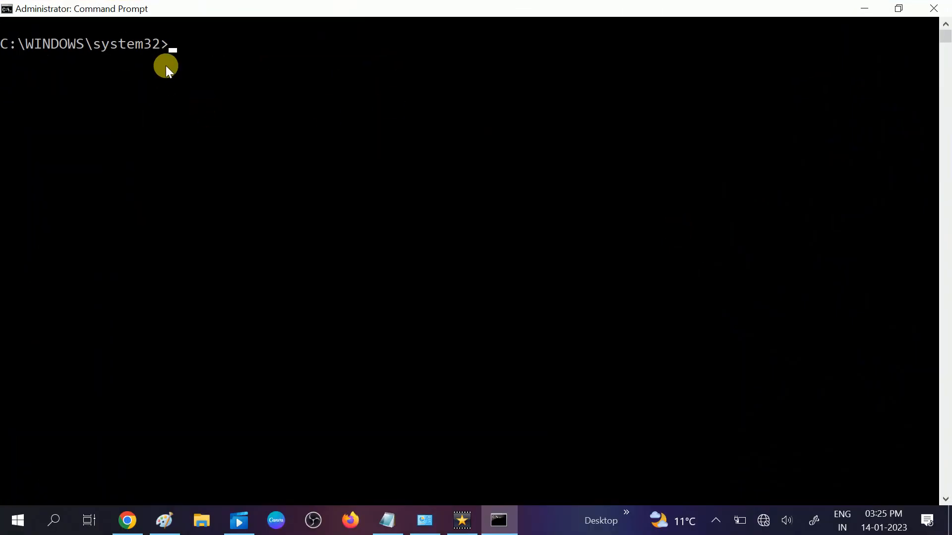
text(ip)
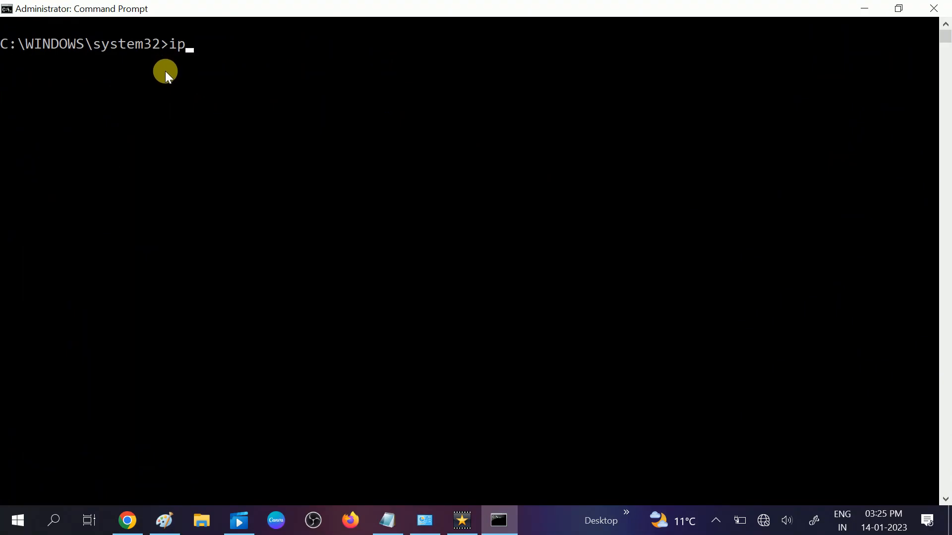
text(config)
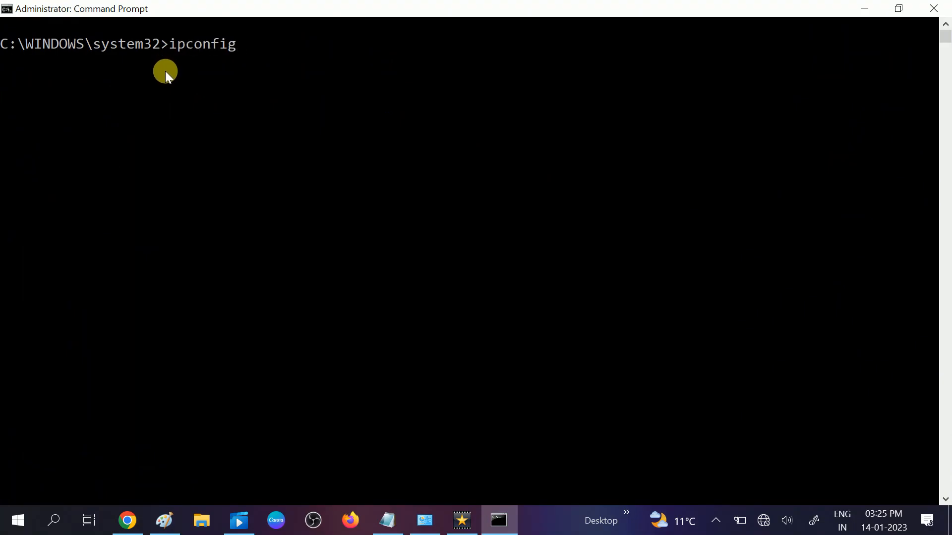
text(/flush)
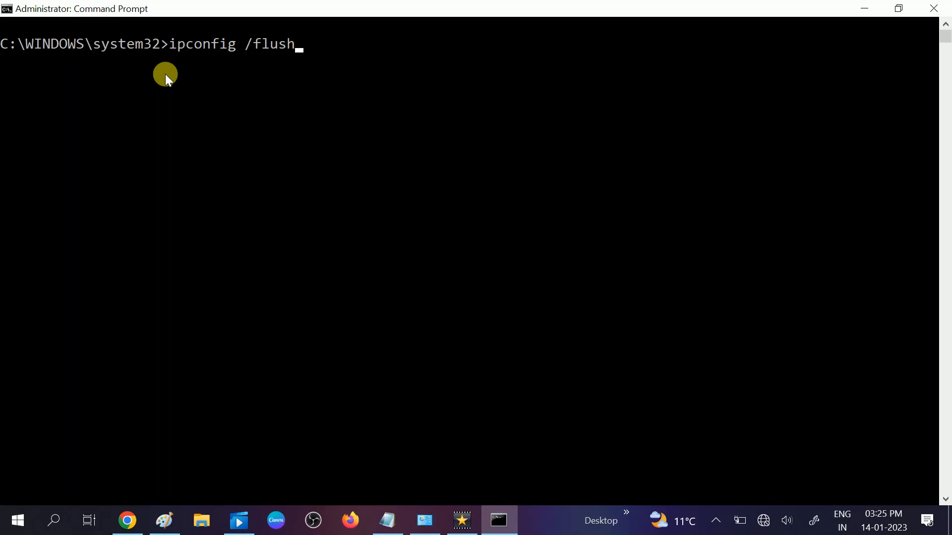
text(dns)
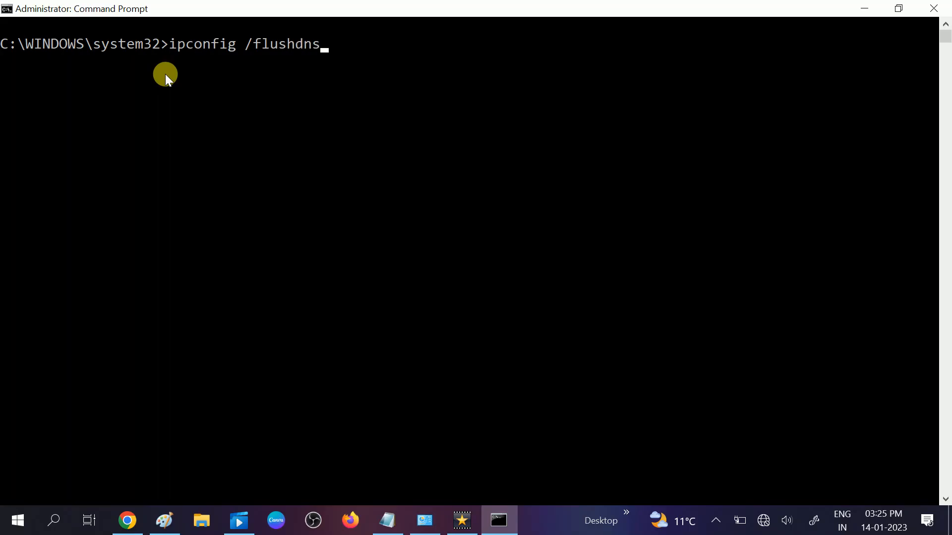
mouse_move(285, 92)
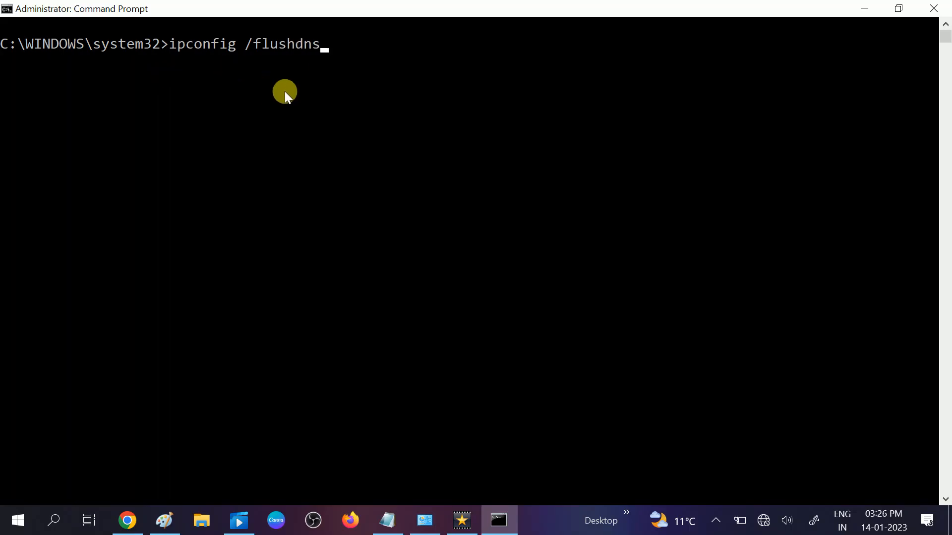
key(Return)
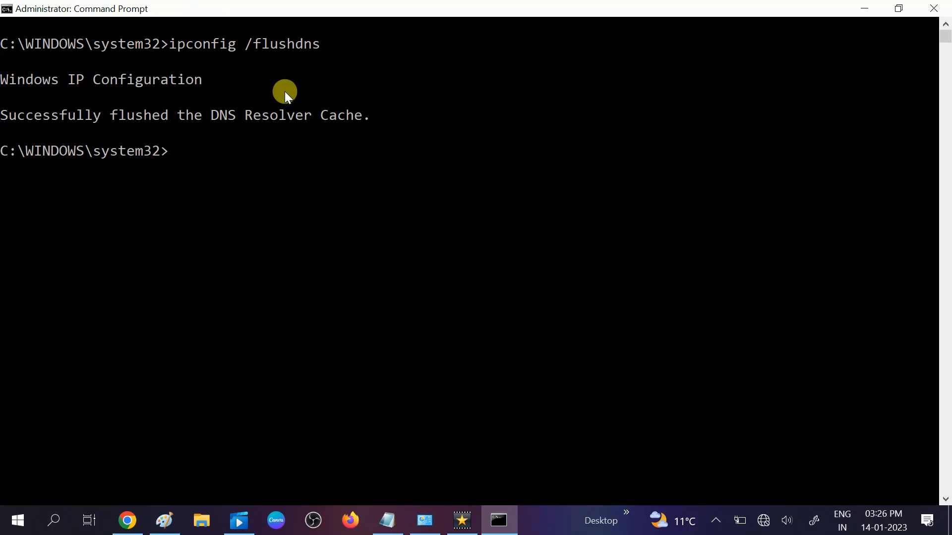
mouse_move(174, 181)
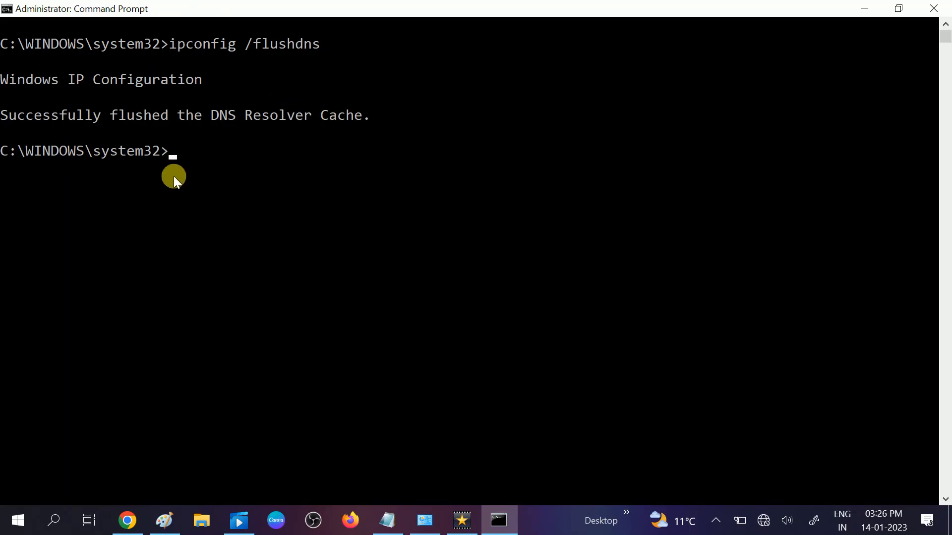
mouse_move(257, 164)
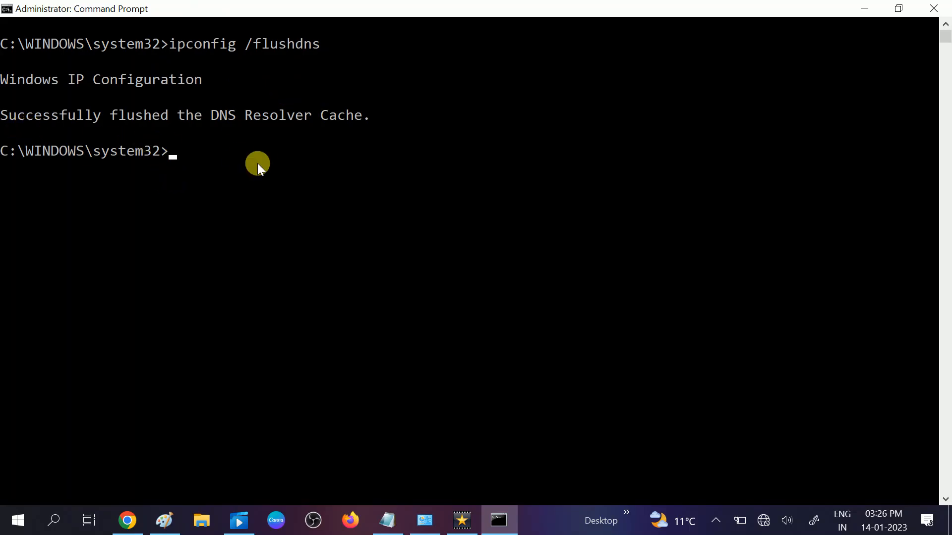
mouse_move(156, 186)
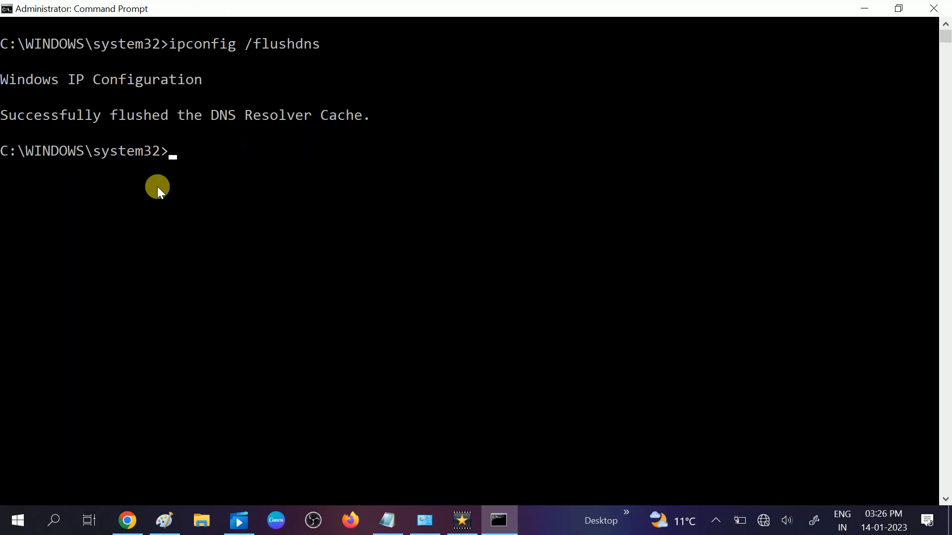
mouse_move(181, 178)
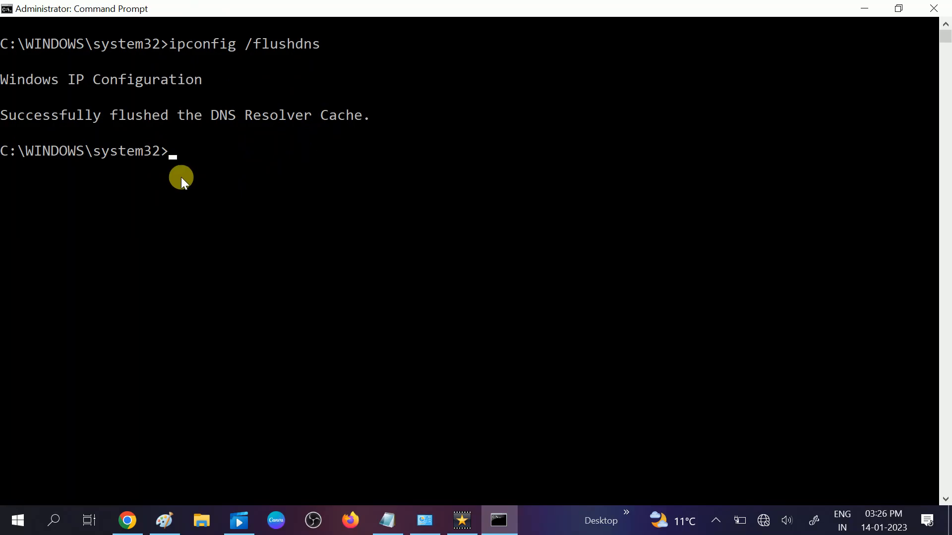
mouse_move(189, 178)
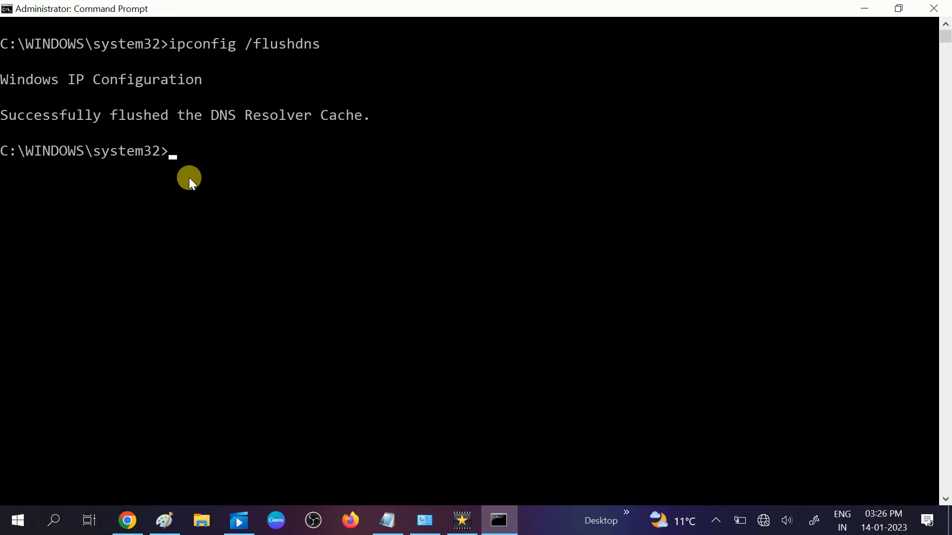
Step: Run netsh winsock reset to reset the Winsock catalog
text(net)
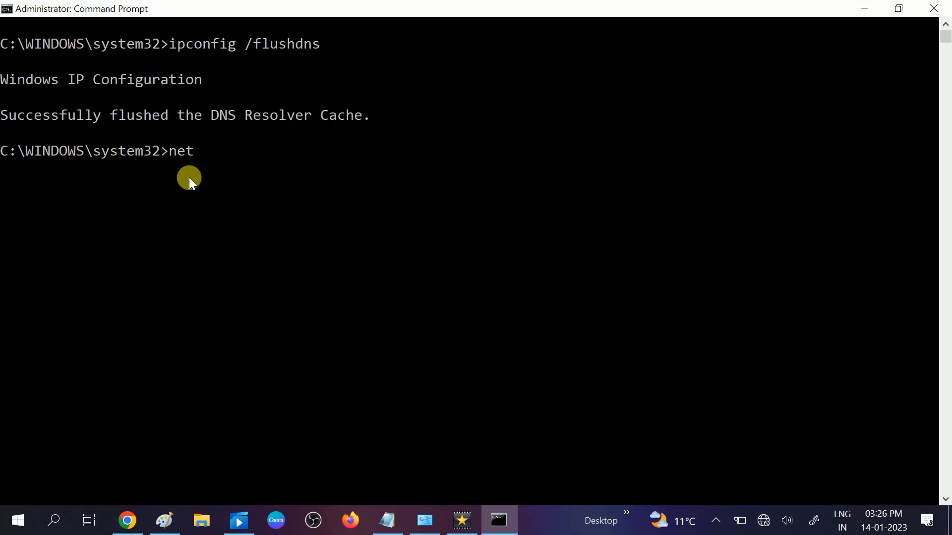
text(sh wi)
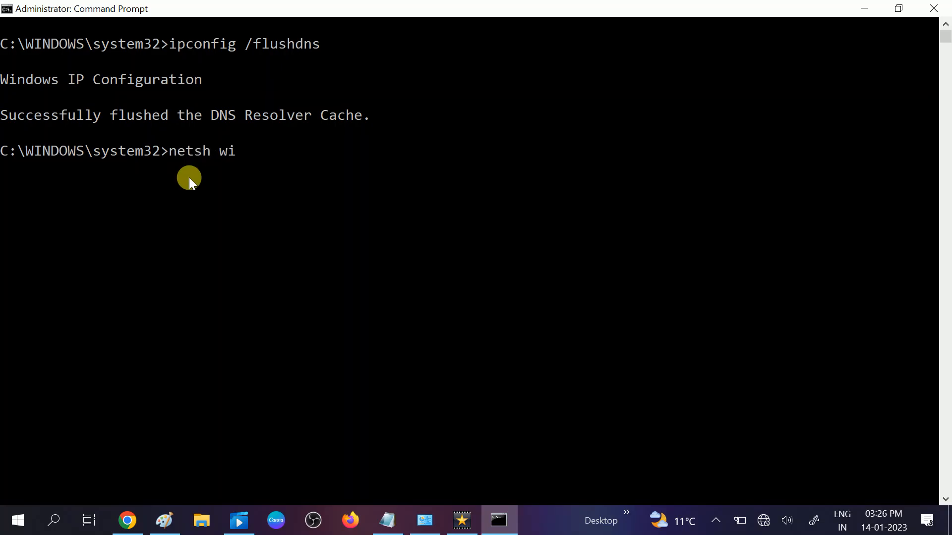
text(nsock)
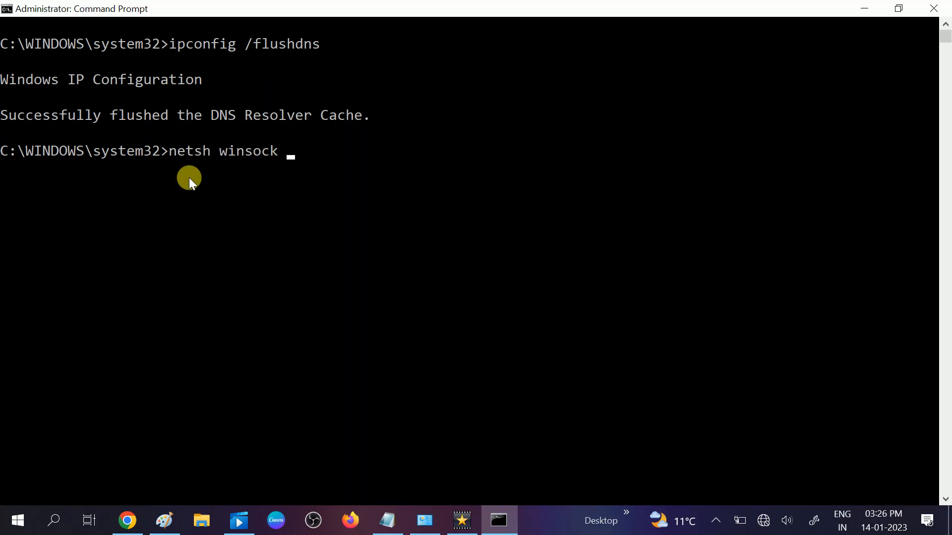
text(re)
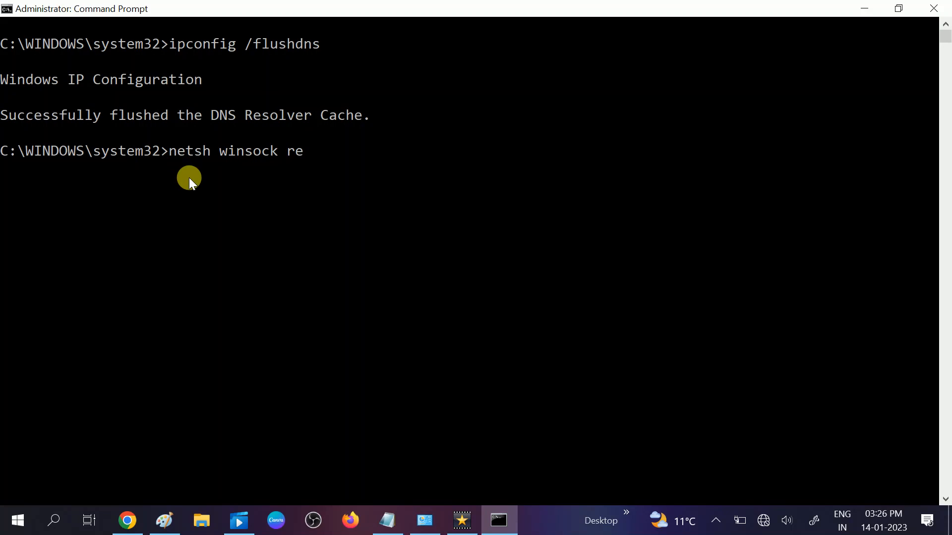
text(set)
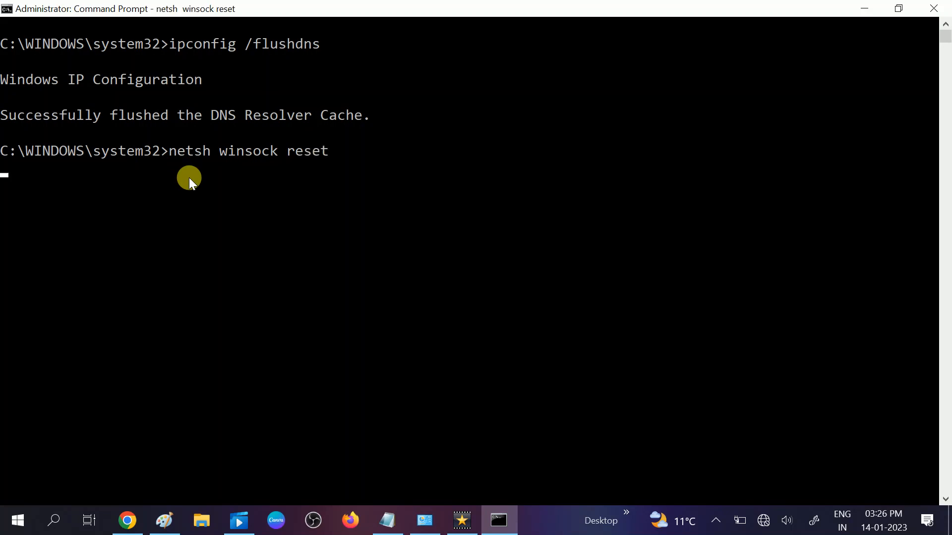
key(Return)
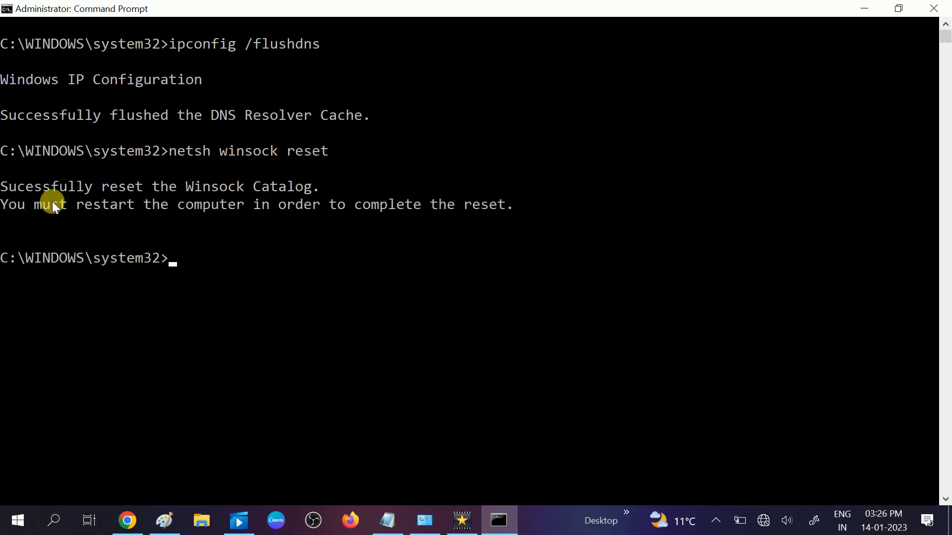
mouse_move(265, 228)
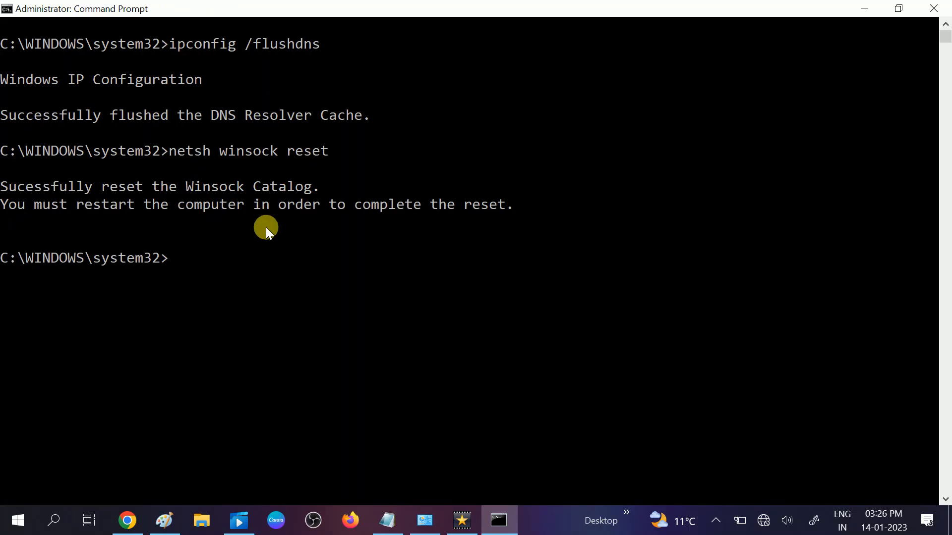
mouse_move(60, 206)
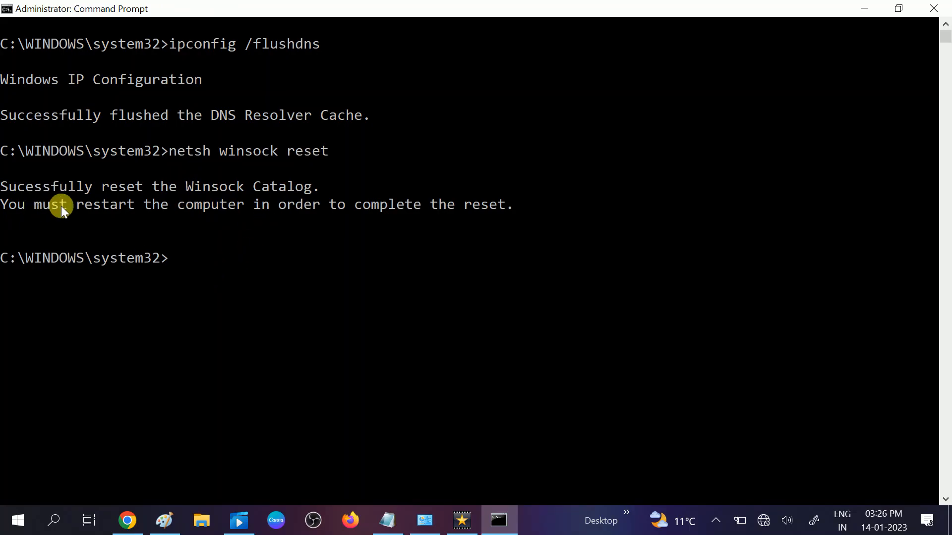
mouse_move(243, 212)
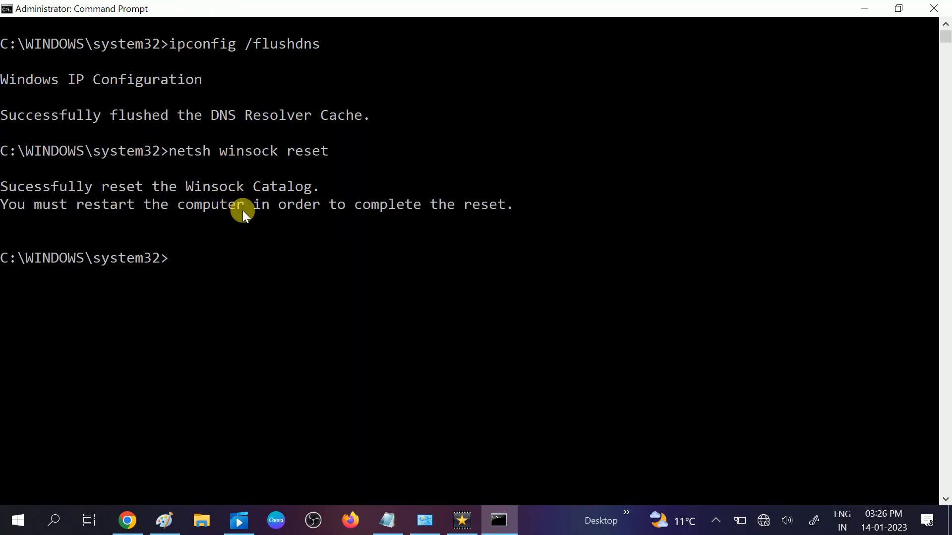
mouse_move(451, 227)
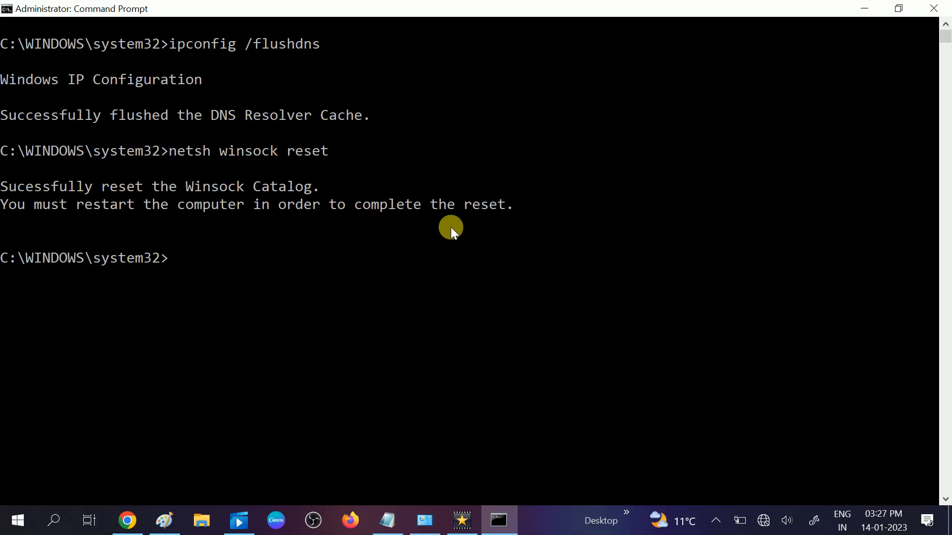
mouse_move(211, 296)
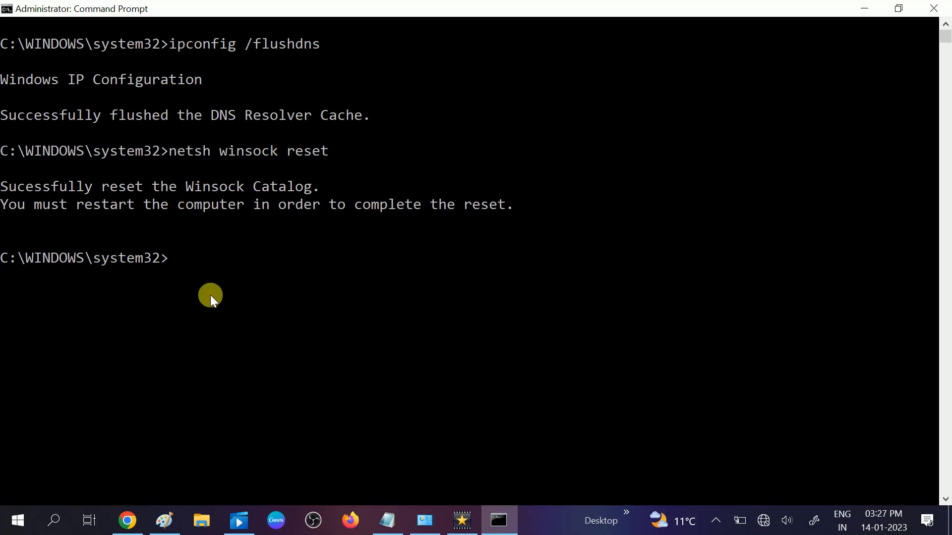
mouse_move(17, 520)
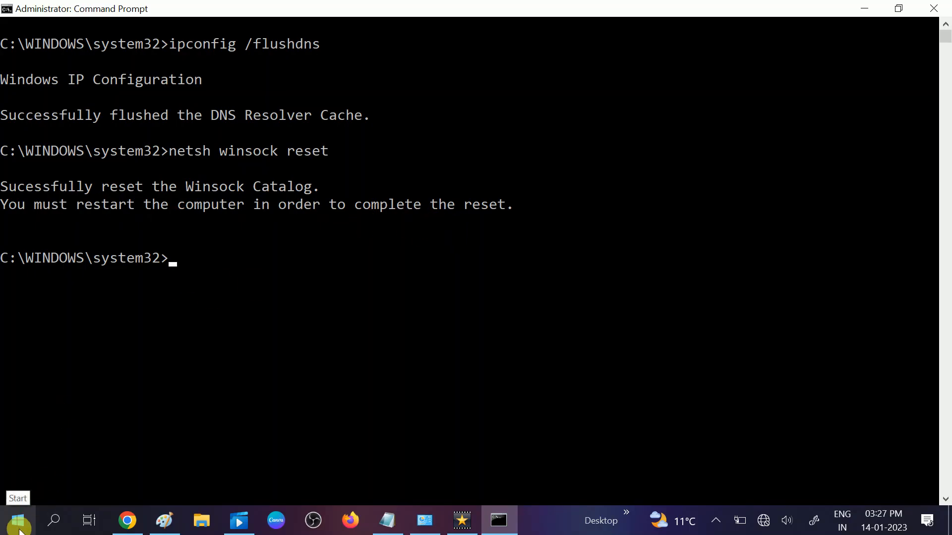
click(12, 522)
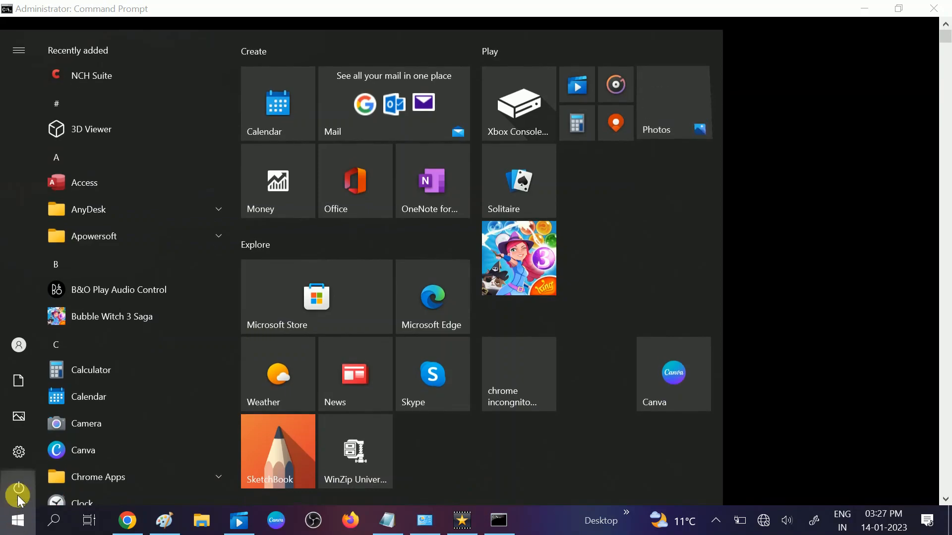
click(18, 490)
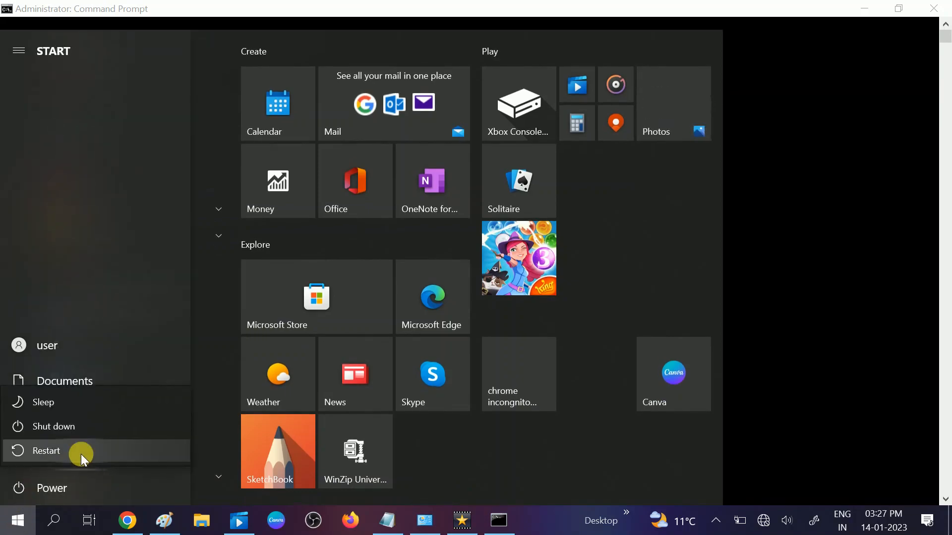
mouse_move(856, 249)
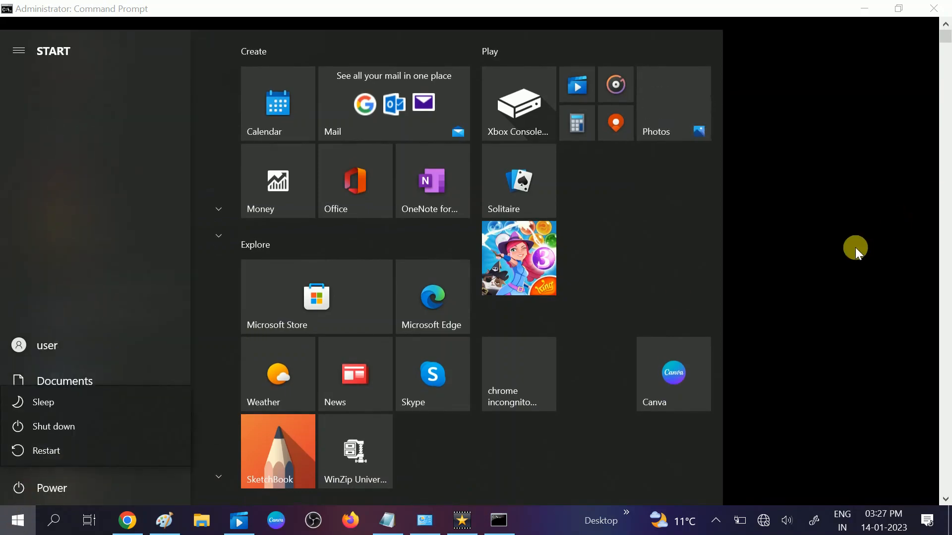
click(498, 520)
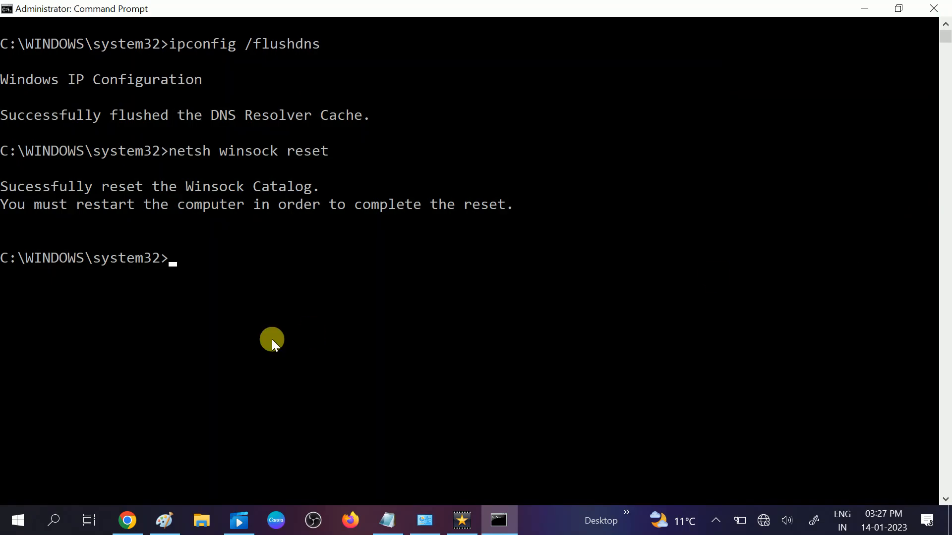
mouse_move(357, 339)
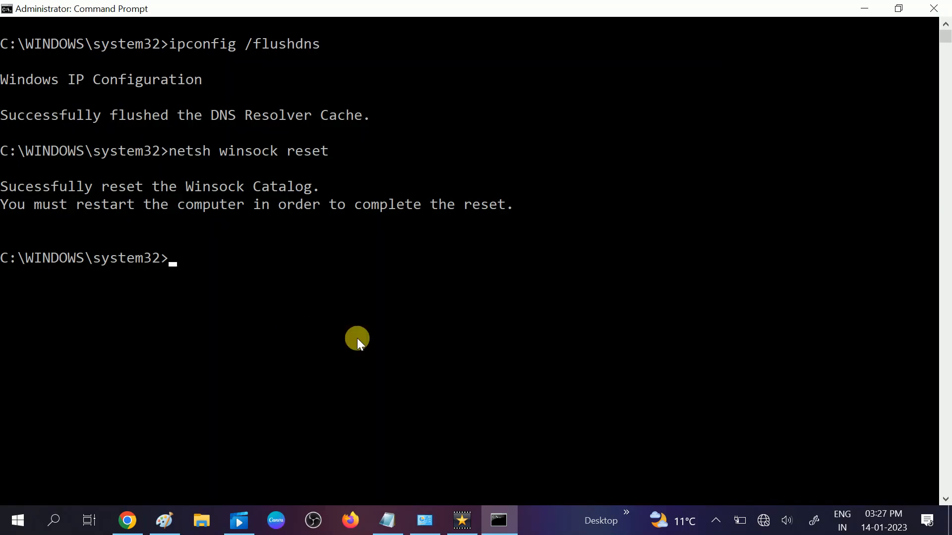